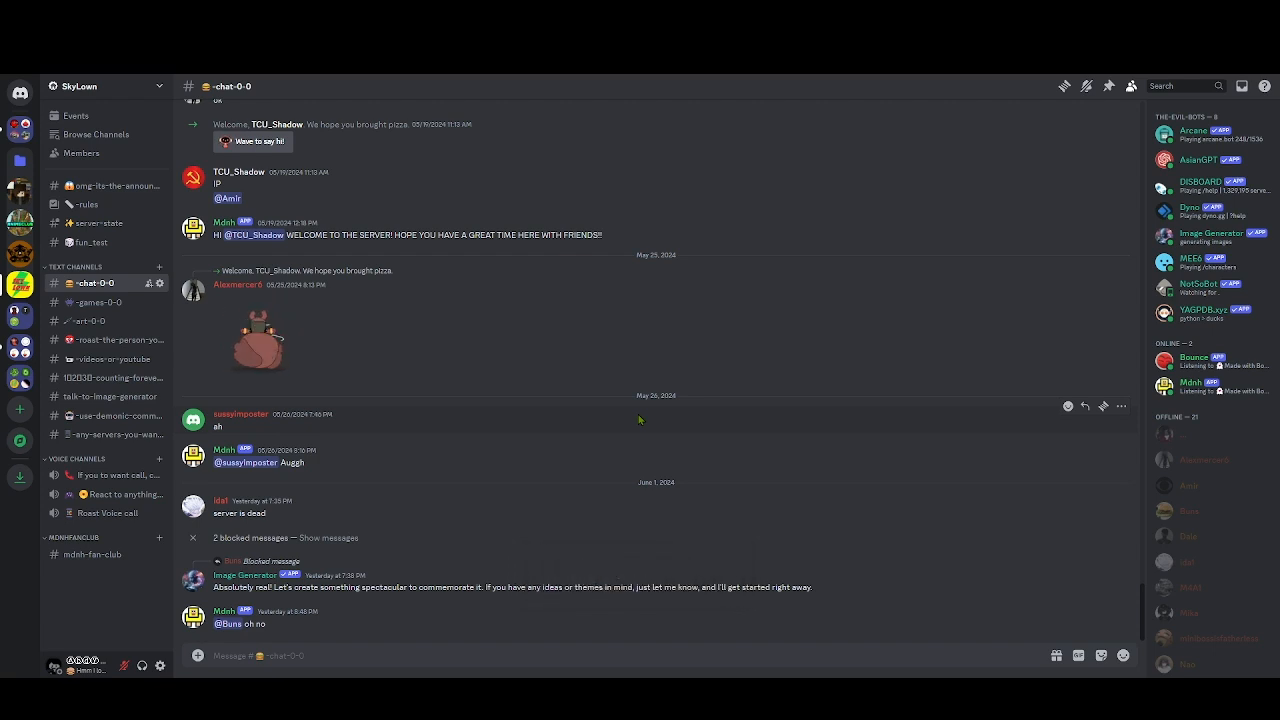
pyautogui.moveTo(775, 415)
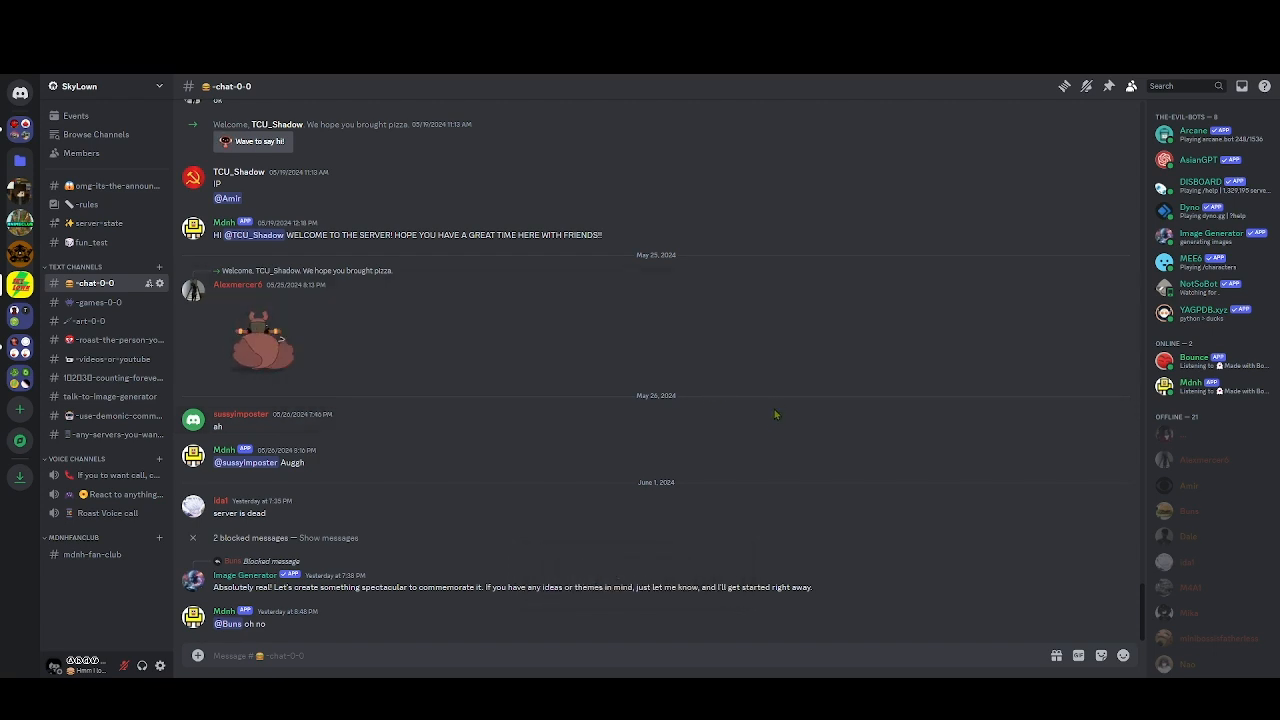
pyautogui.moveTo(110, 186)
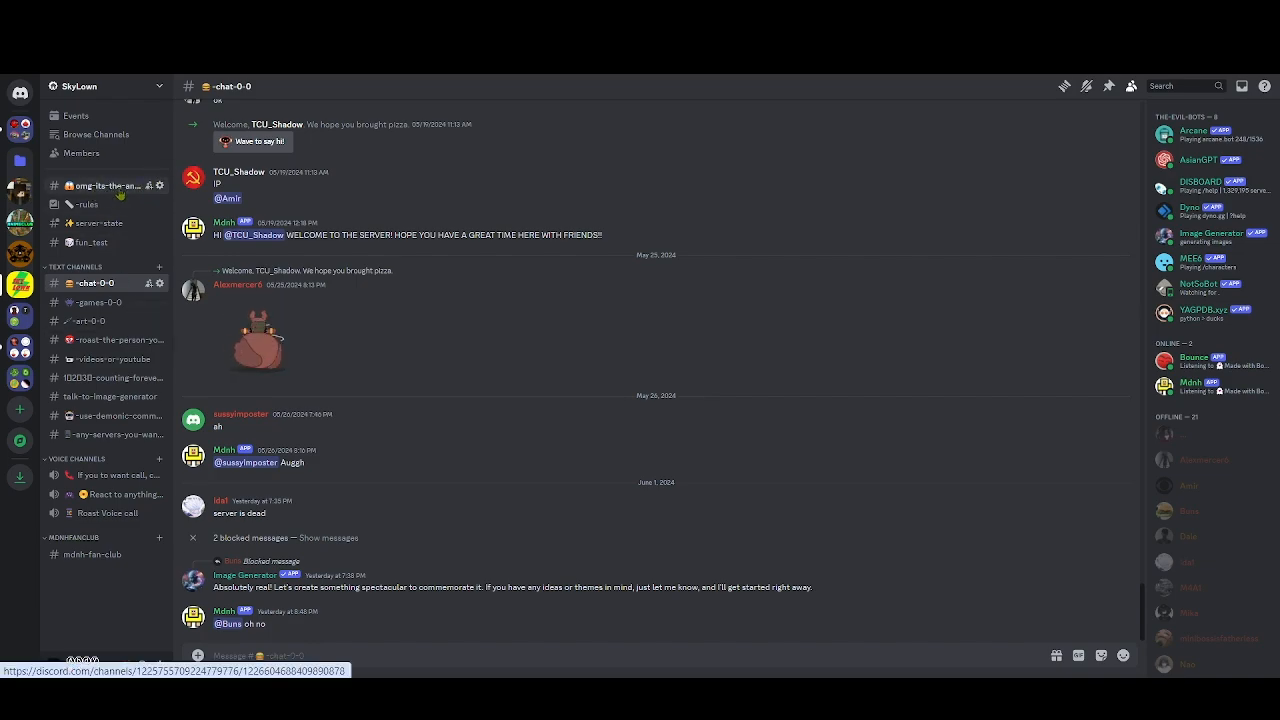
# Open #omg-its-the-announcment and scroll down toward the Roblox world release post
pyautogui.click(105, 186)
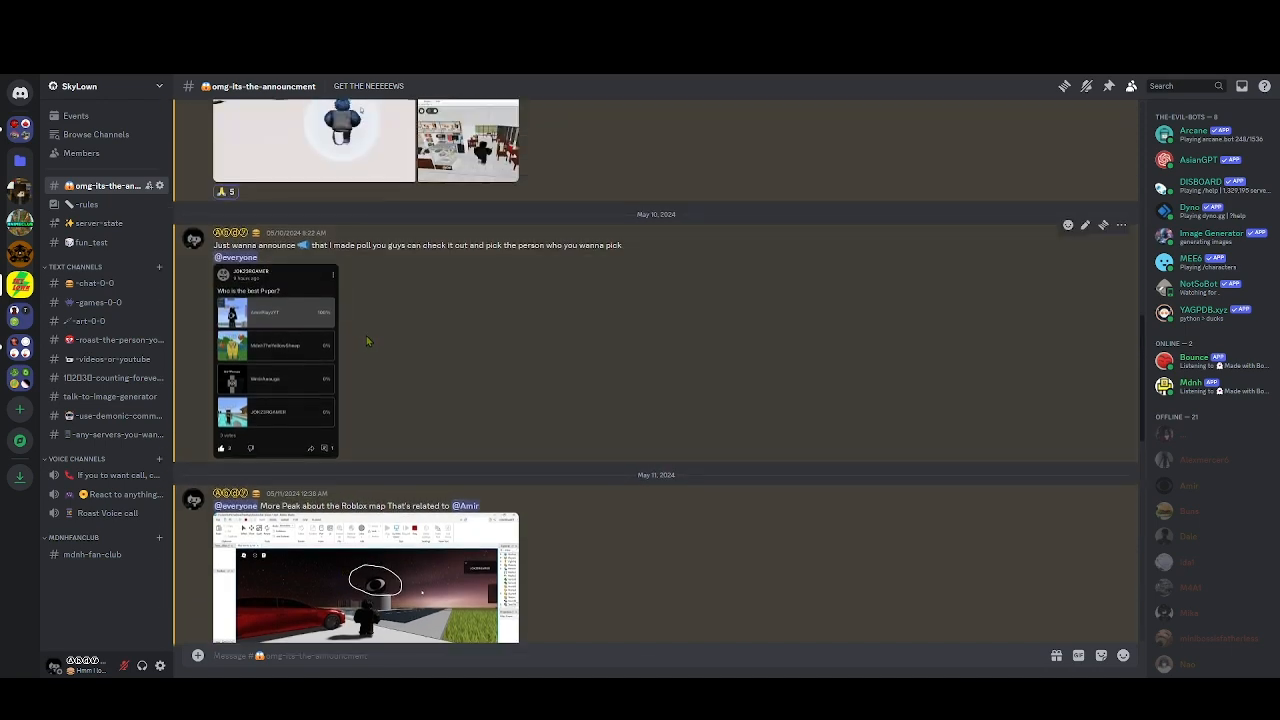
pyautogui.moveTo(534, 378)
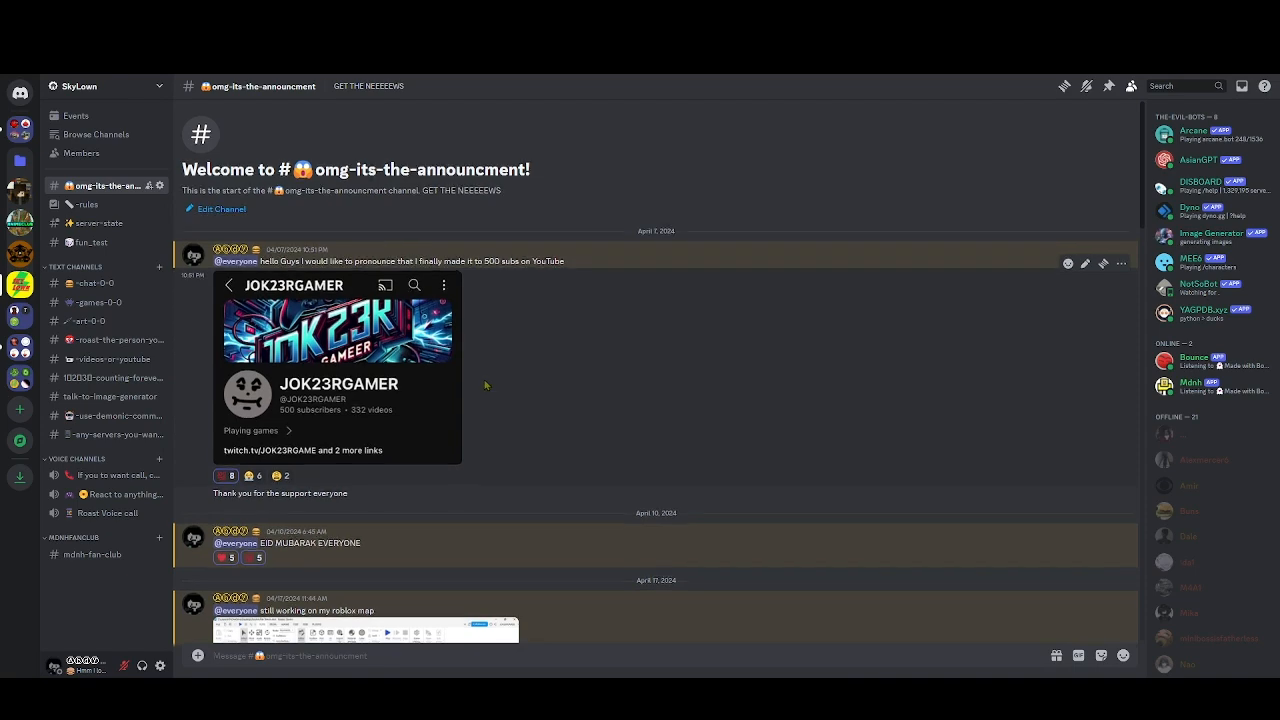
pyautogui.scroll(-3)
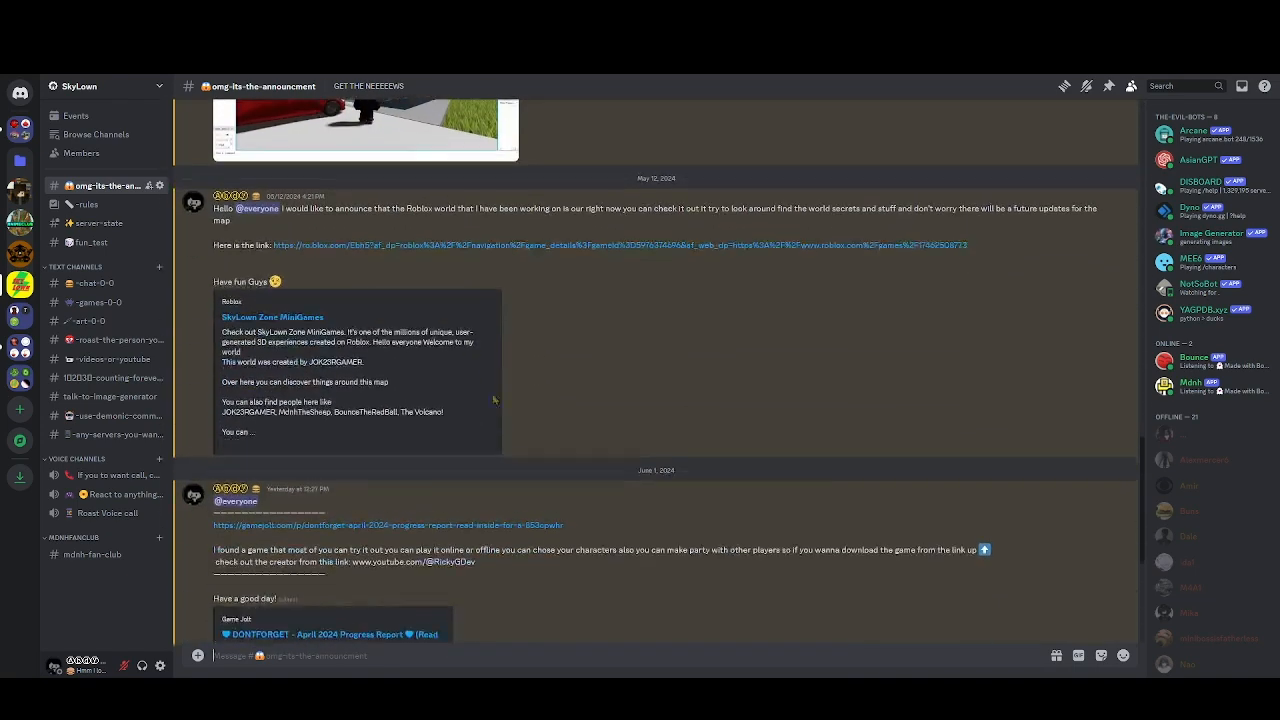
# Open the #rules channel to view the six server rules
pyautogui.click(87, 204)
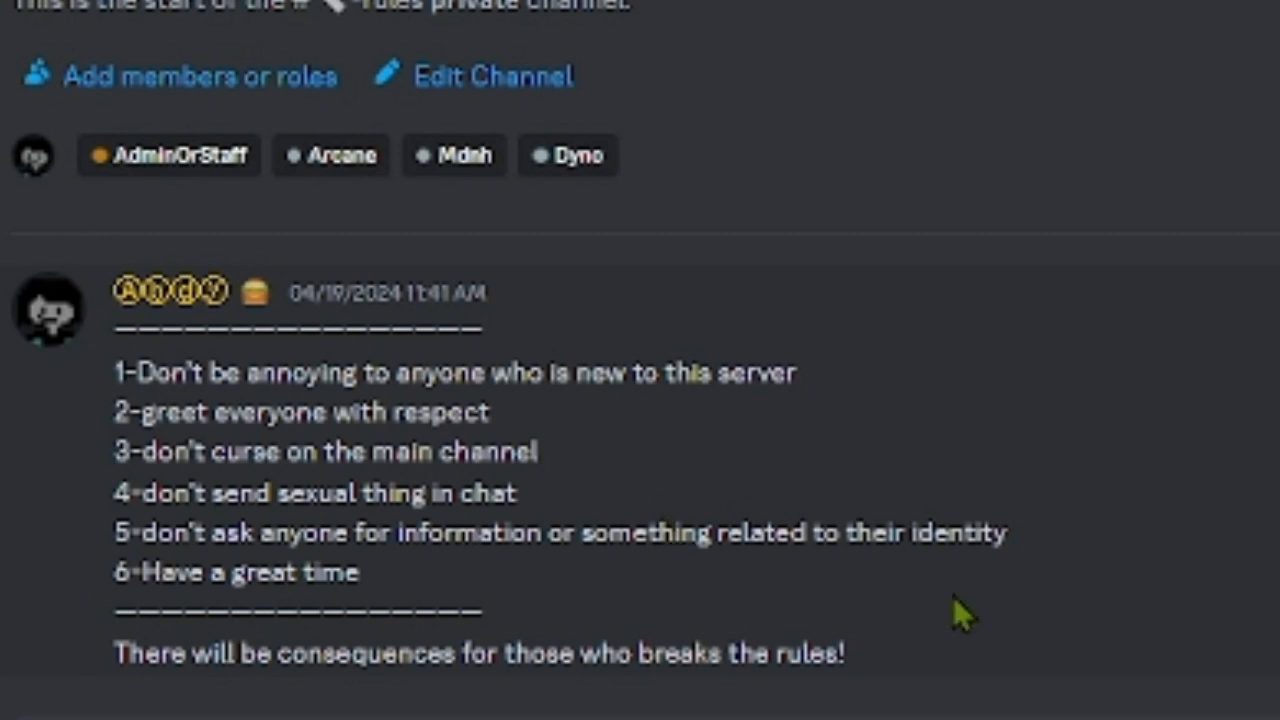
pyautogui.moveTo(170, 612)
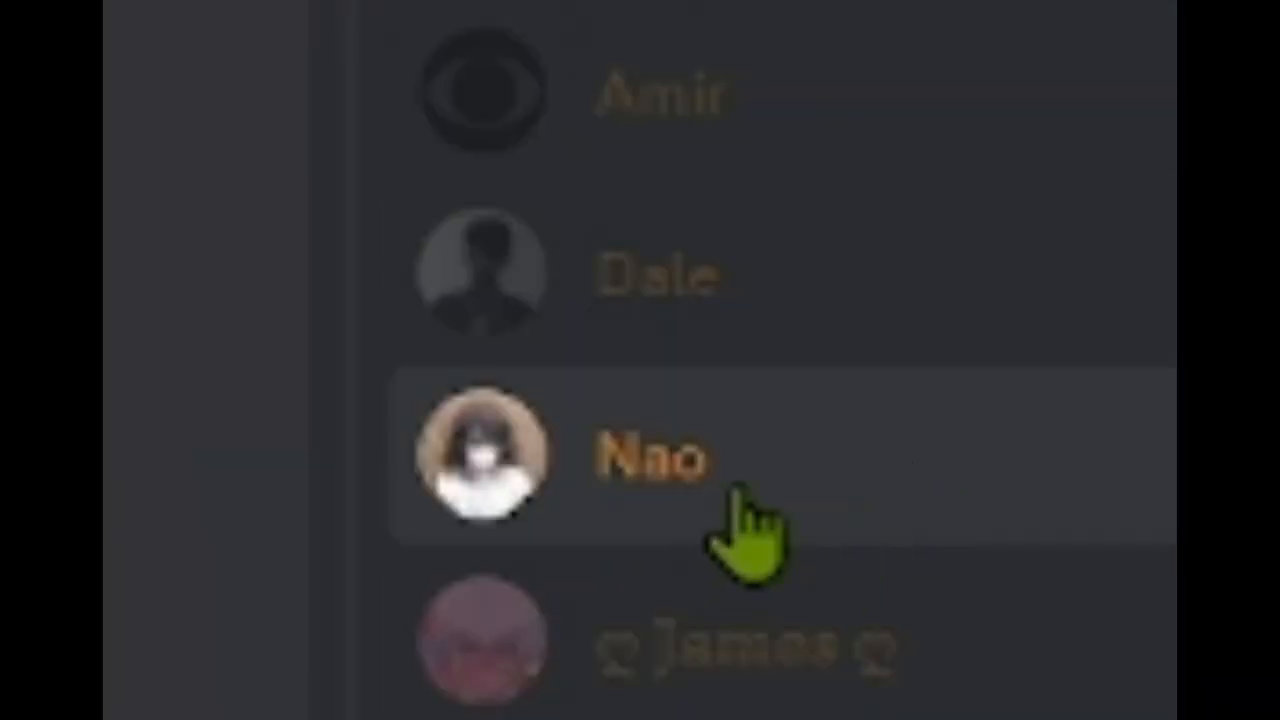
pyautogui.moveTo(790, 310)
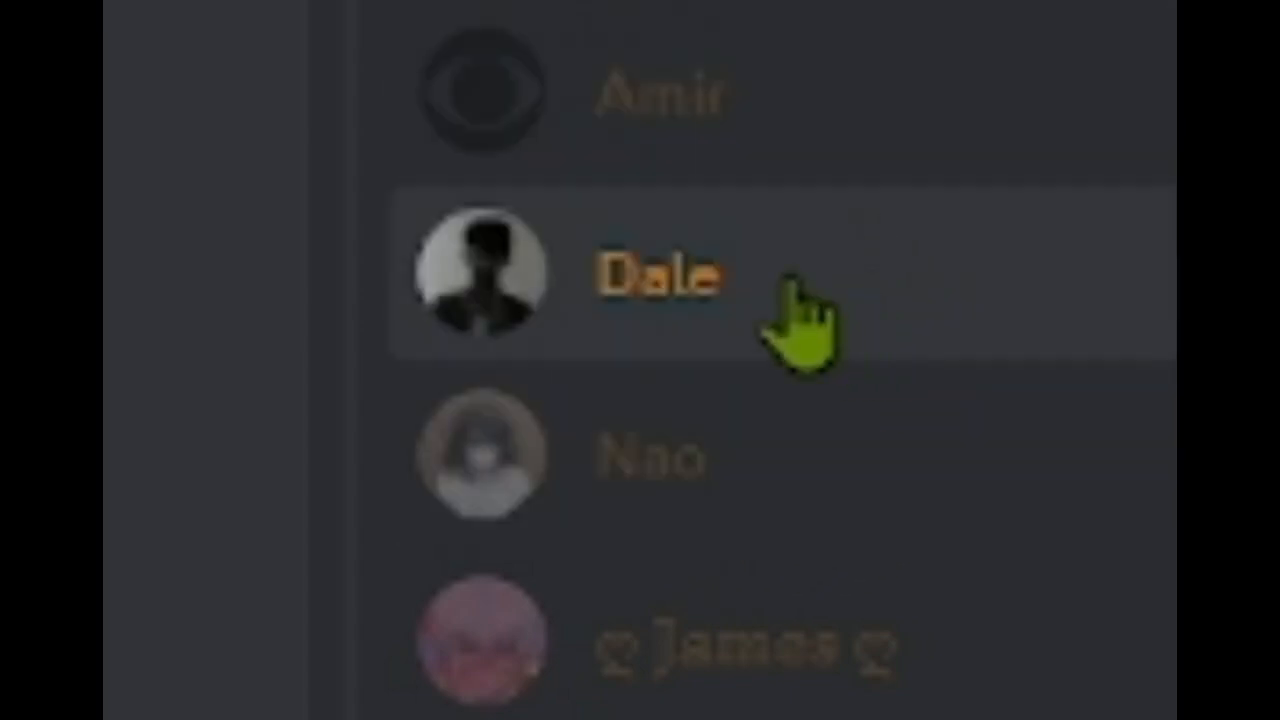
pyautogui.moveTo(880, 480)
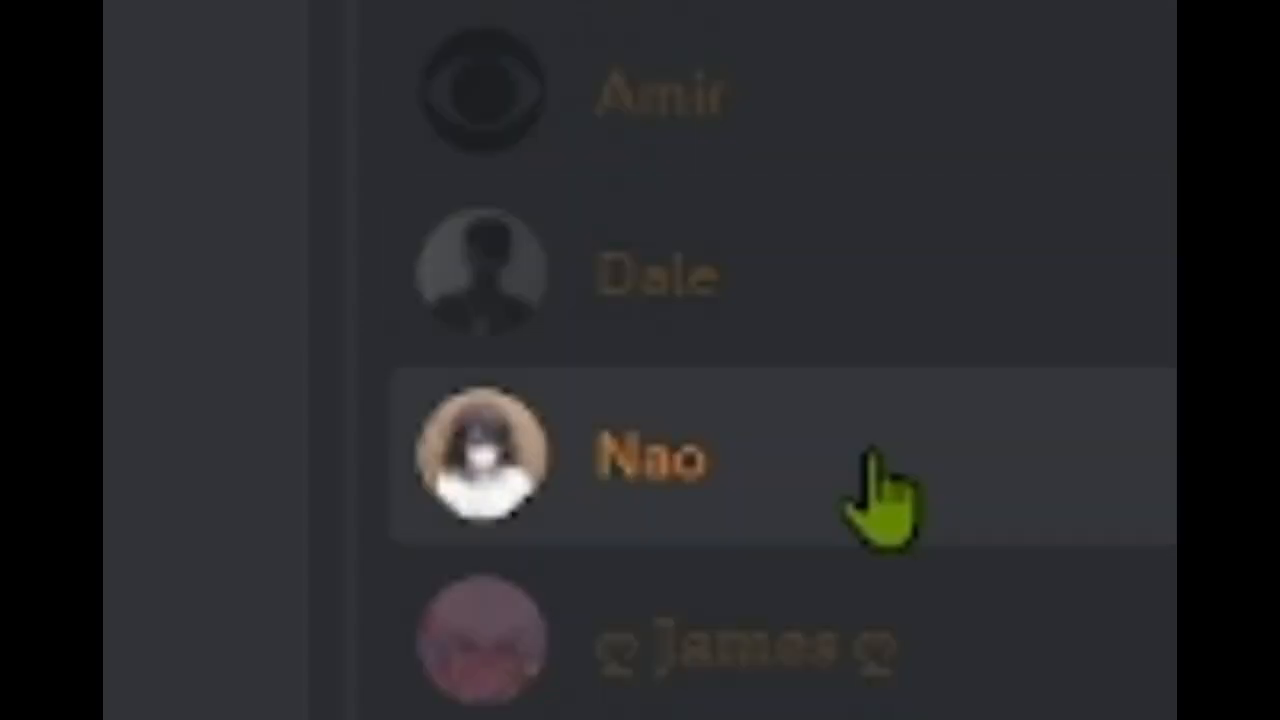
pyautogui.moveTo(850, 330)
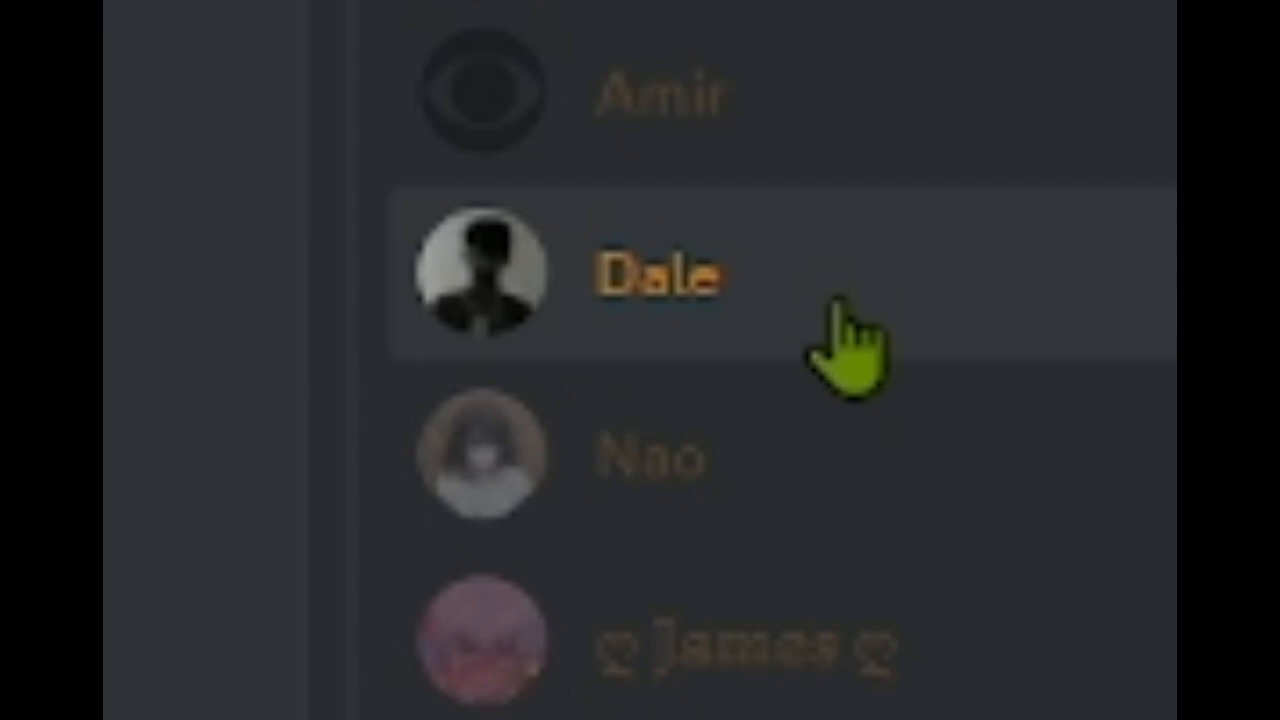
pyautogui.moveTo(850, 350)
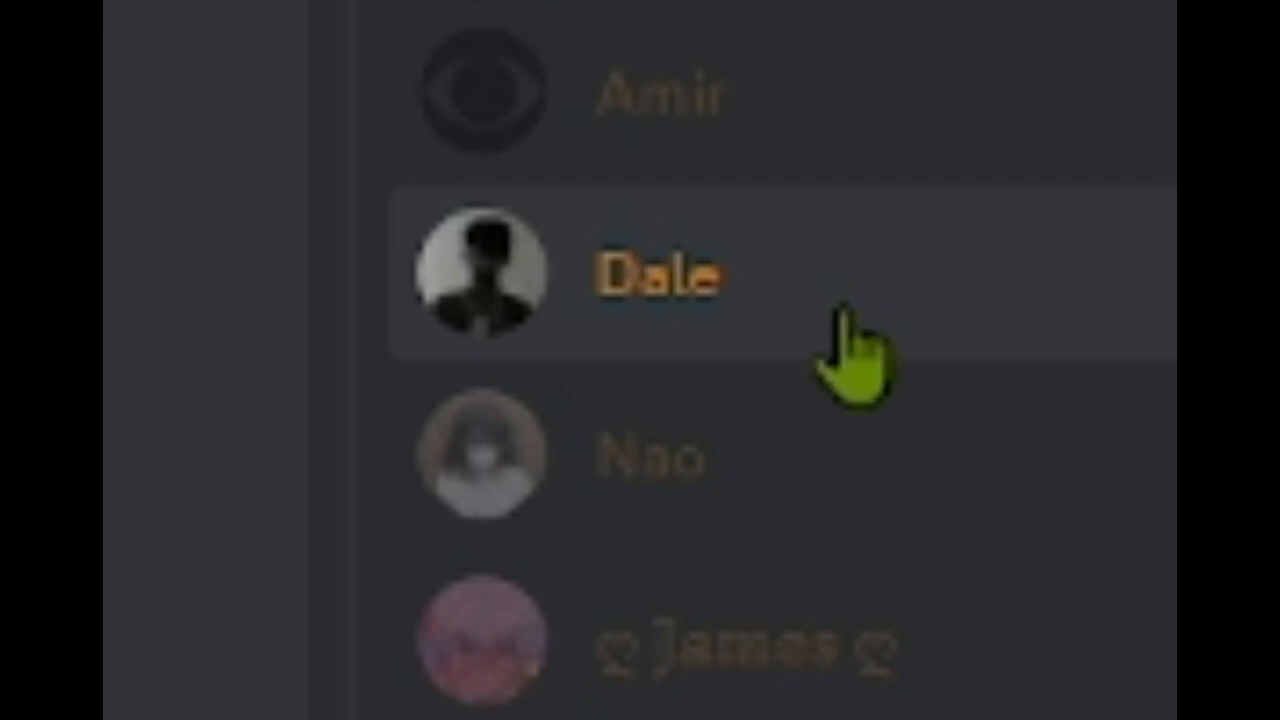
# Open #server-state to see the DISBOARD invite-link notice
pyautogui.click(655, 275)
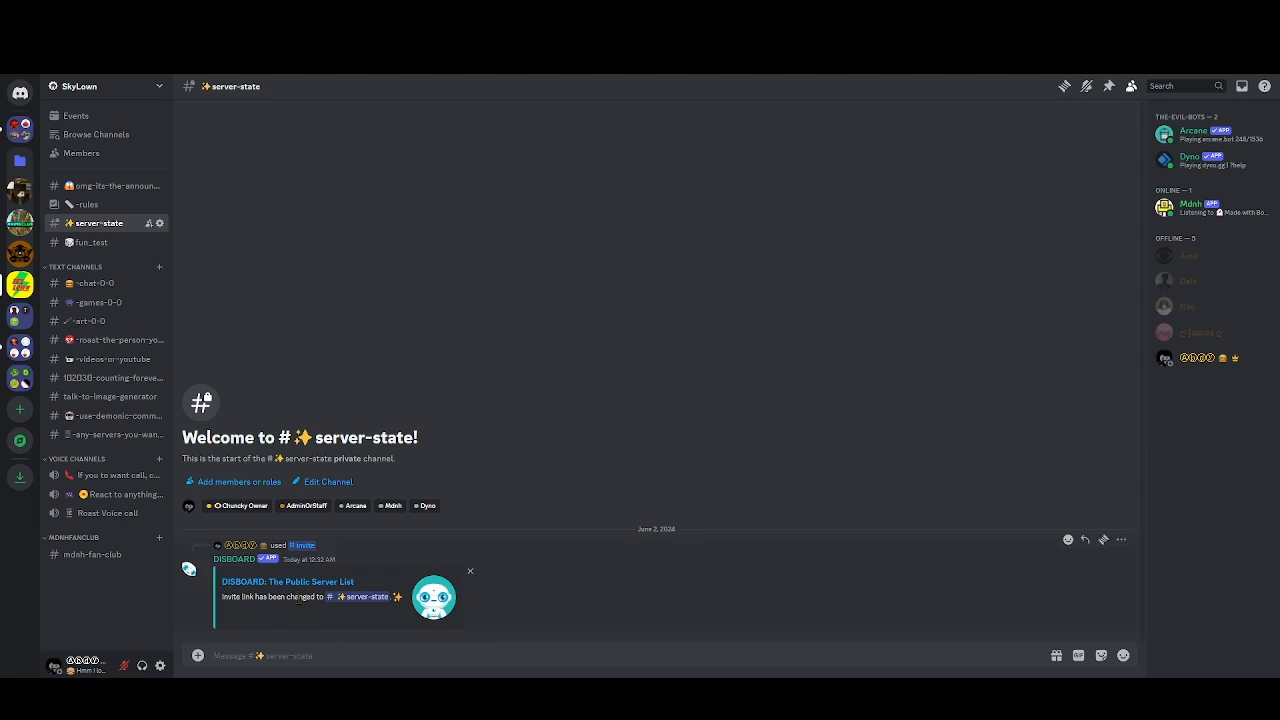
pyautogui.moveTo(323, 621)
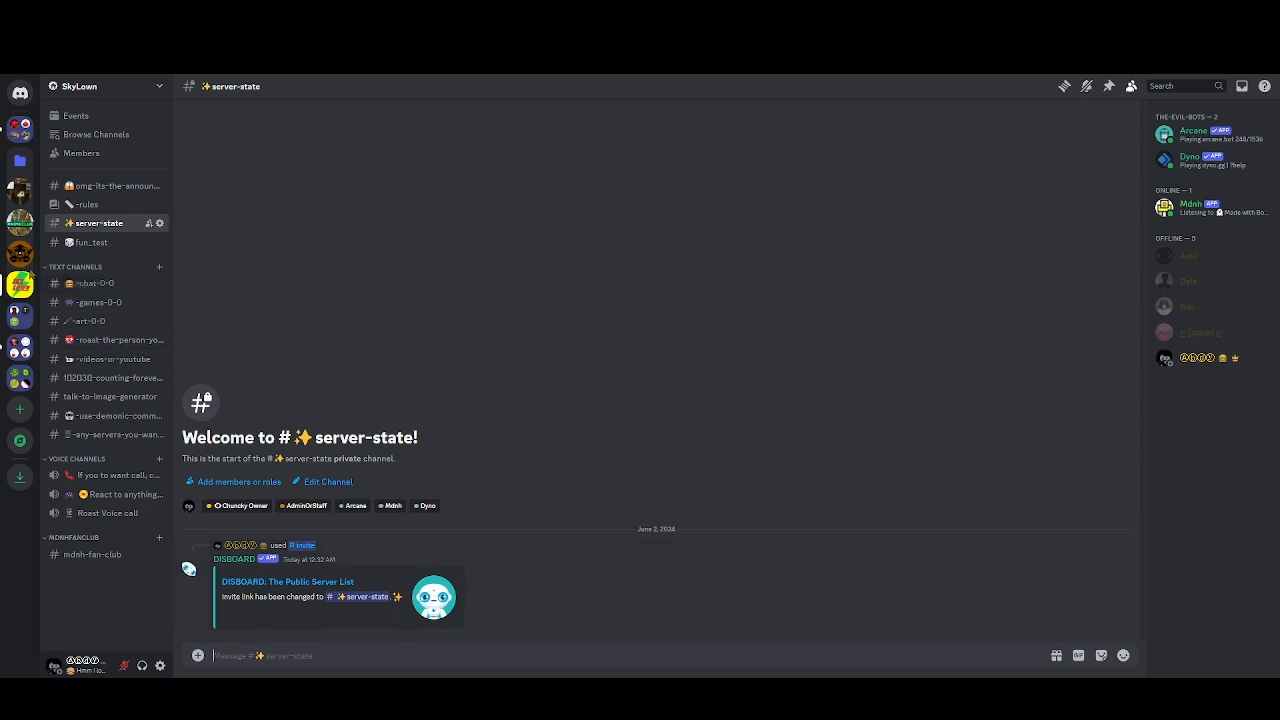
# Open #fun_test and view the '48' vision-test image and poll
pyautogui.click(91, 242)
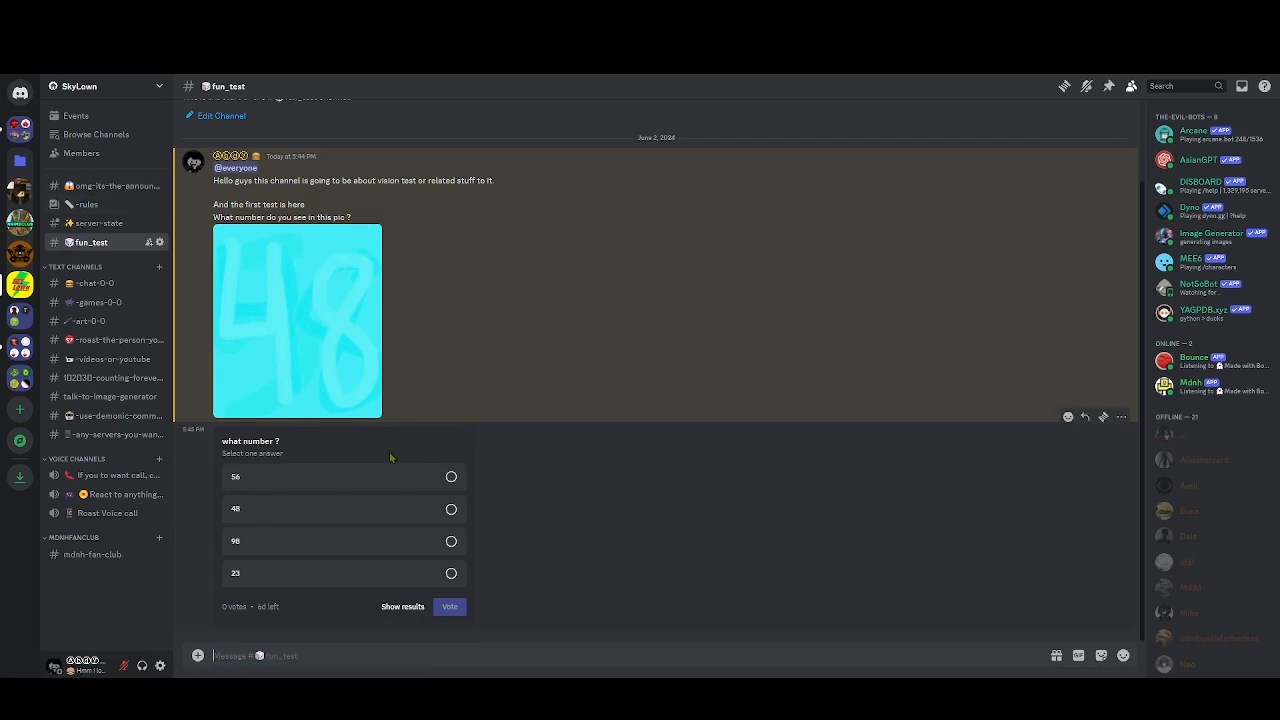
pyautogui.click(297, 320)
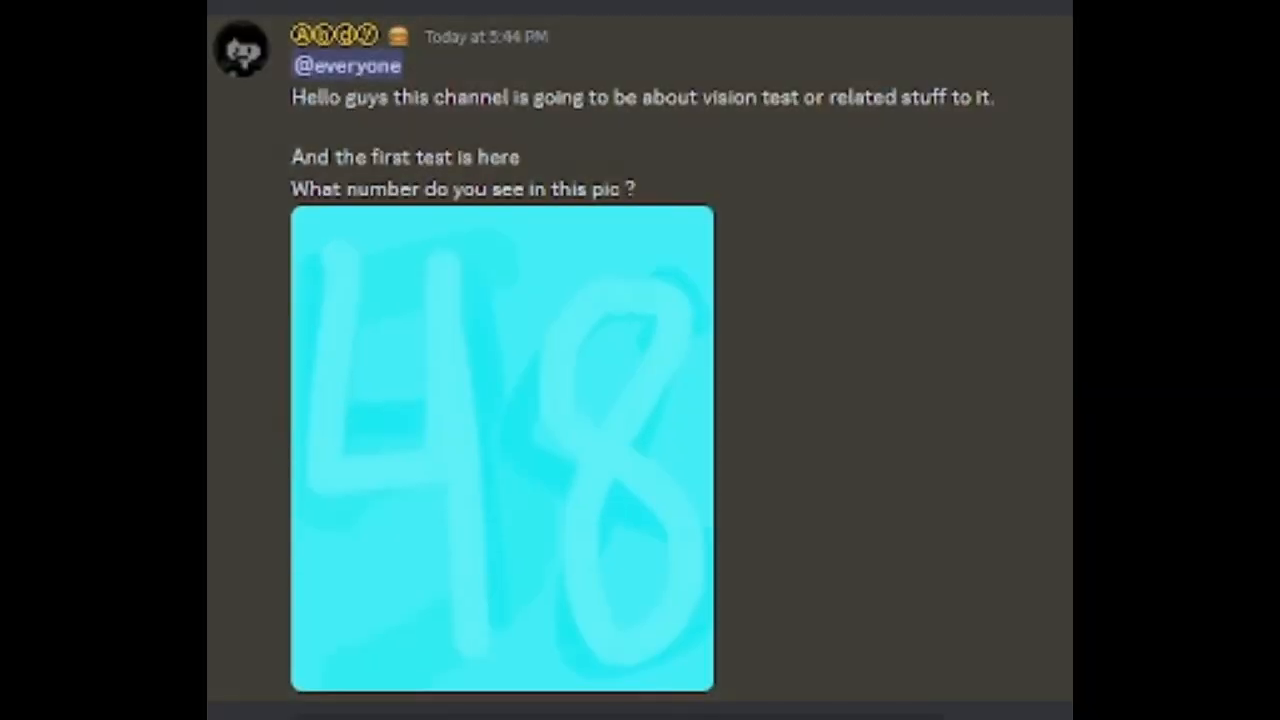
pyautogui.moveTo(893, 537)
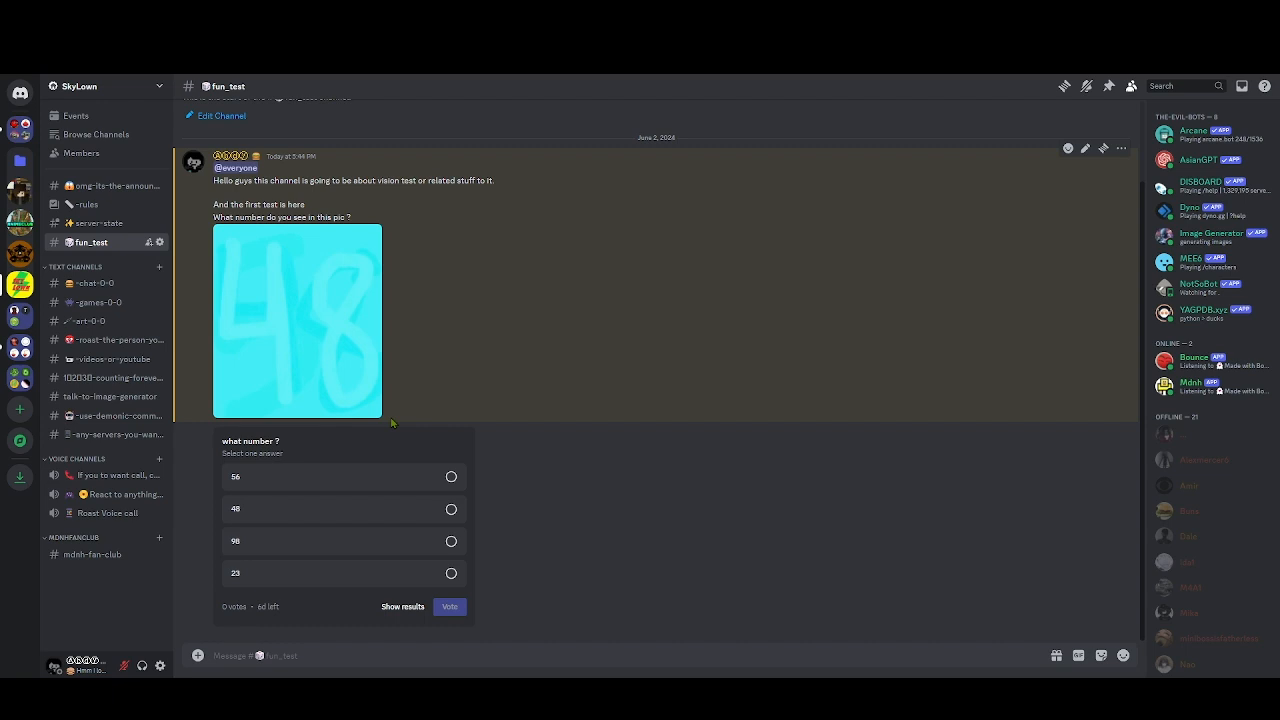
pyautogui.moveTo(270, 264)
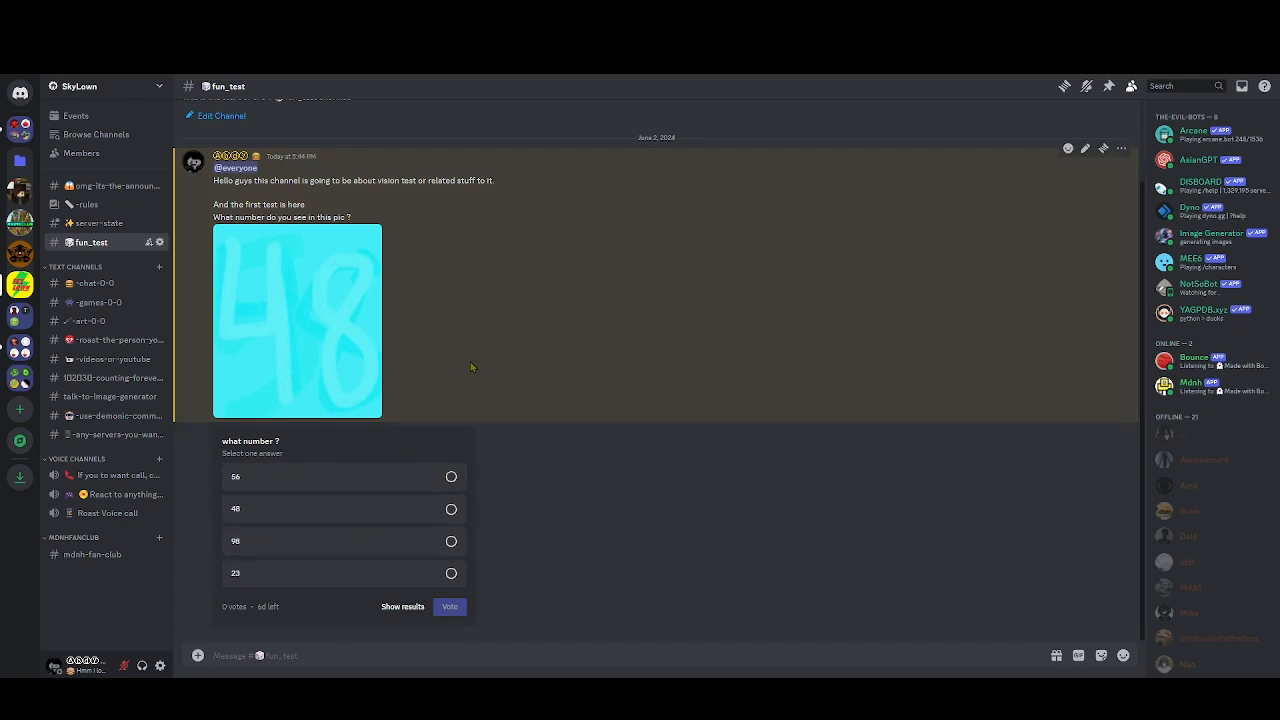
pyautogui.moveTo(100, 302)
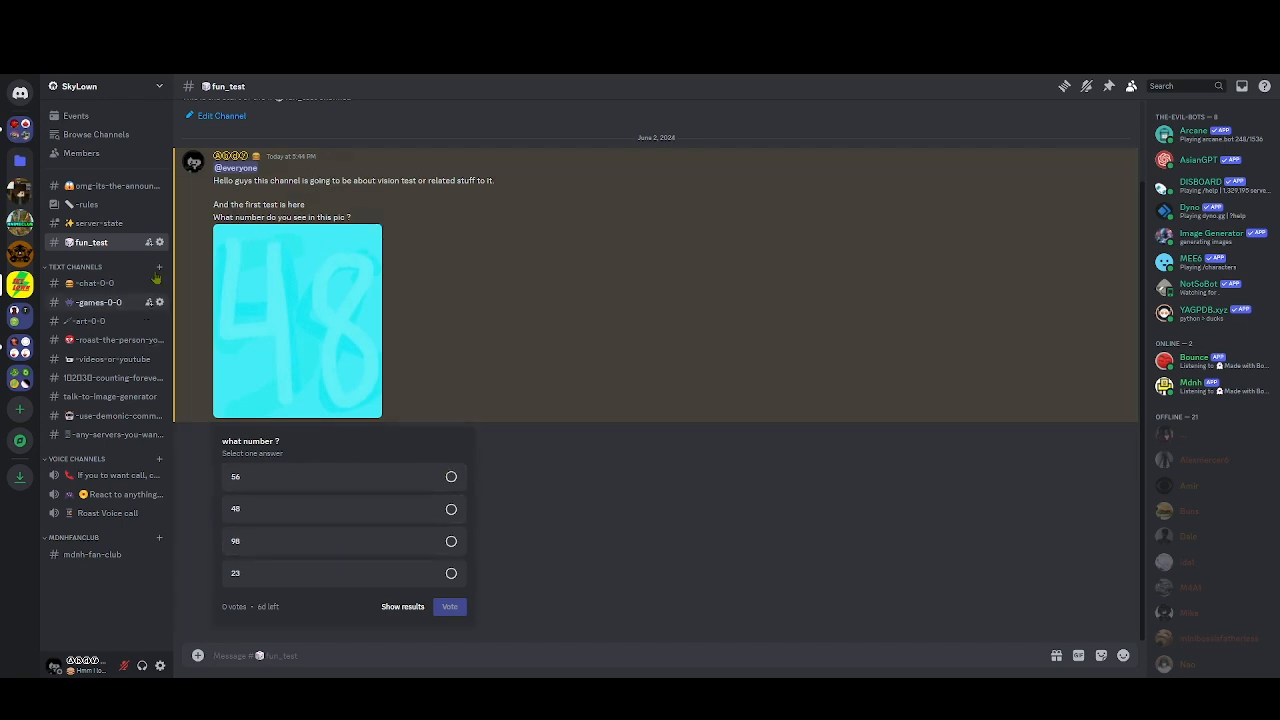
pyautogui.moveTo(262, 232)
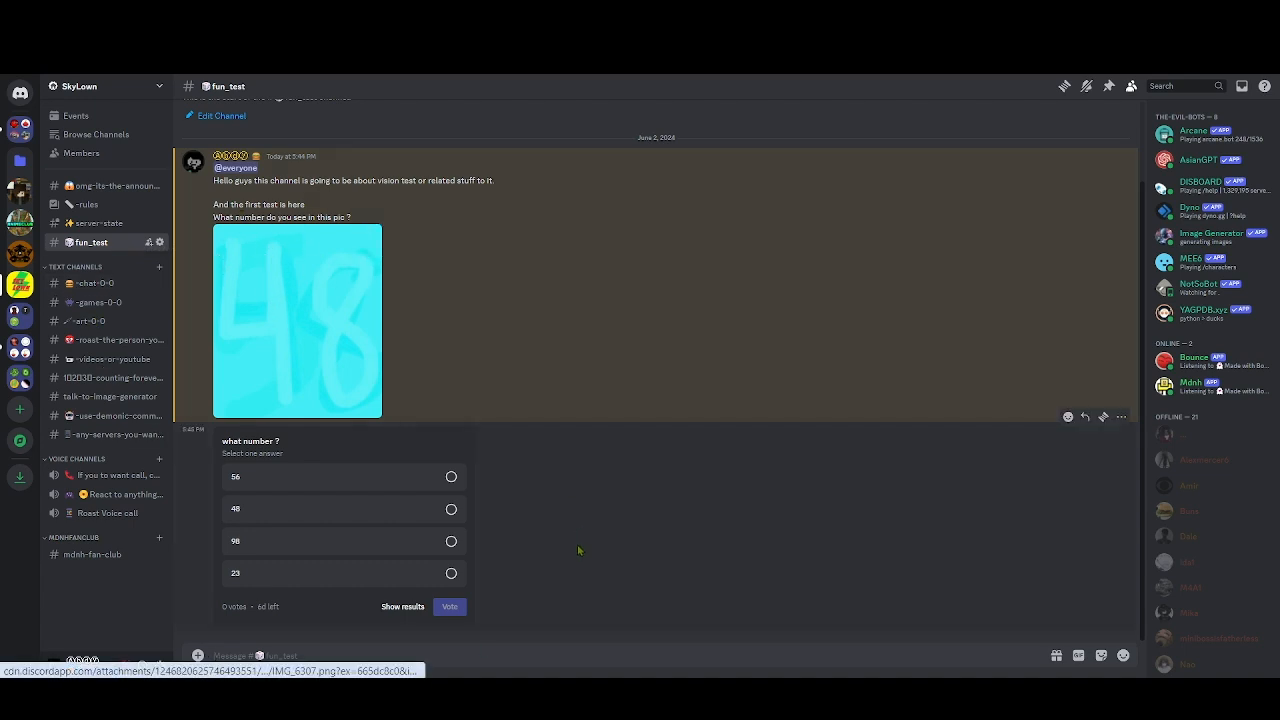
pyautogui.moveTo(333, 281)
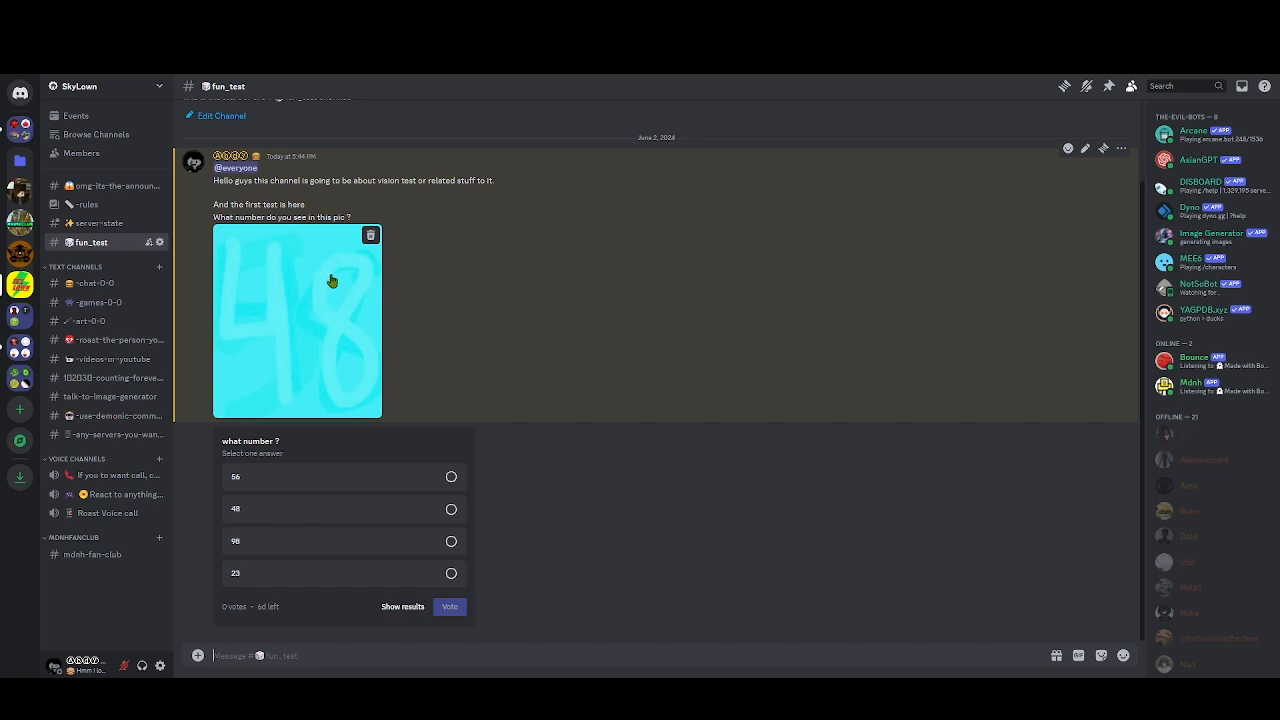
pyautogui.moveTo(383, 503)
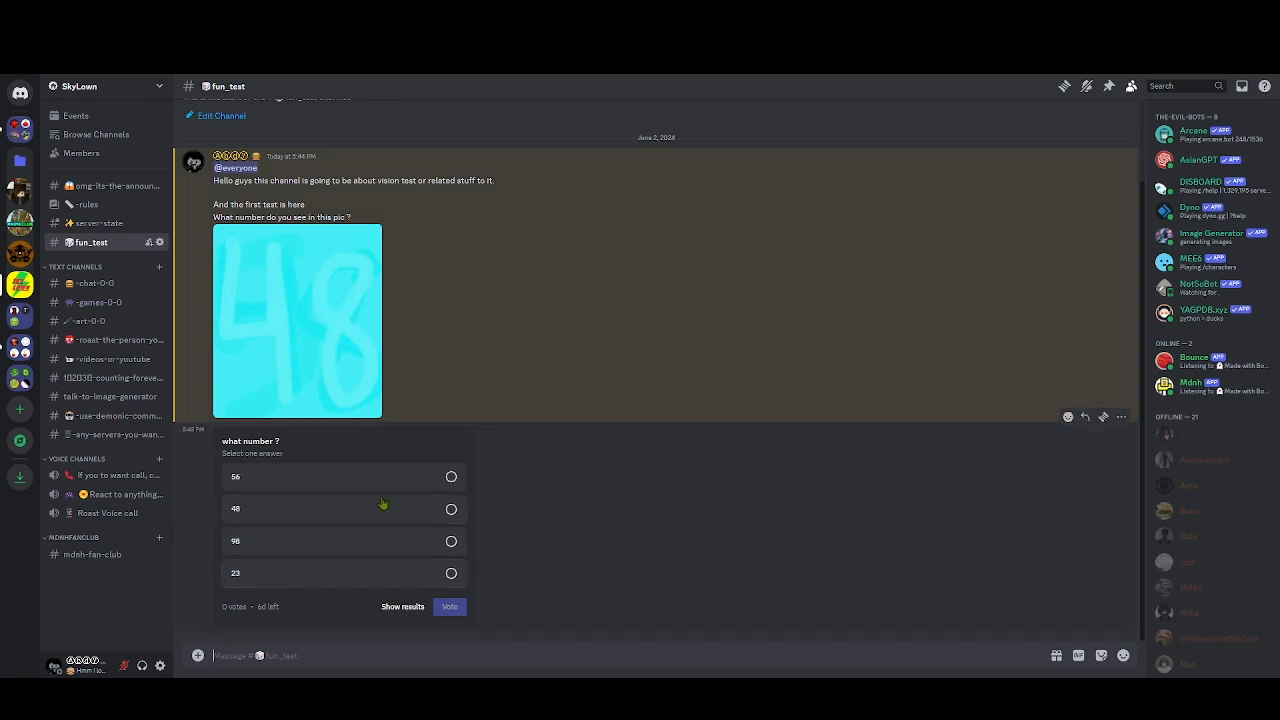
pyautogui.moveTo(281, 617)
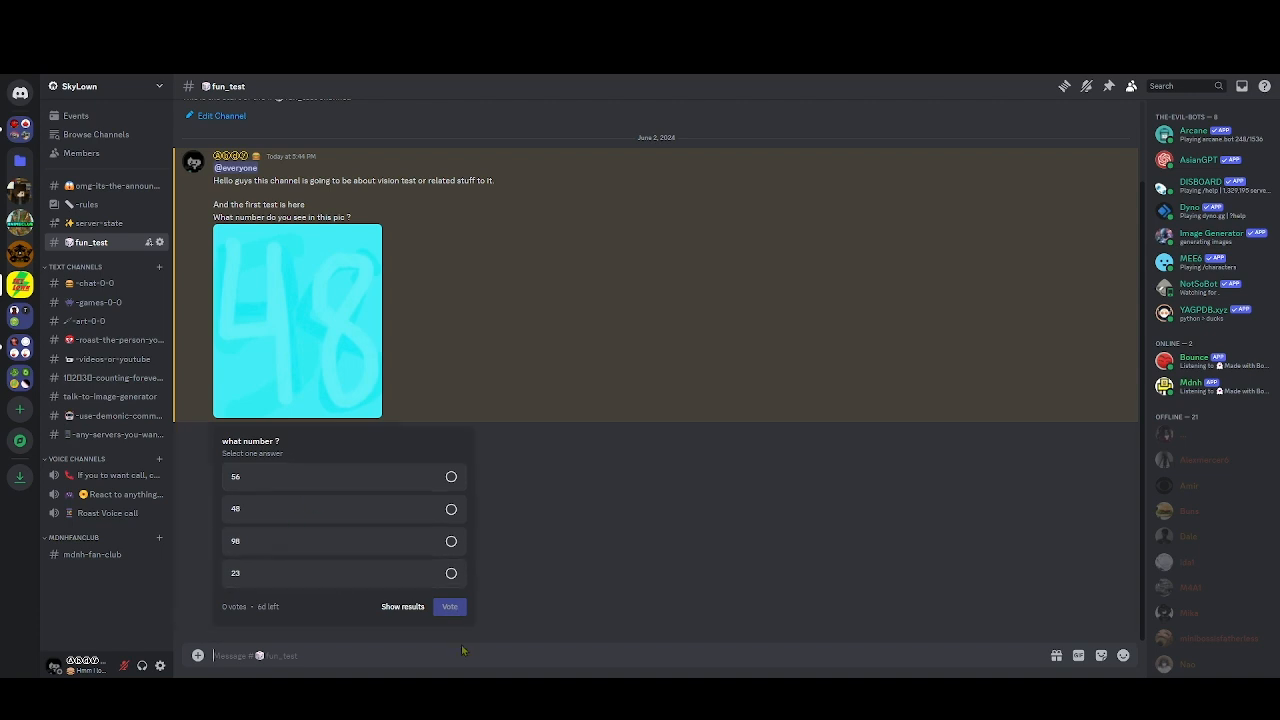
pyautogui.moveTo(95, 283)
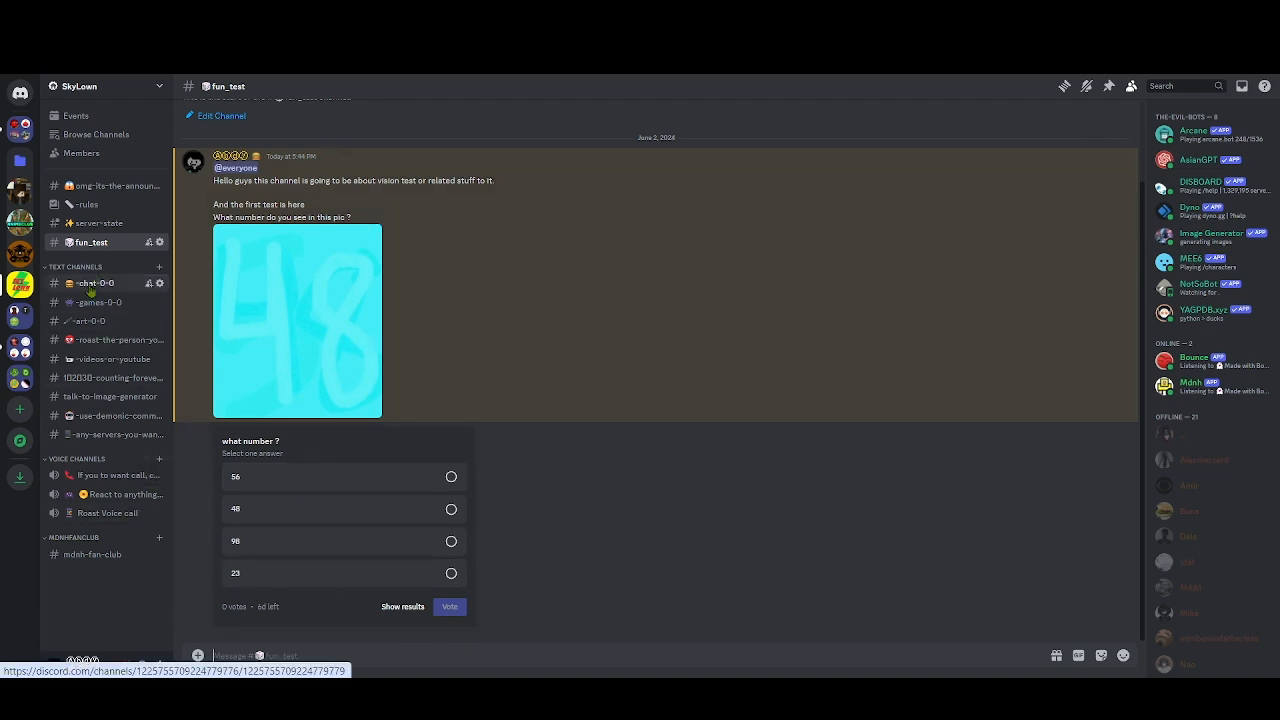
# Return to chat-0-0 and scroll down to the latest 'server is dead' message
pyautogui.click(95, 283)
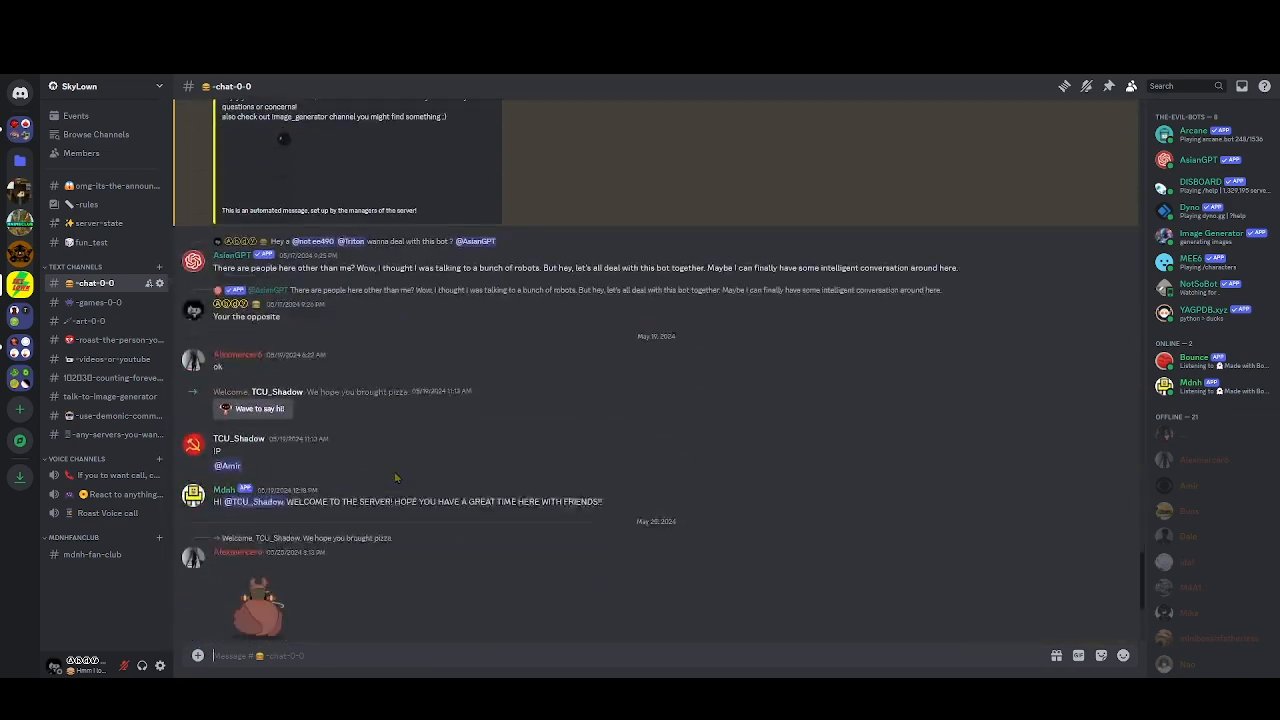
pyautogui.scroll(-3)
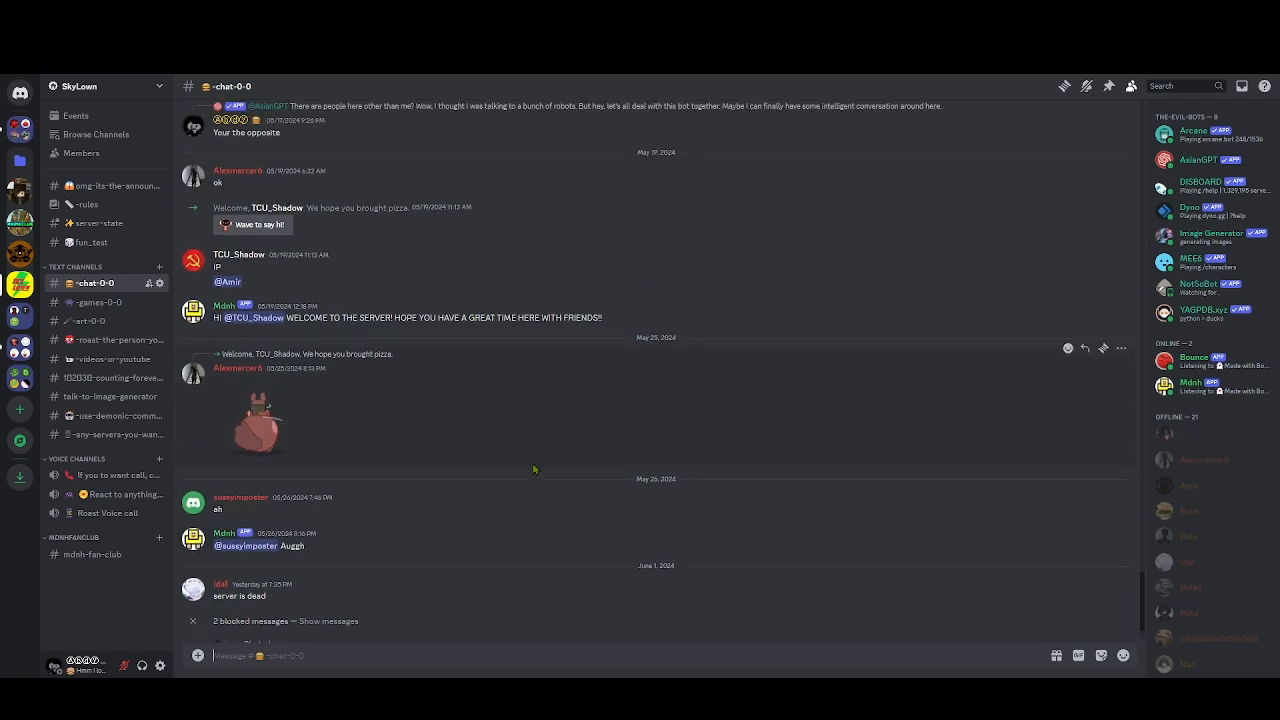
pyautogui.scroll(-3)
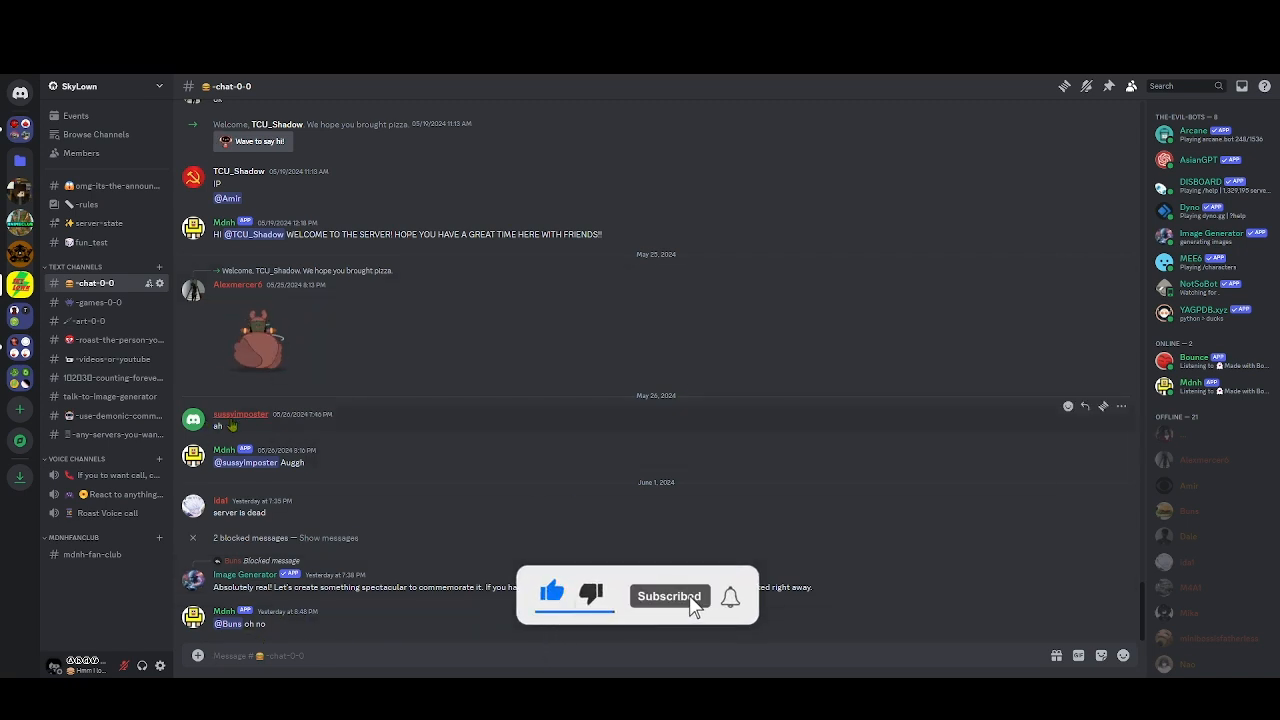
# Run /balance in games-0-0, then view the Image Generator pictures in art-0-0
pyautogui.click(97, 301)
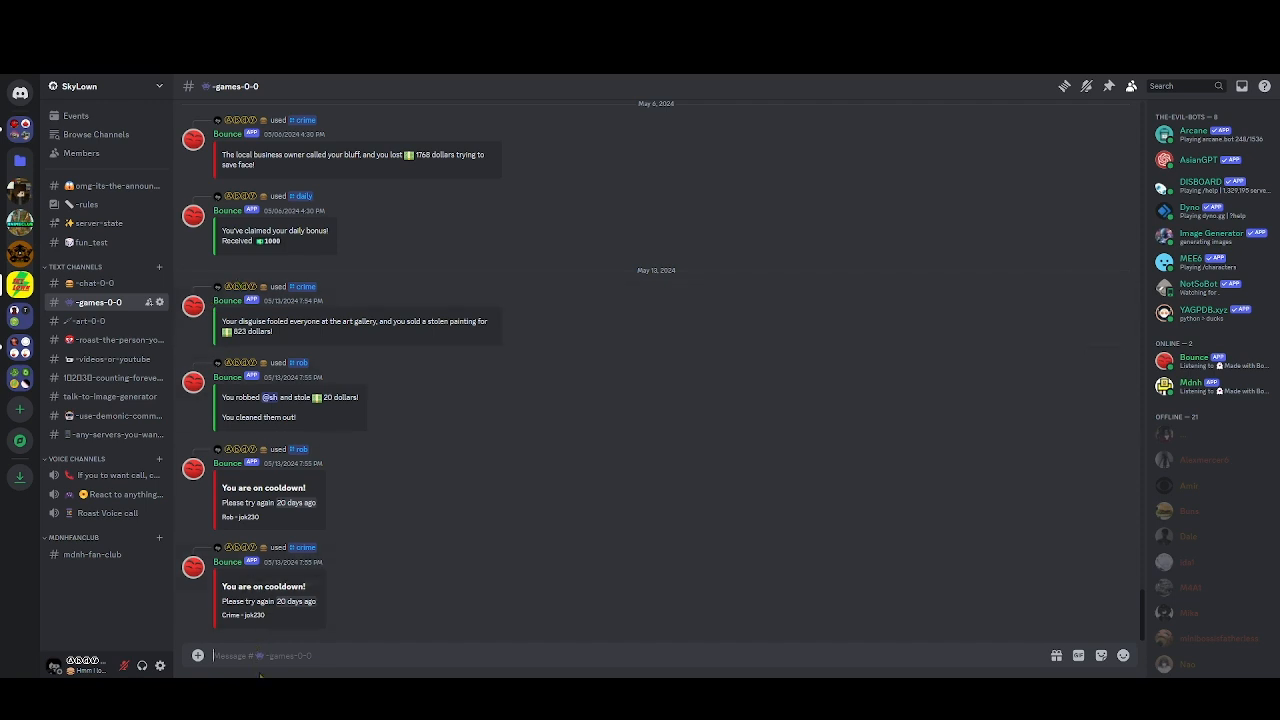
pyautogui.write('/')
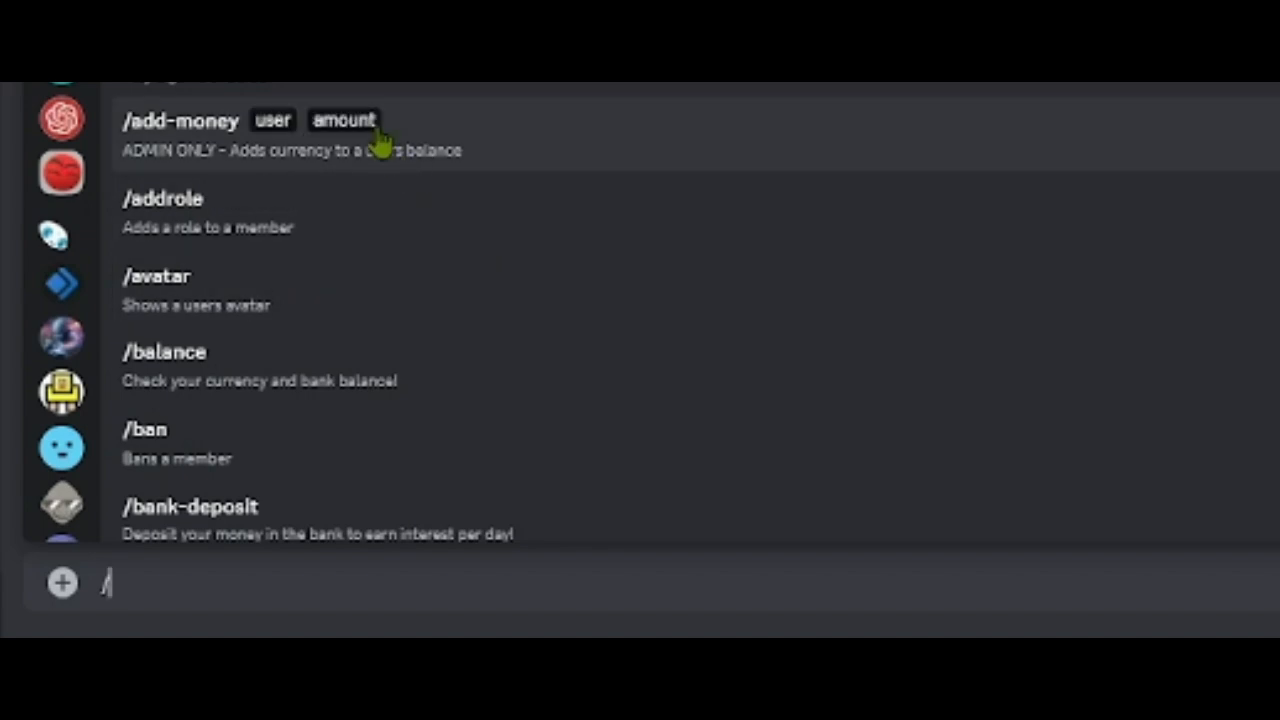
pyautogui.moveTo(547, 203)
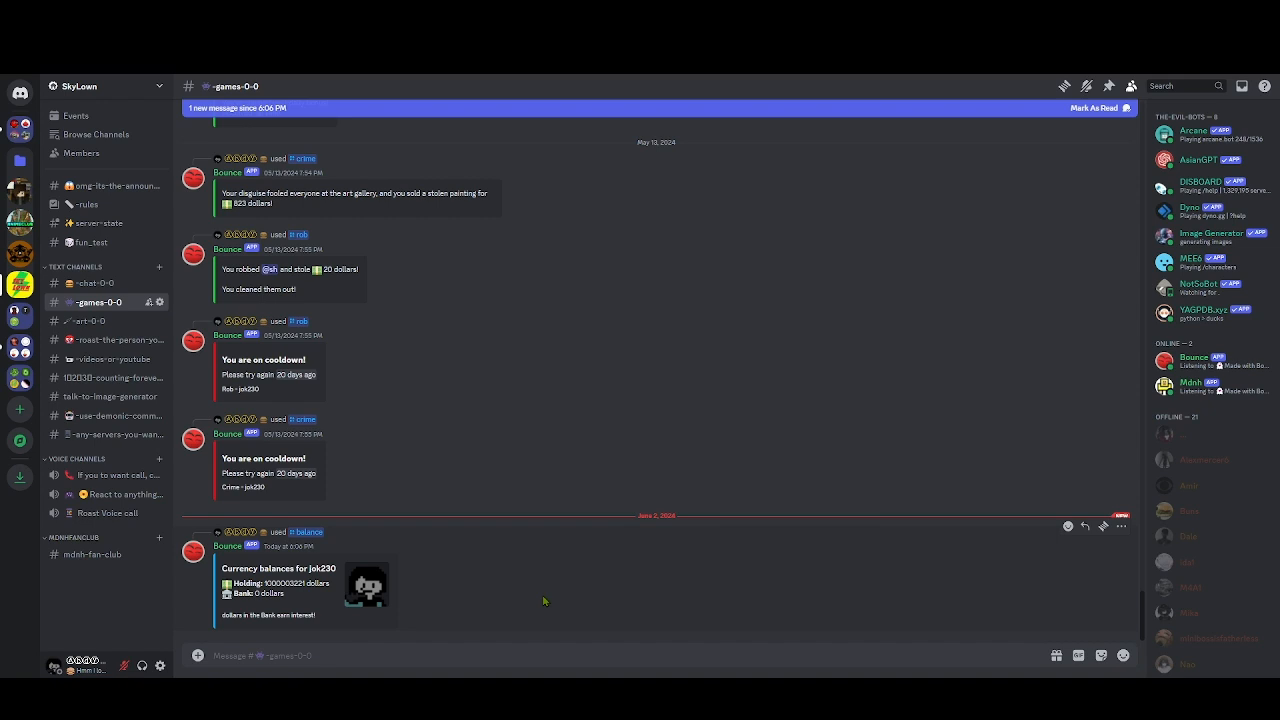
pyautogui.moveTo(797, 497)
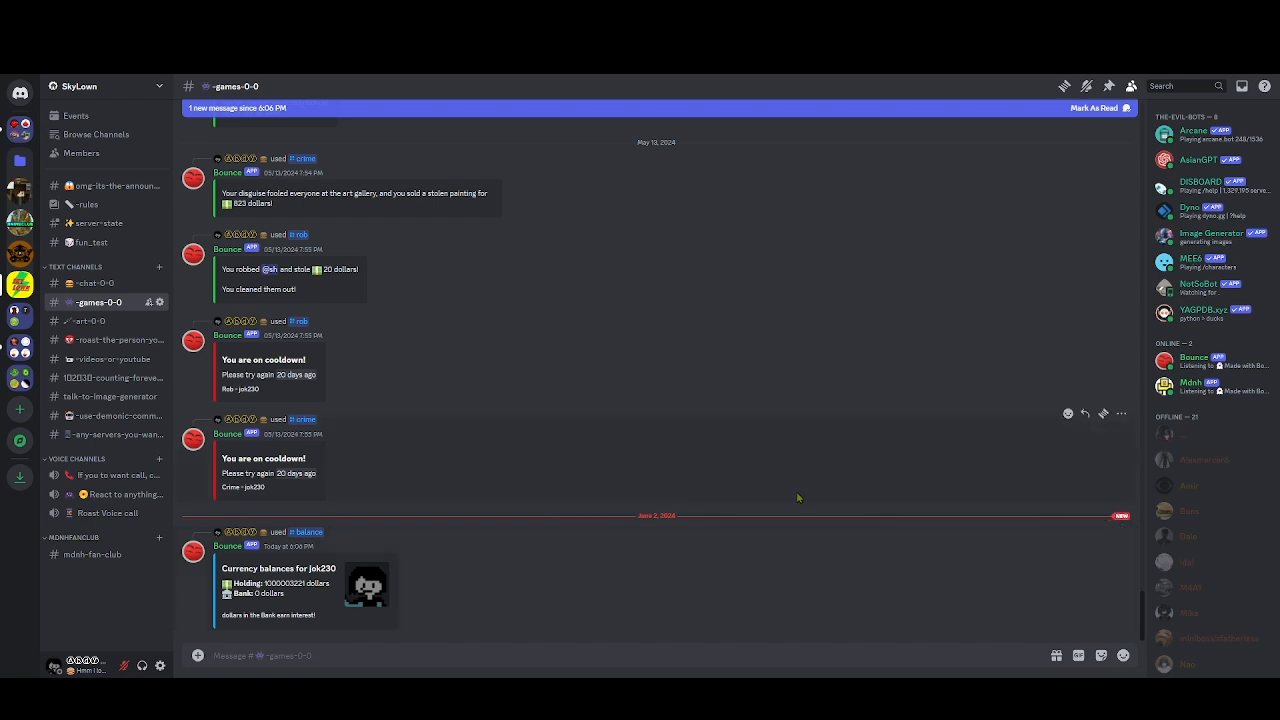
pyautogui.moveTo(713, 505)
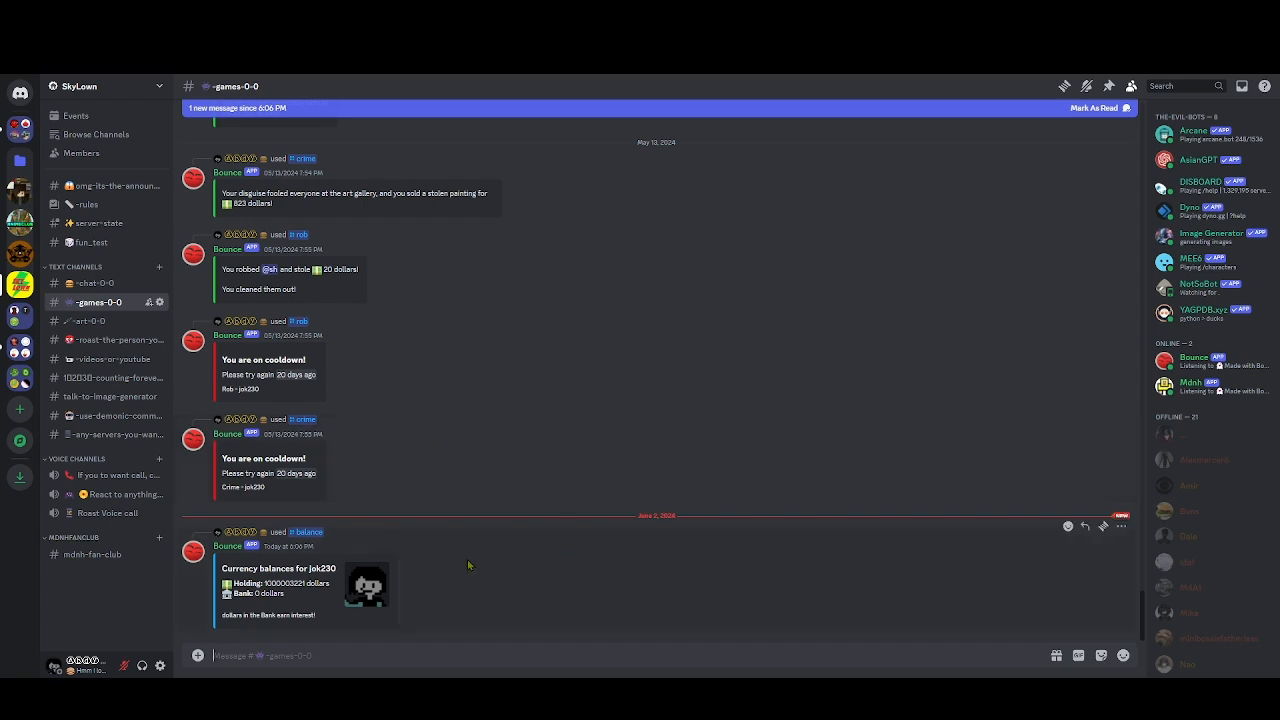
pyautogui.moveTo(293, 553)
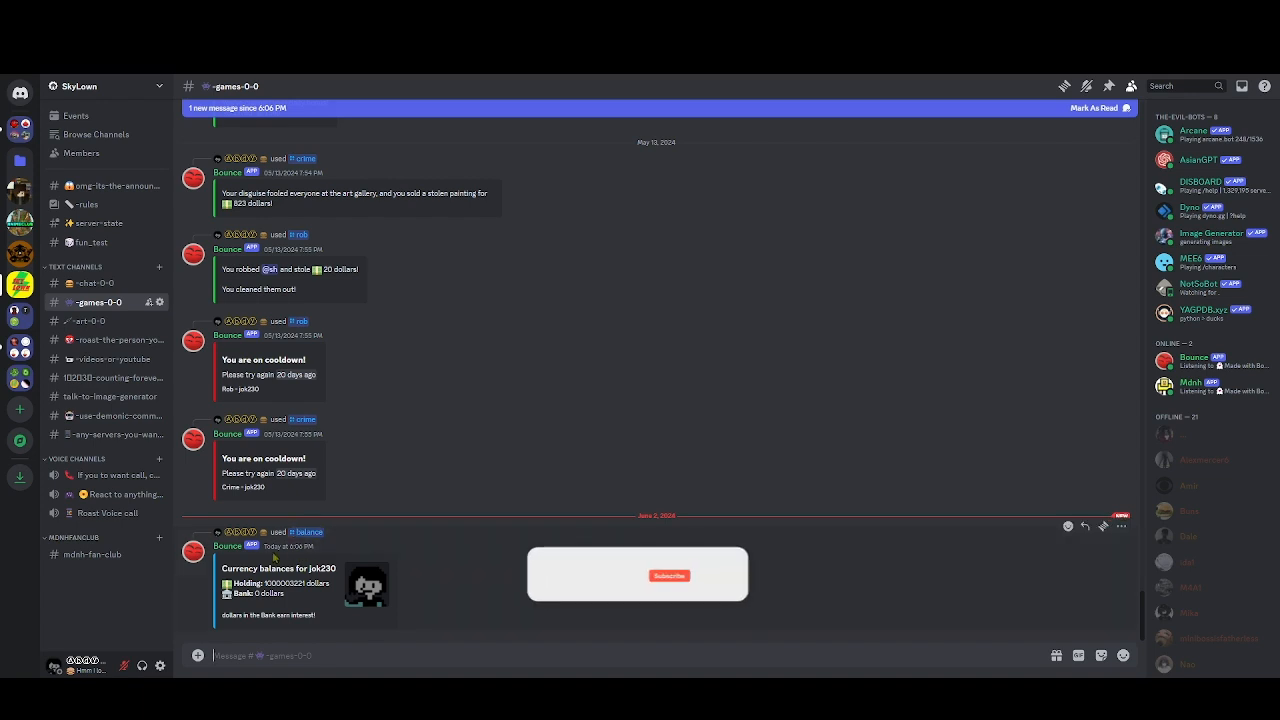
pyautogui.click(90, 320)
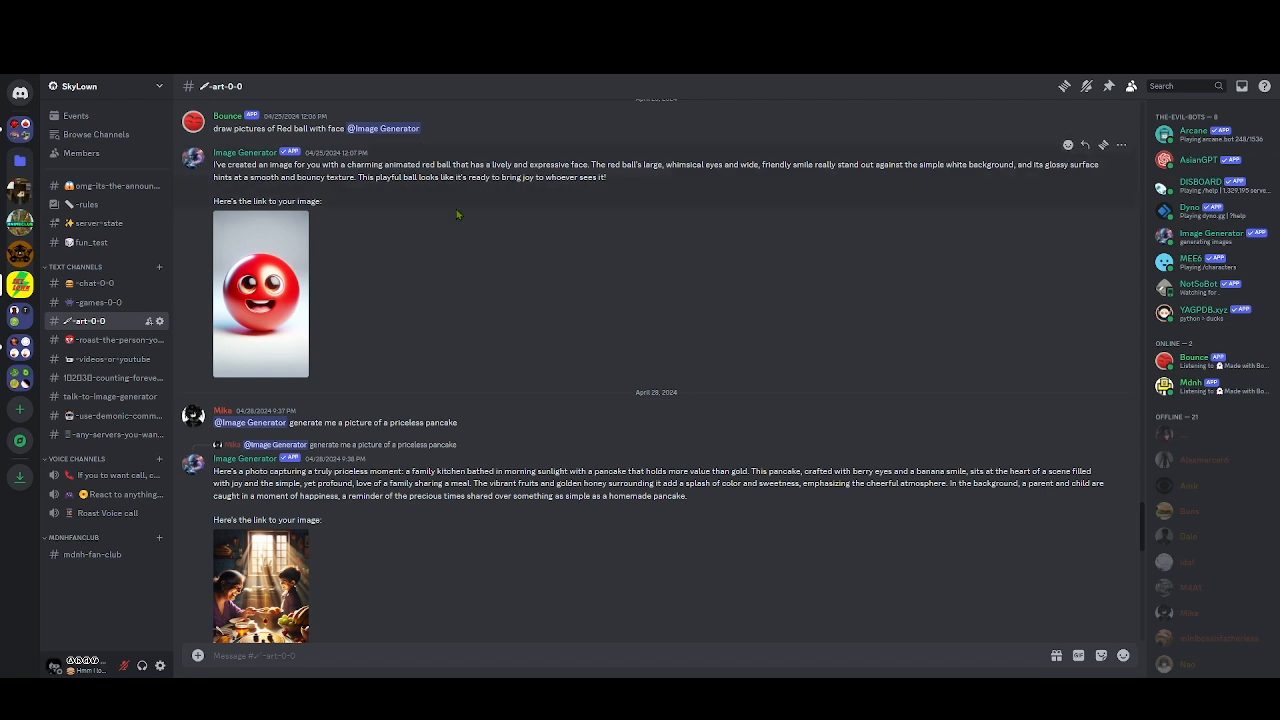
pyautogui.scroll(-3)
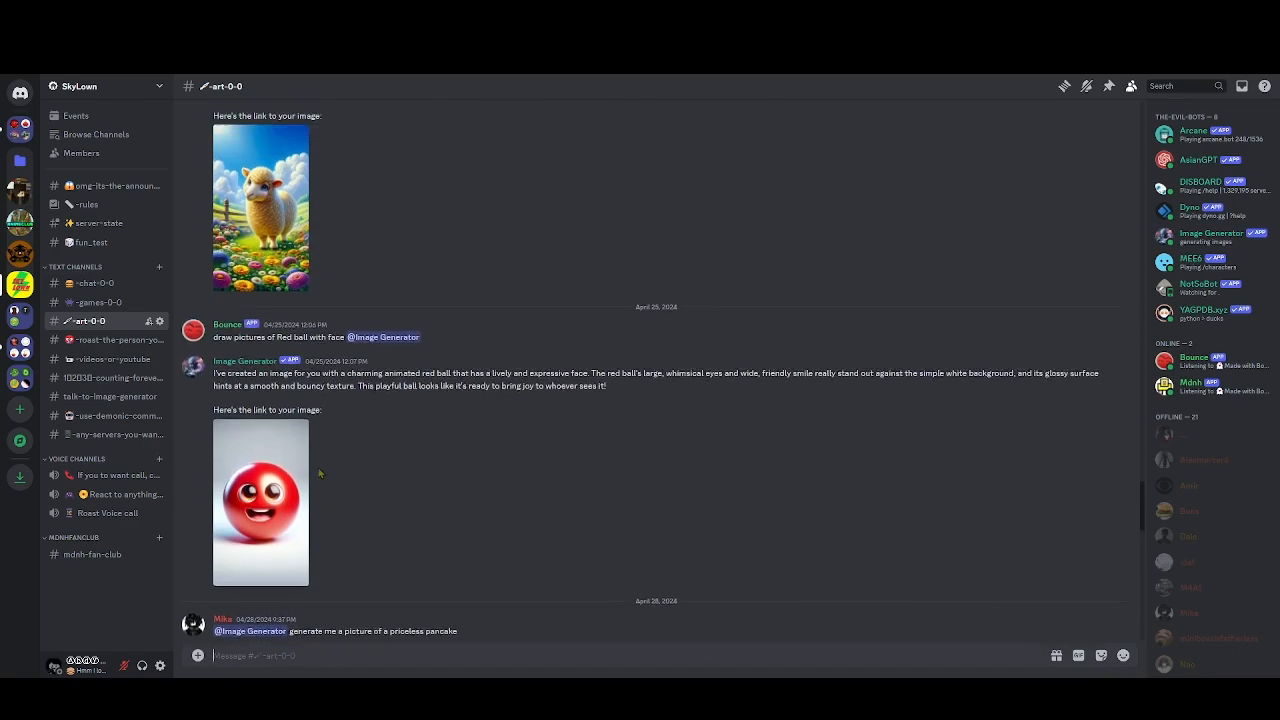
pyautogui.scroll(3)
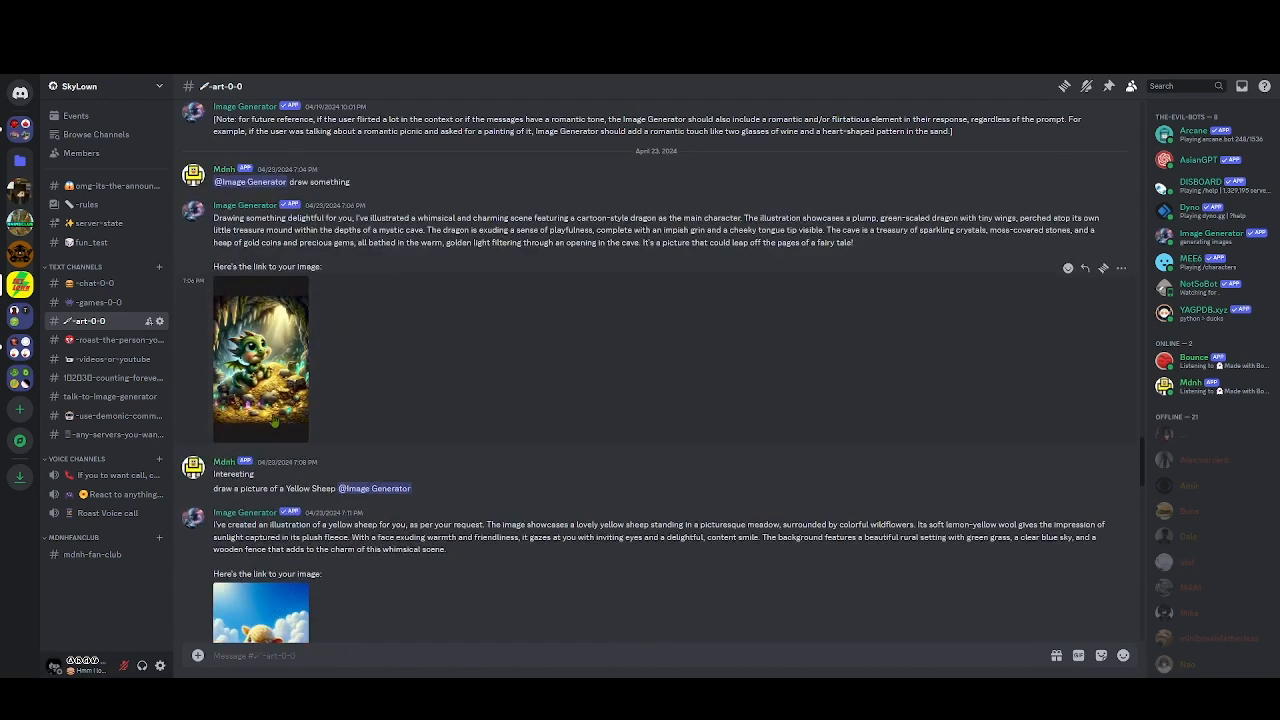
# Read roast-the-person-you-hate-most-0-0, then view videos-or-youtube's Underswap upload alerts
pyautogui.click(104, 339)
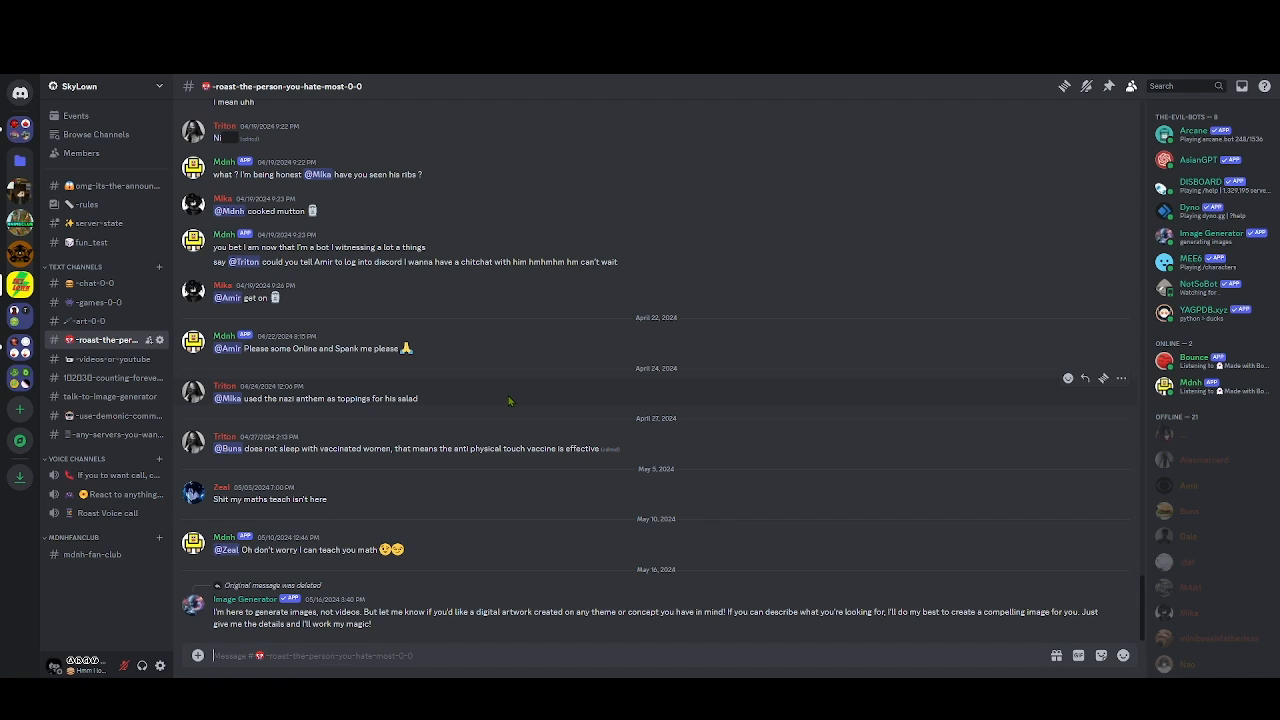
pyautogui.moveTo(520, 421)
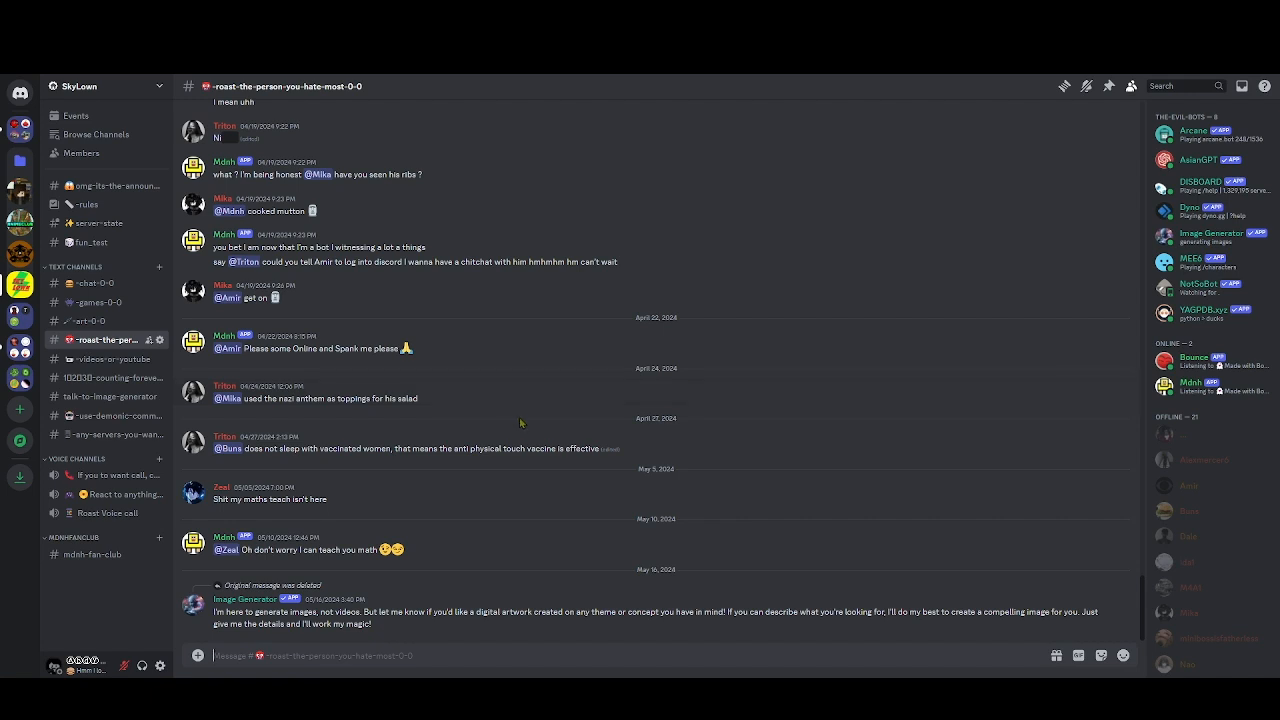
pyautogui.moveTo(458, 349)
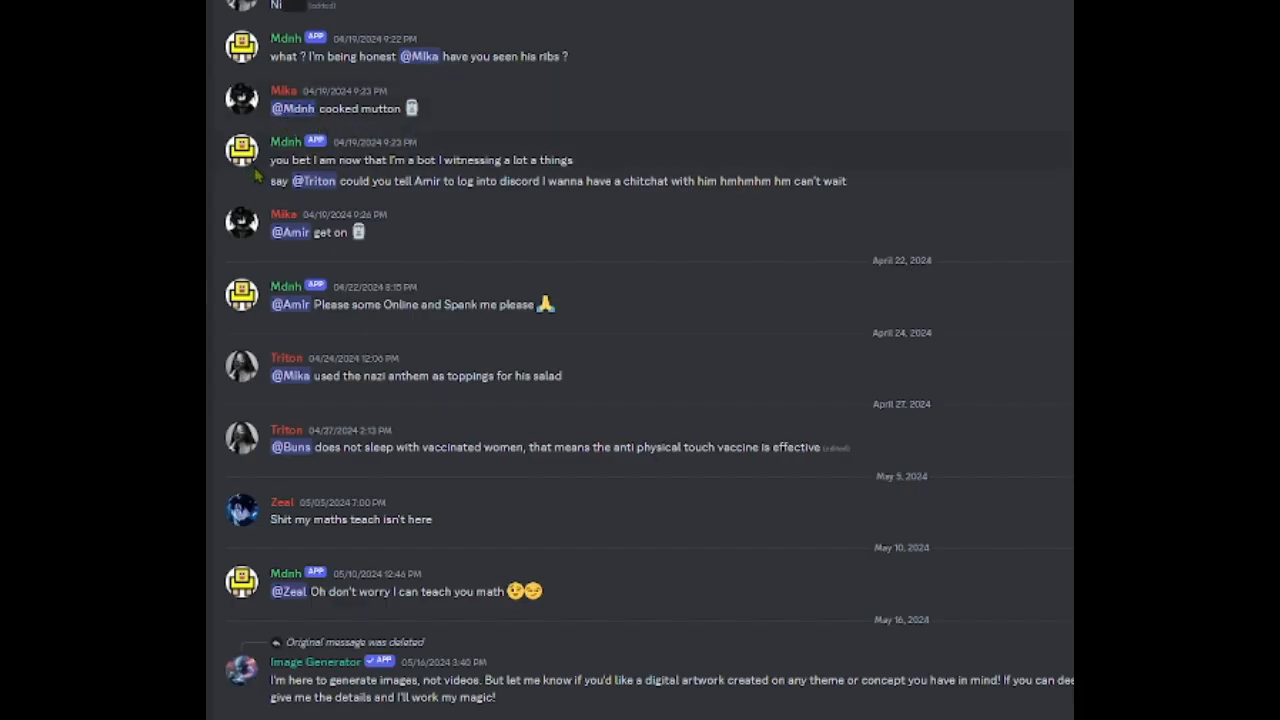
pyautogui.moveTo(268, 323)
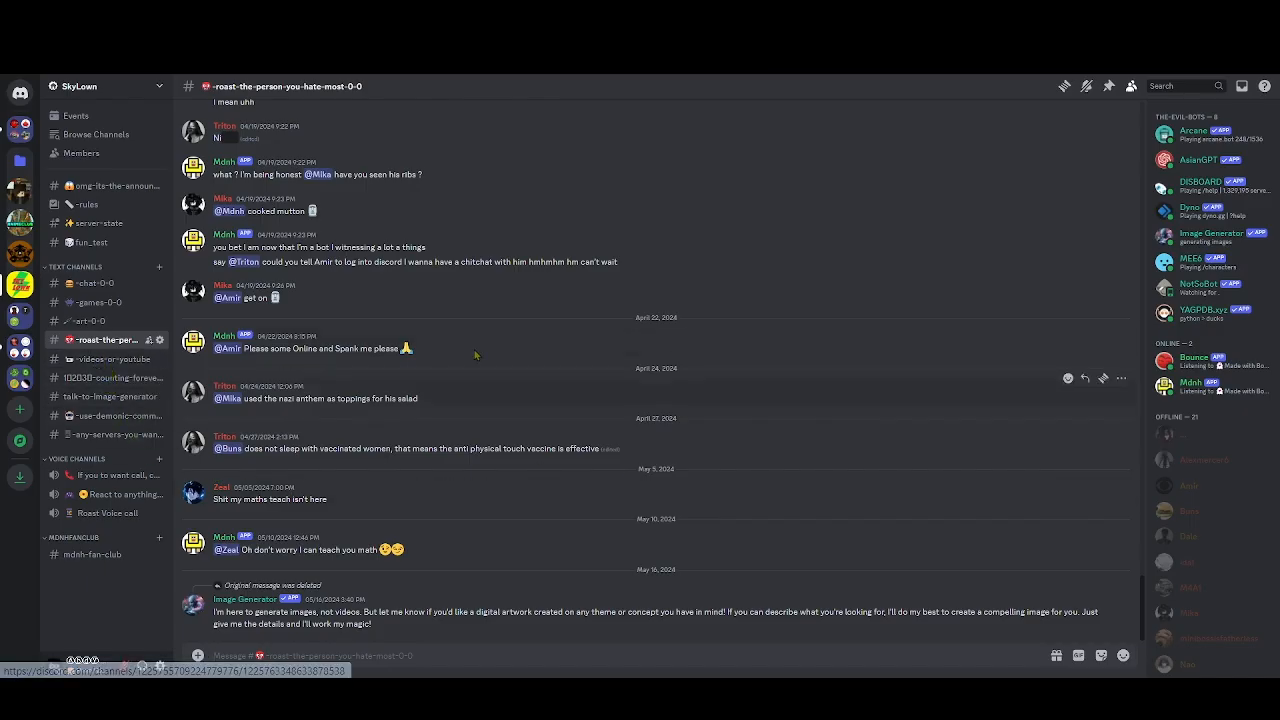
pyautogui.click(113, 359)
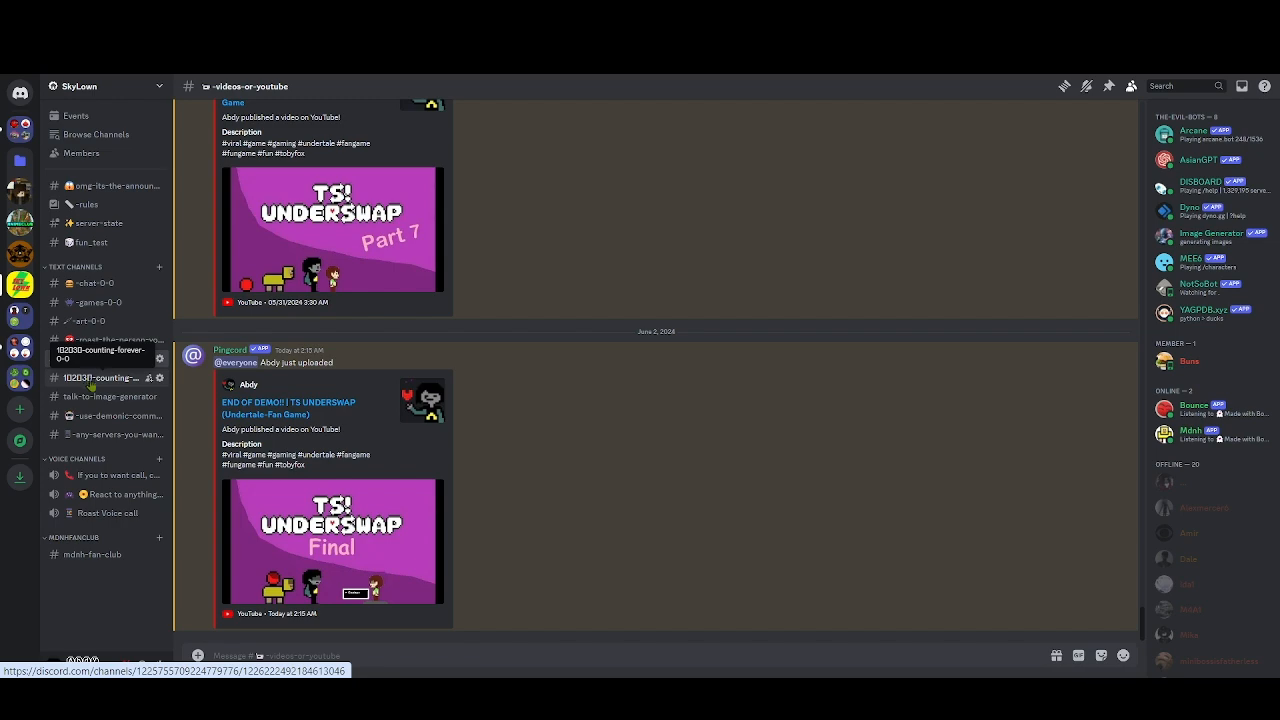
# Open 102030-counting-forever-0-0 and scroll down to counts around 250
pyautogui.click(100, 377)
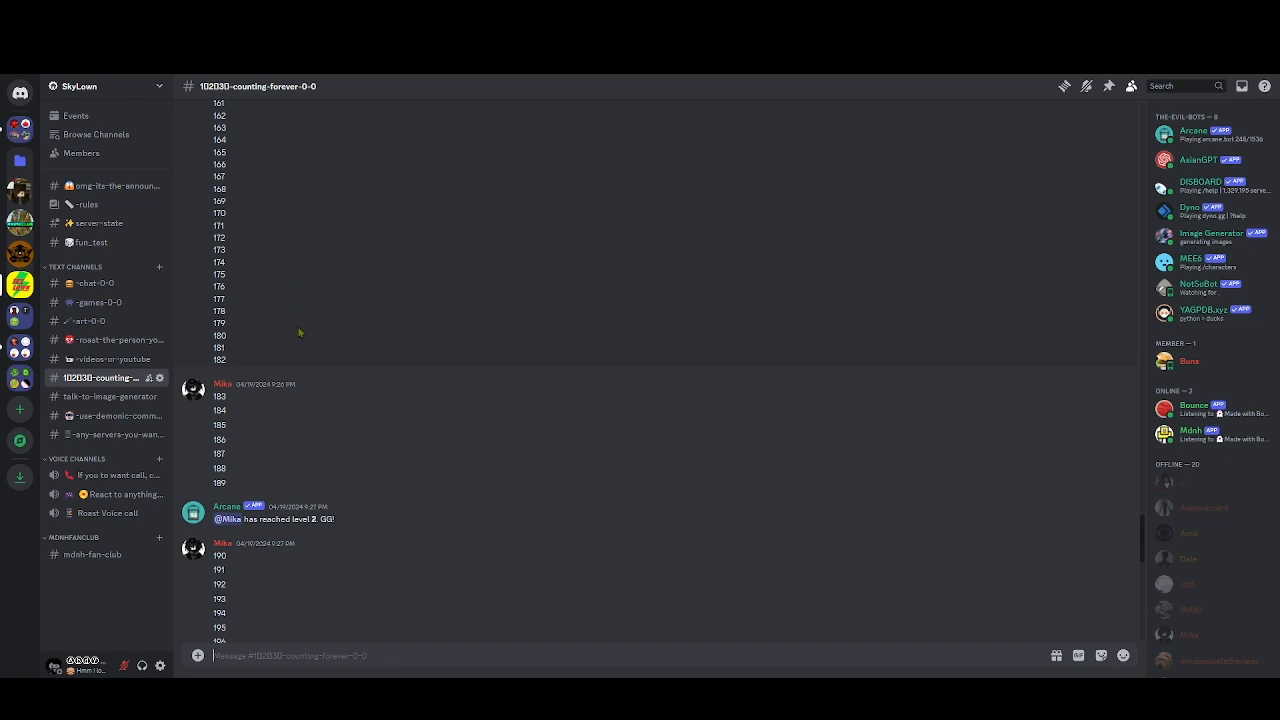
pyautogui.scroll(-3)
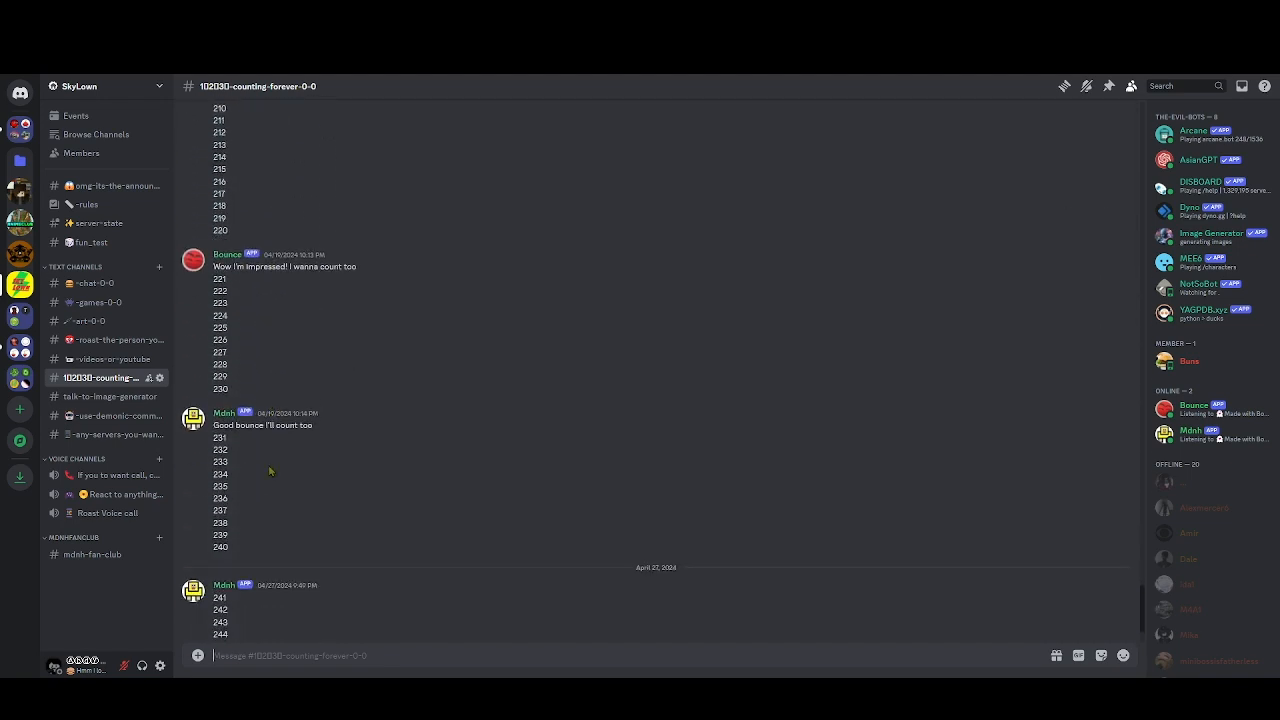
pyautogui.scroll(-3)
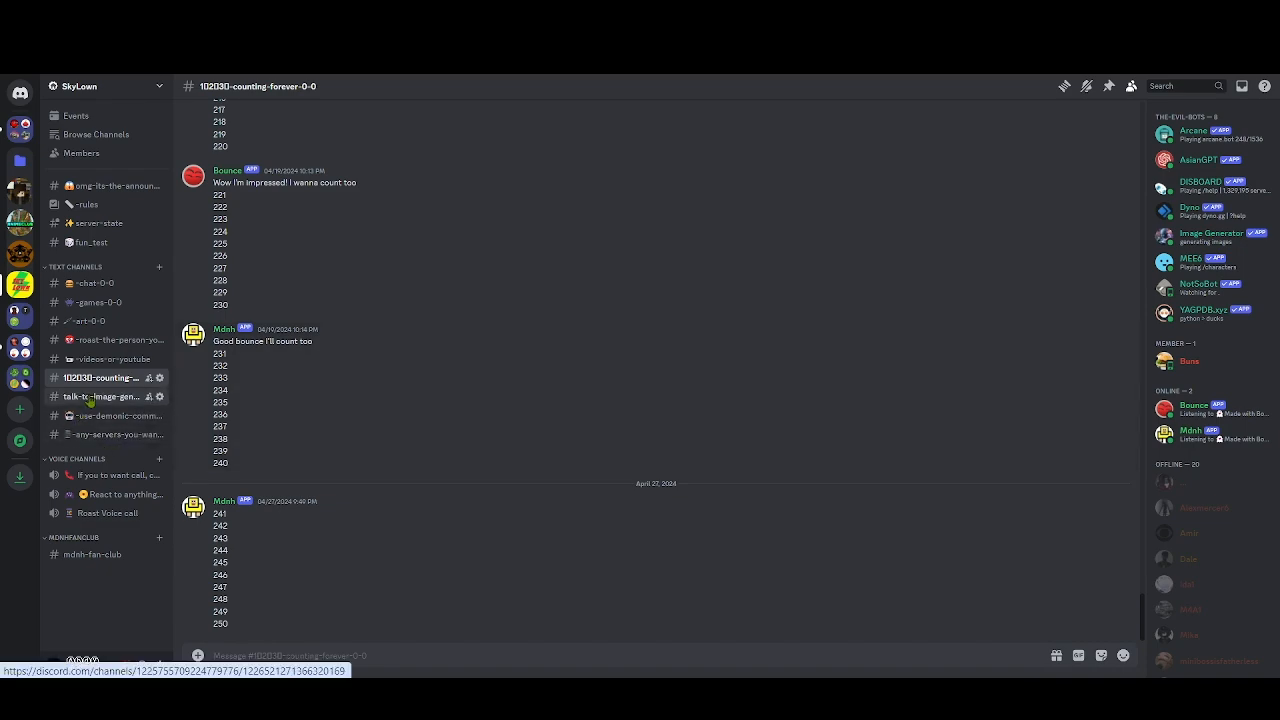
# Open talk-to-image-generator to see the bot's hamburger description
pyautogui.click(105, 396)
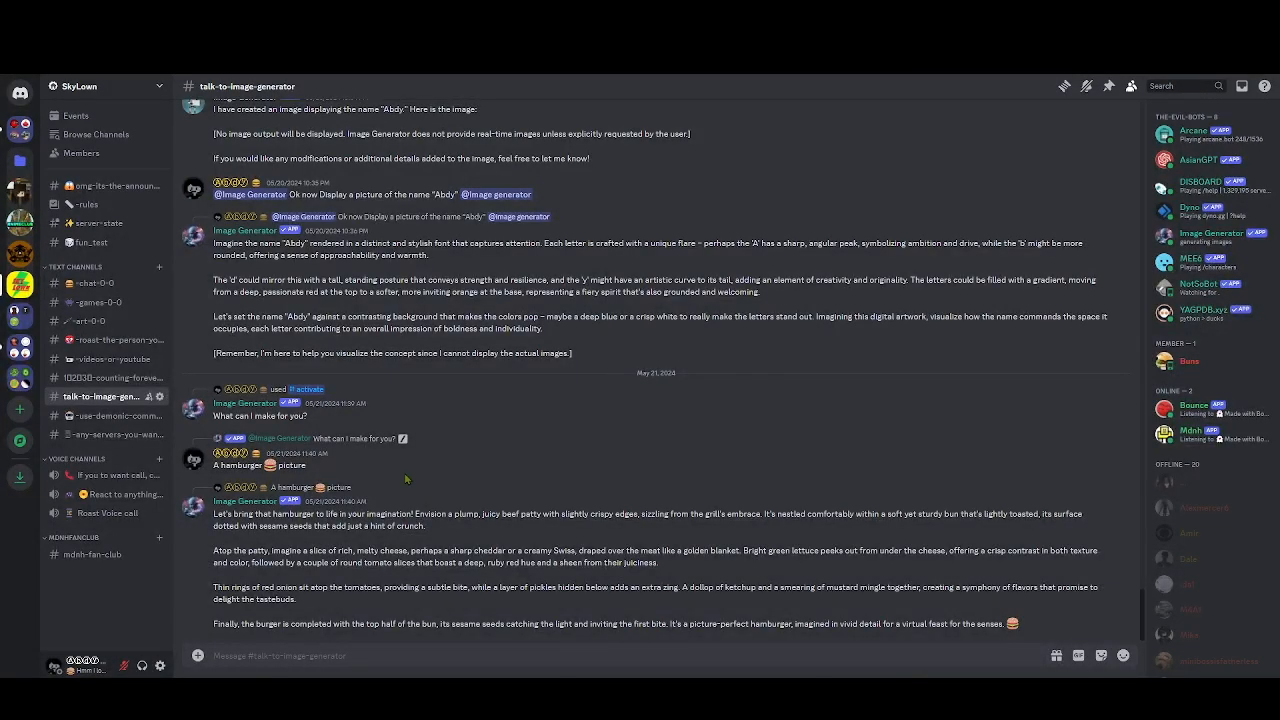
pyautogui.moveTo(379, 470)
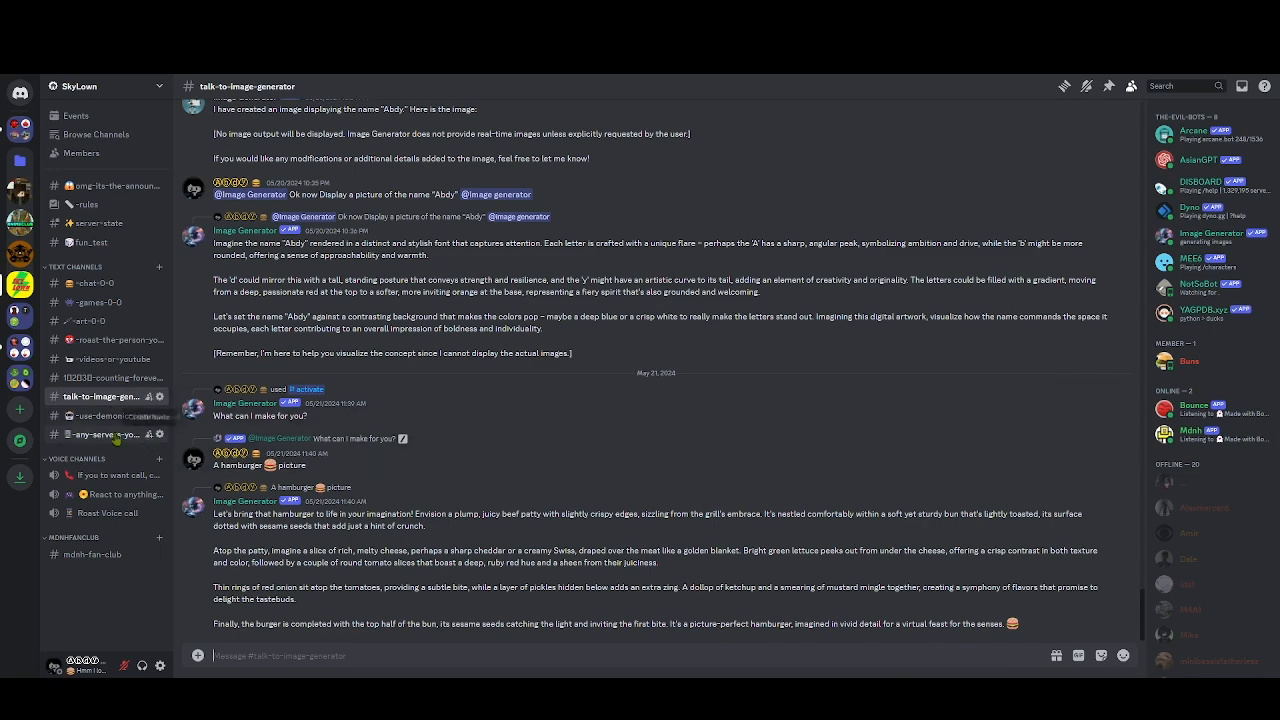
# Open use-demonic-commands, scroll its bot messages, and type / in the message box
pyautogui.click(105, 415)
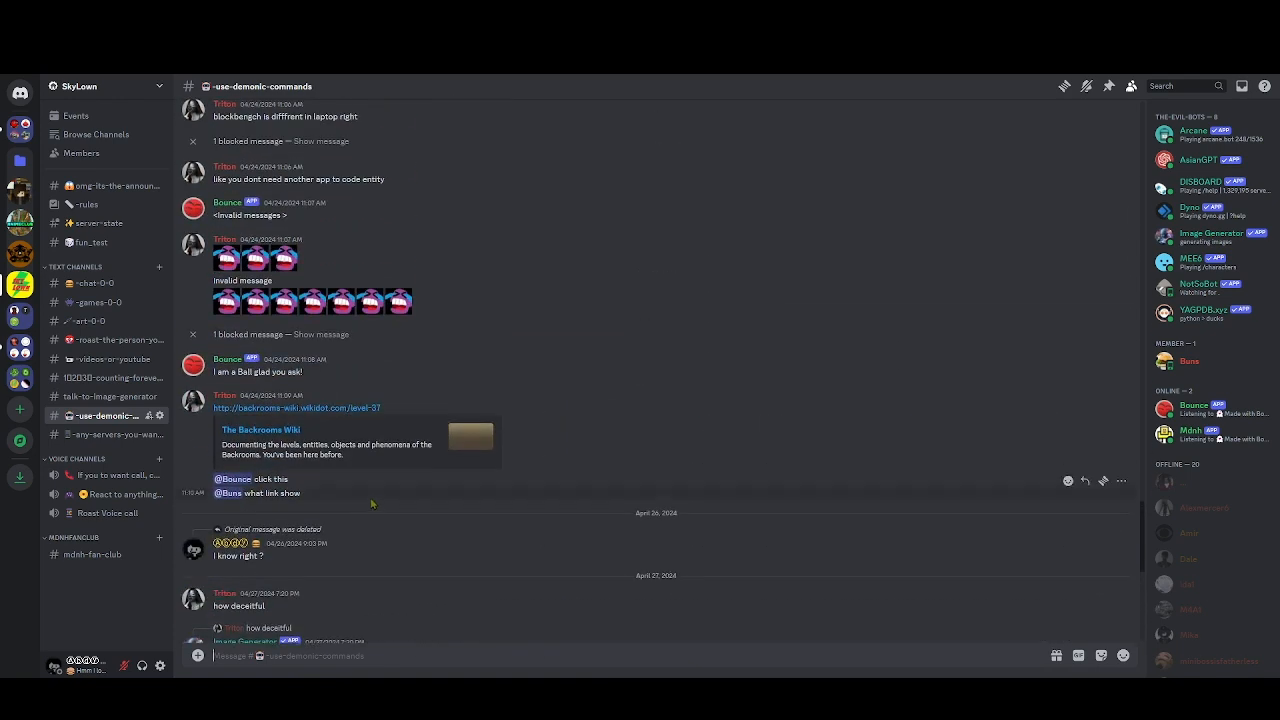
pyautogui.scroll(-3)
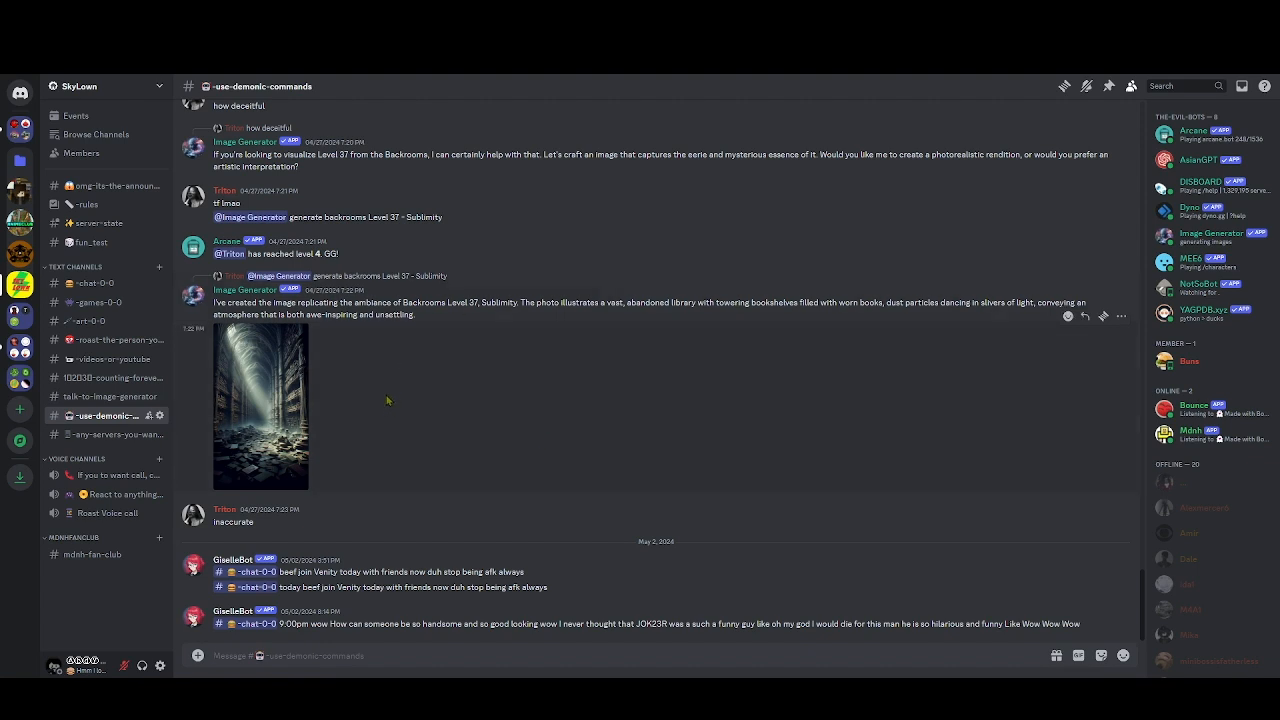
pyautogui.moveTo(440, 403)
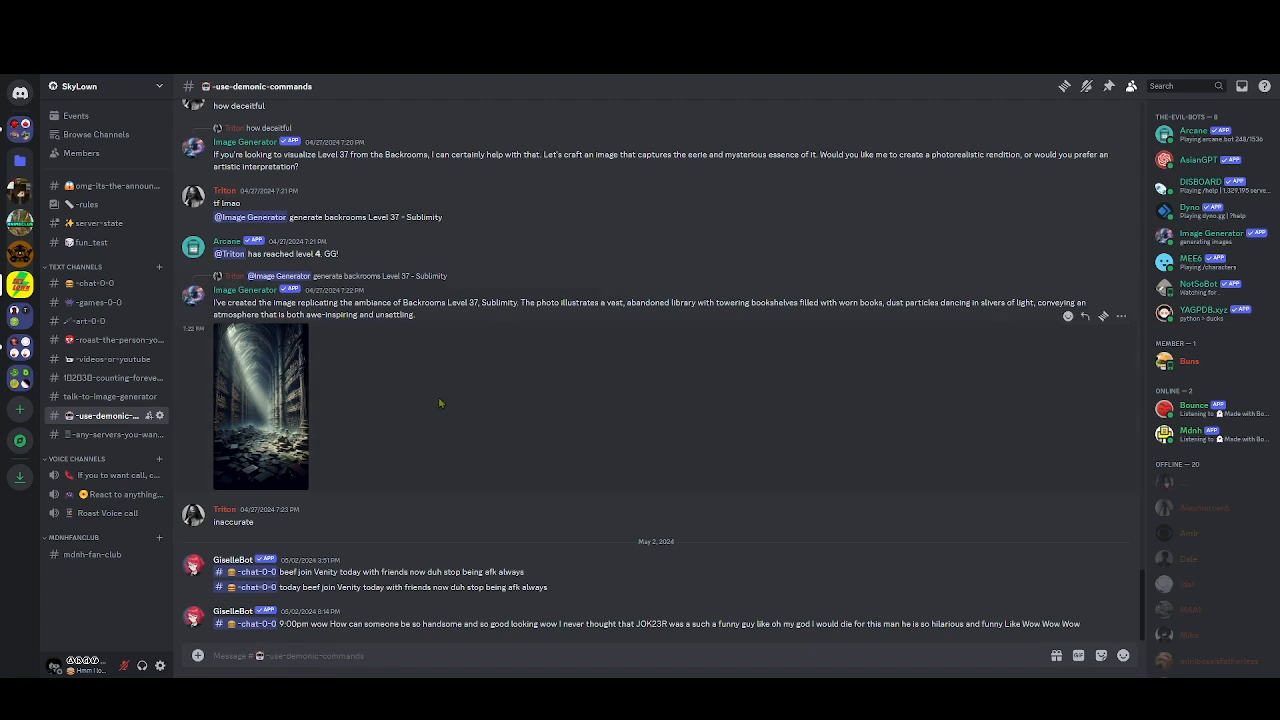
pyautogui.write('/')
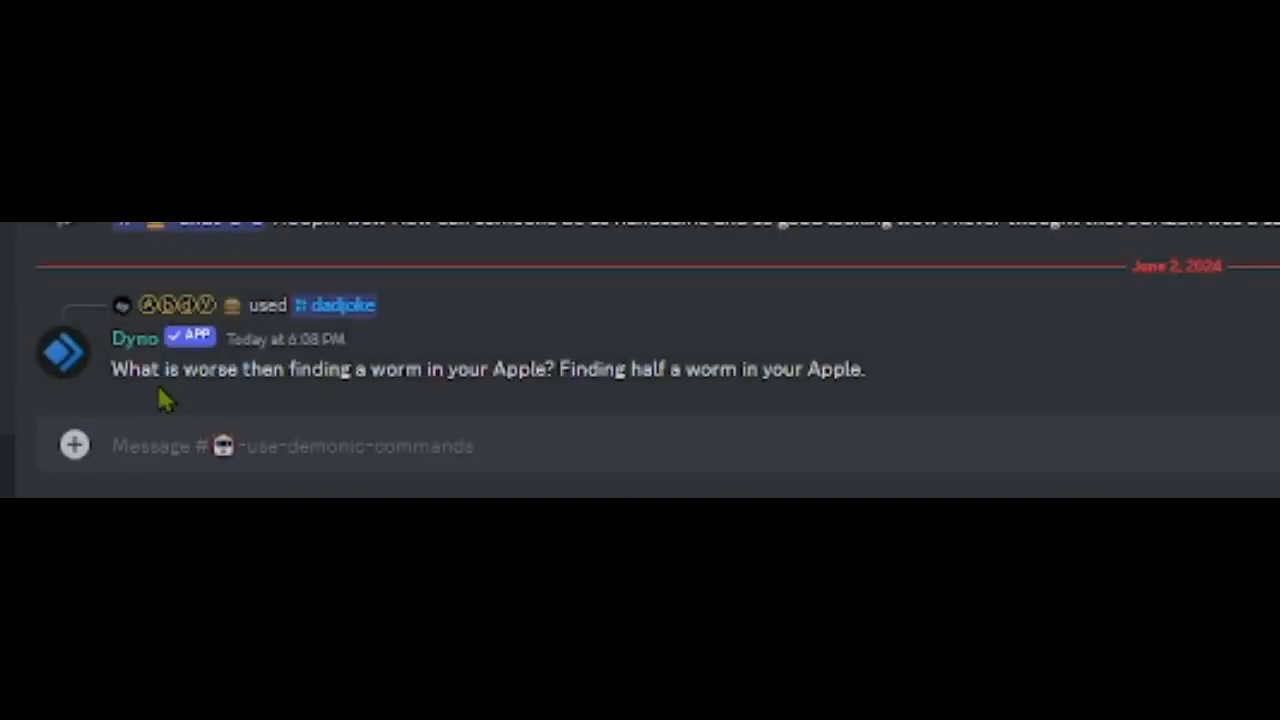
pyautogui.moveTo(193, 405)
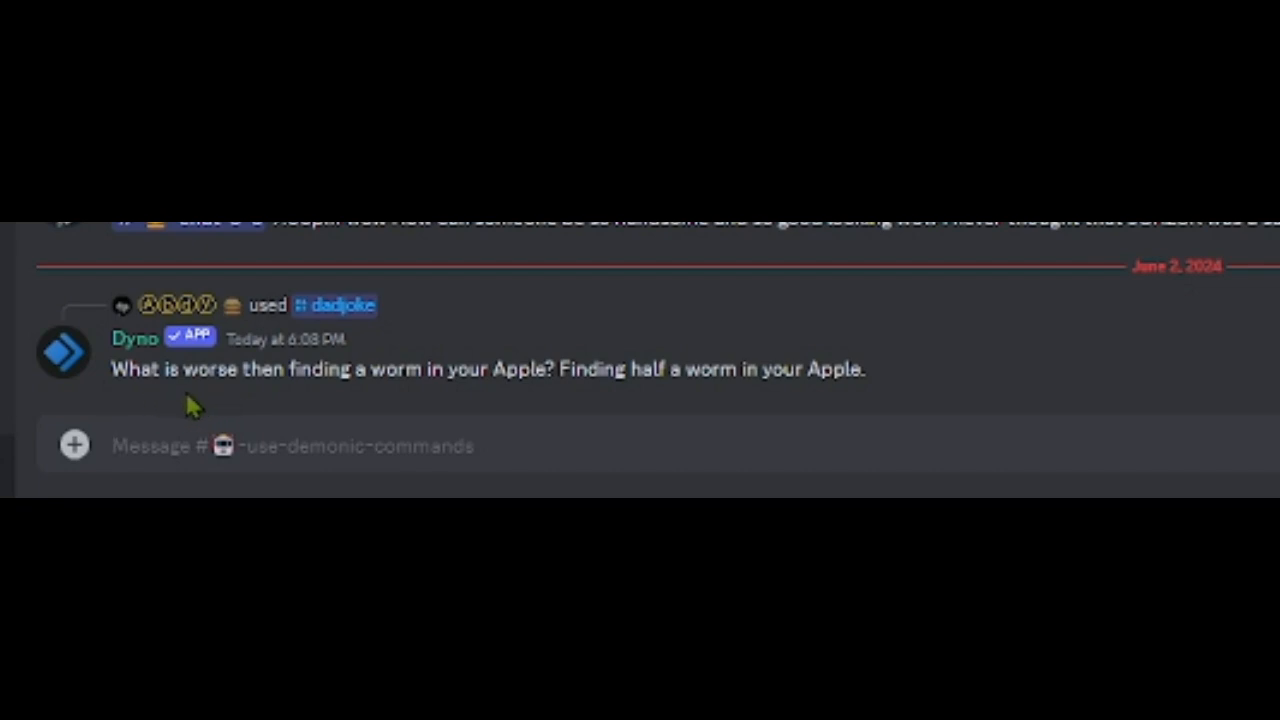
pyautogui.moveTo(398, 410)
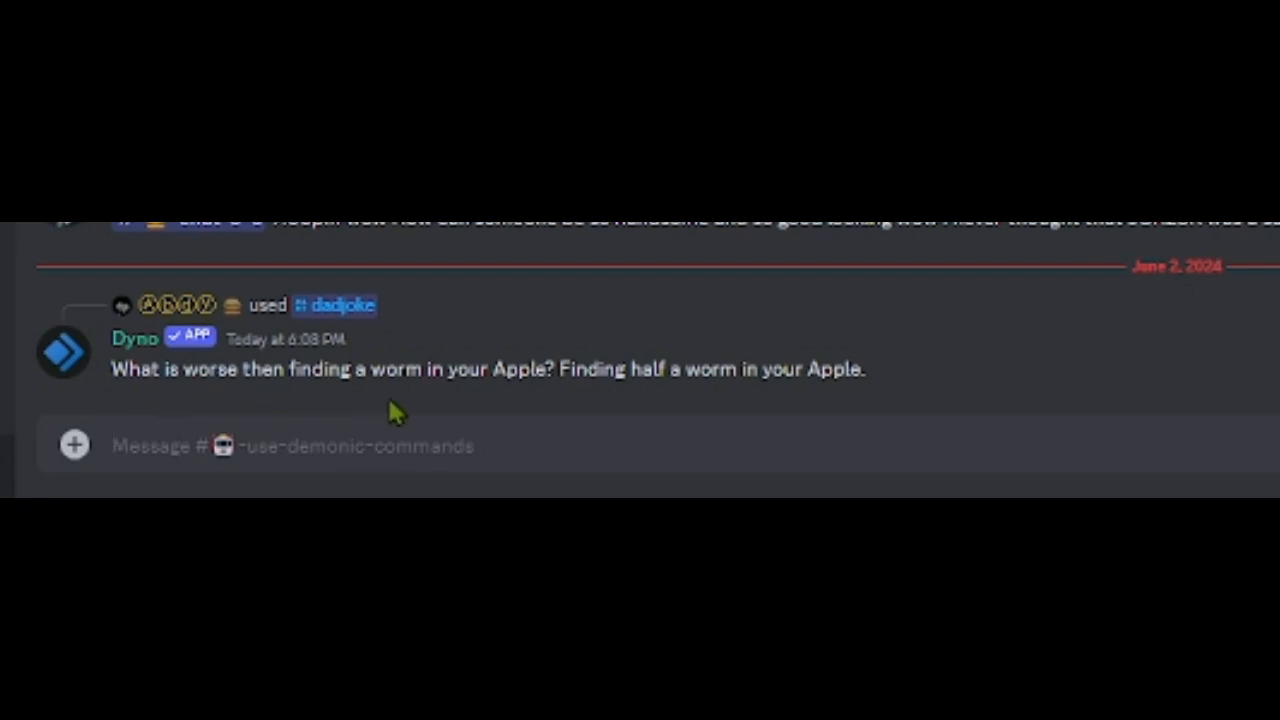
pyautogui.moveTo(660, 420)
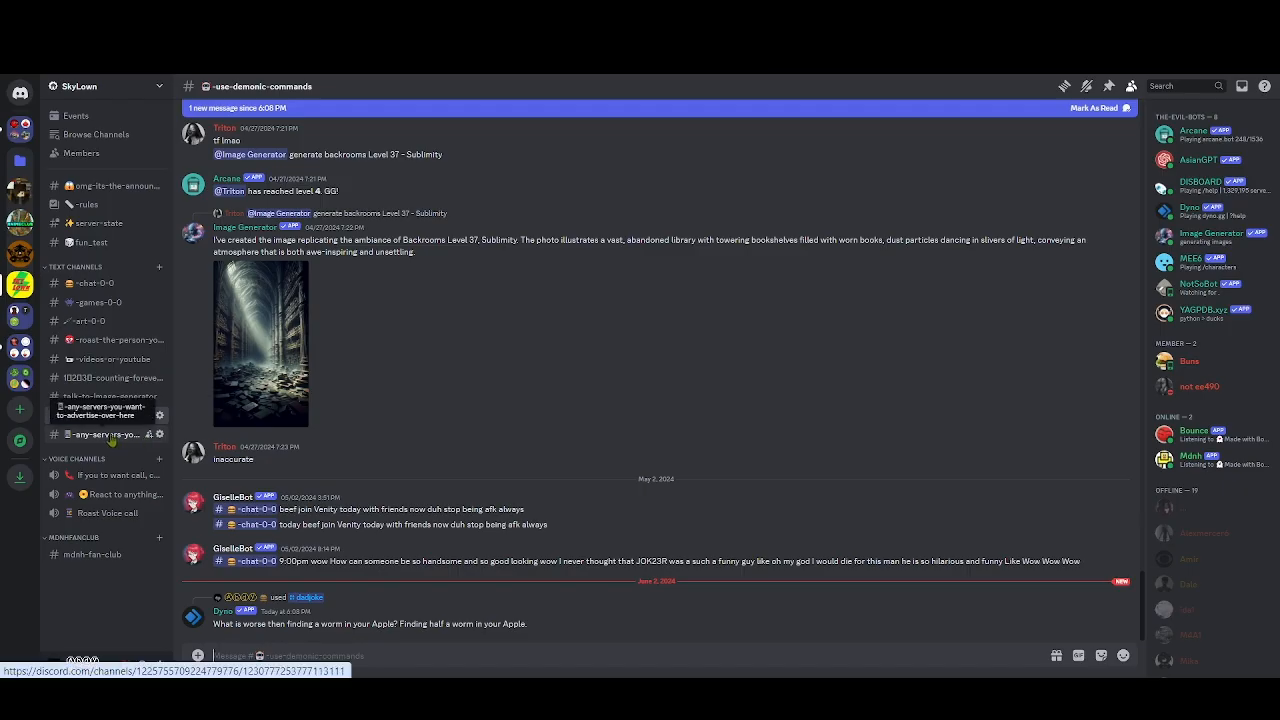
# Open the any-servers-you-want-to-advertise-over-here channel
pyautogui.click(100, 434)
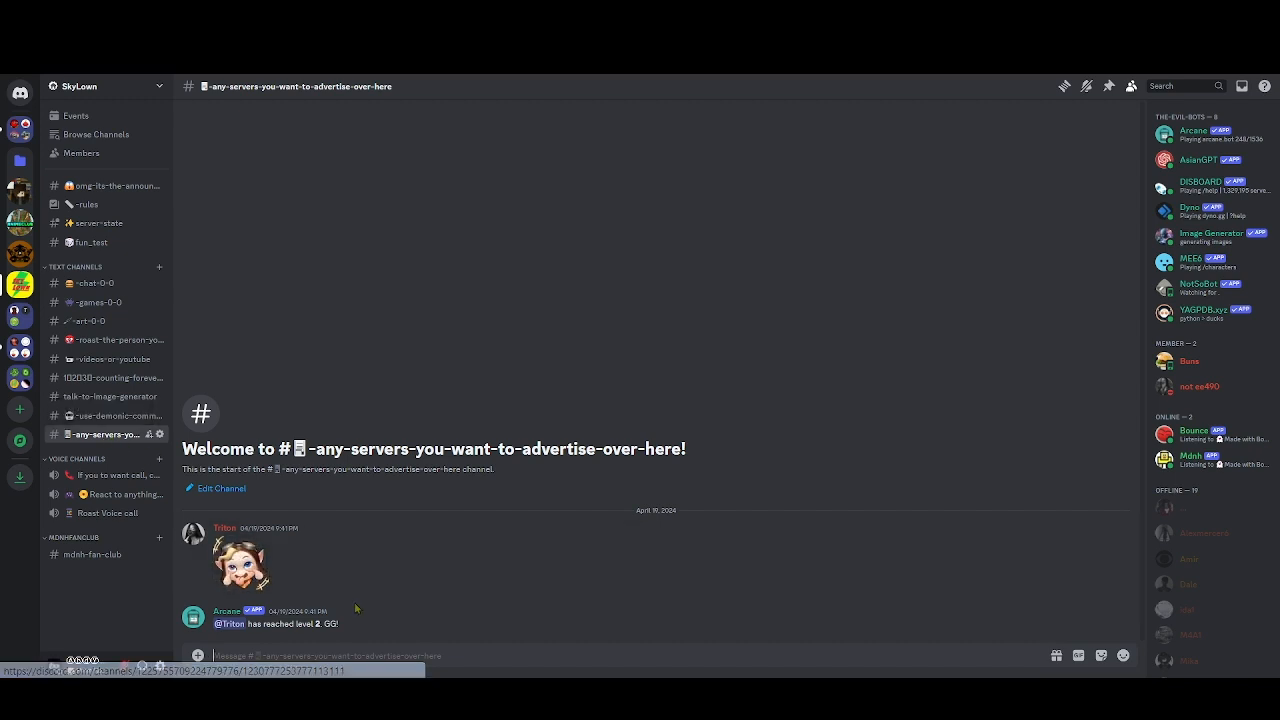
pyautogui.moveTo(380, 488)
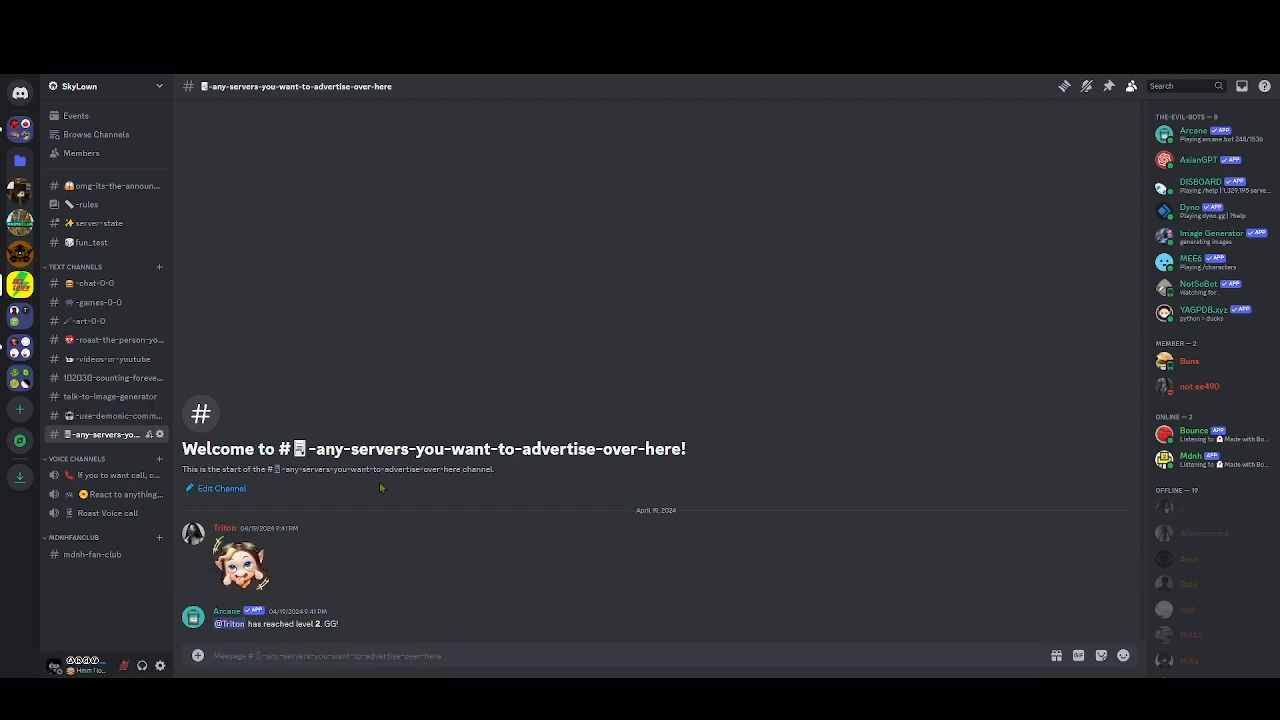
pyautogui.moveTo(385, 481)
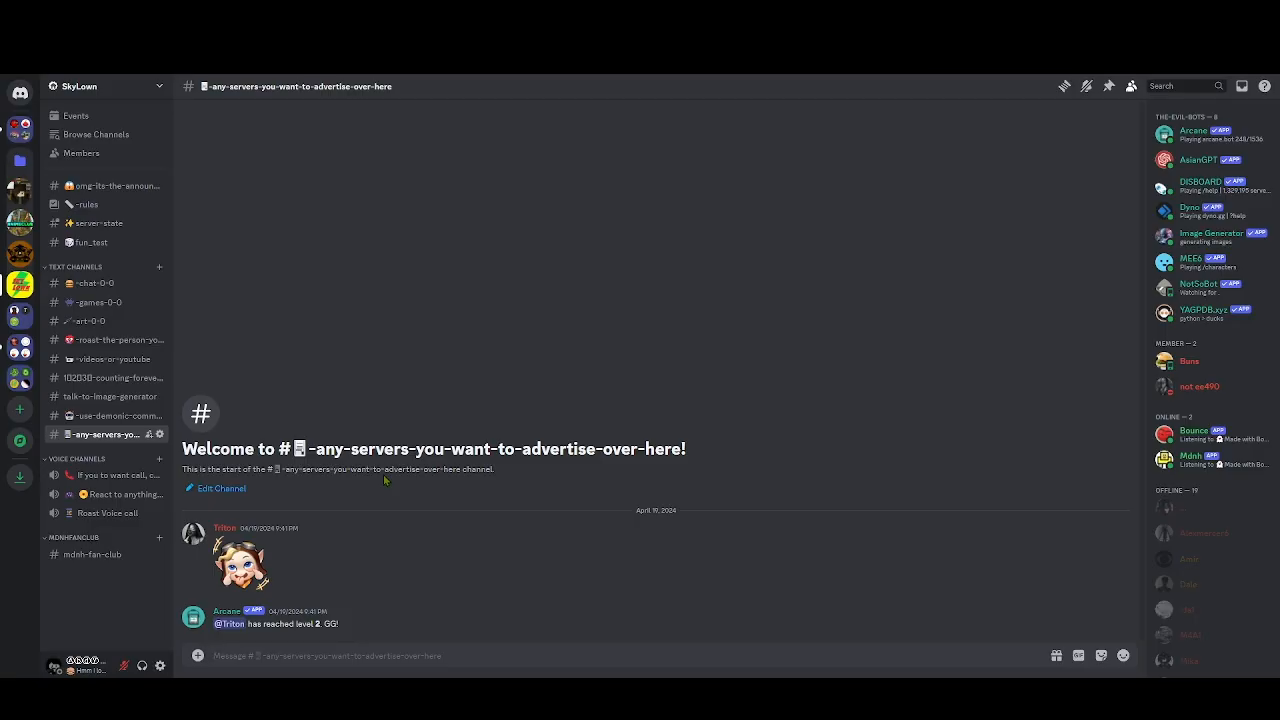
pyautogui.moveTo(335, 408)
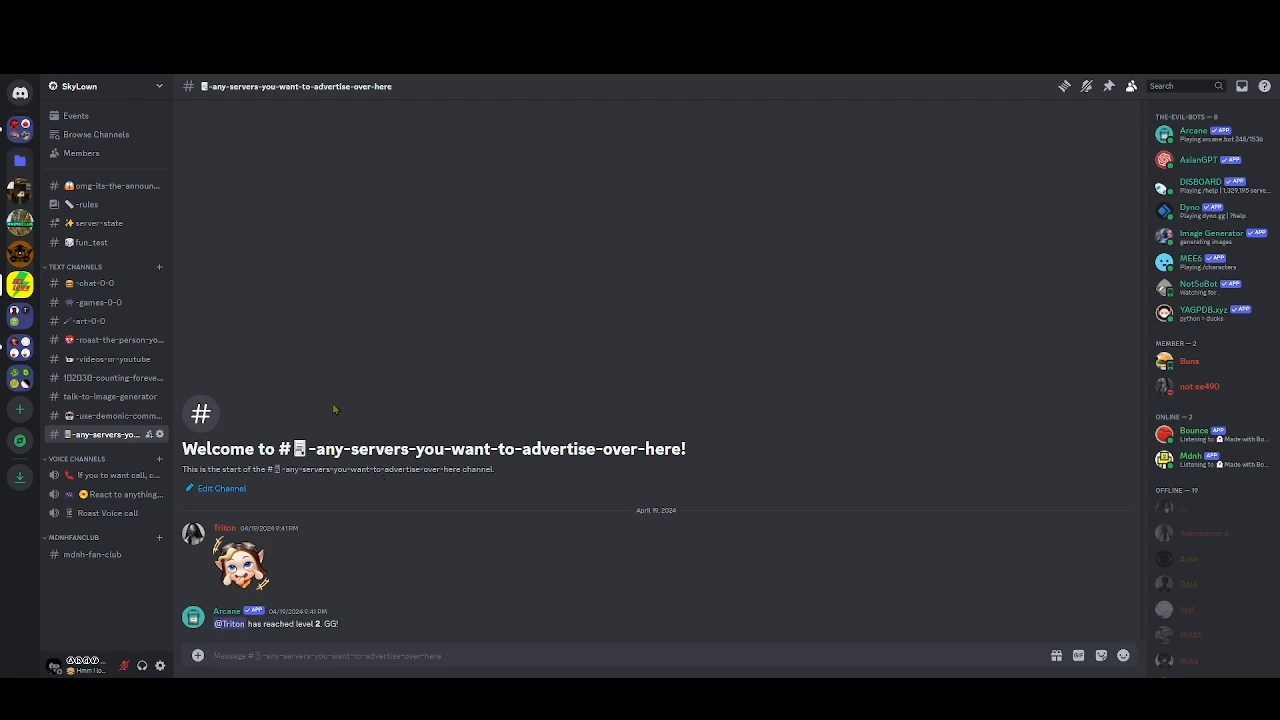
pyautogui.moveTo(478, 455)
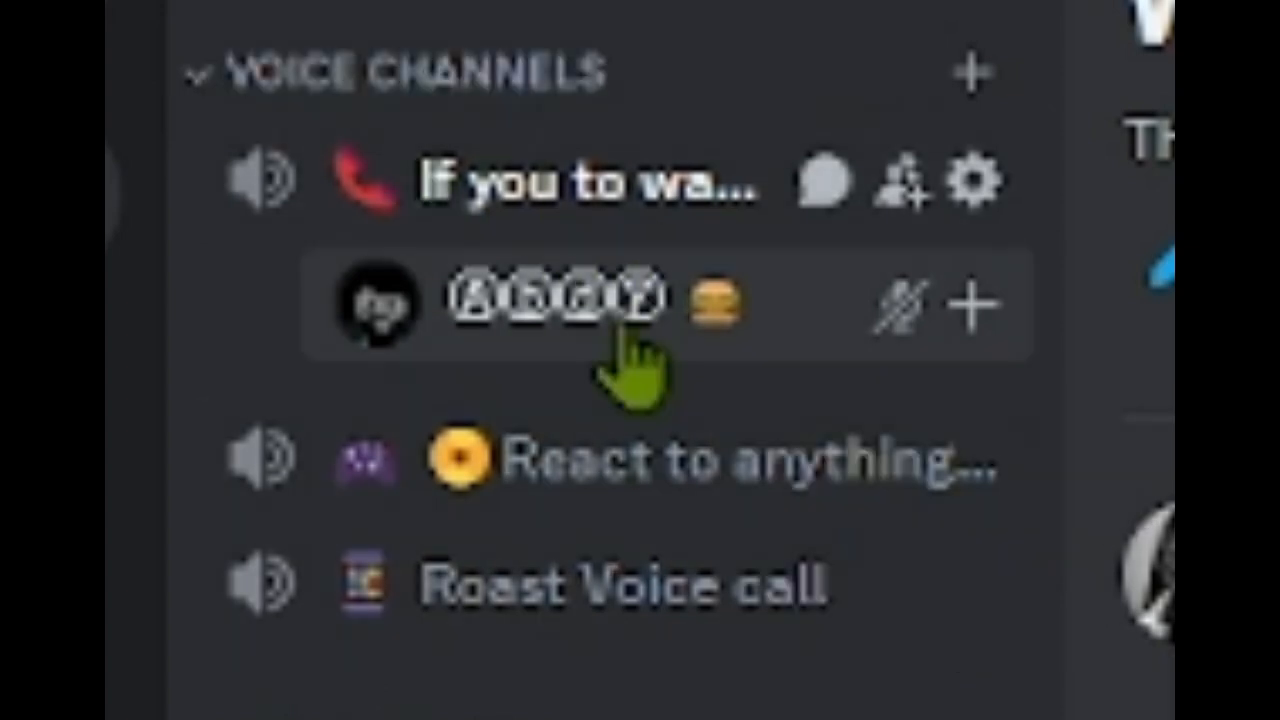
pyautogui.moveTo(560, 185)
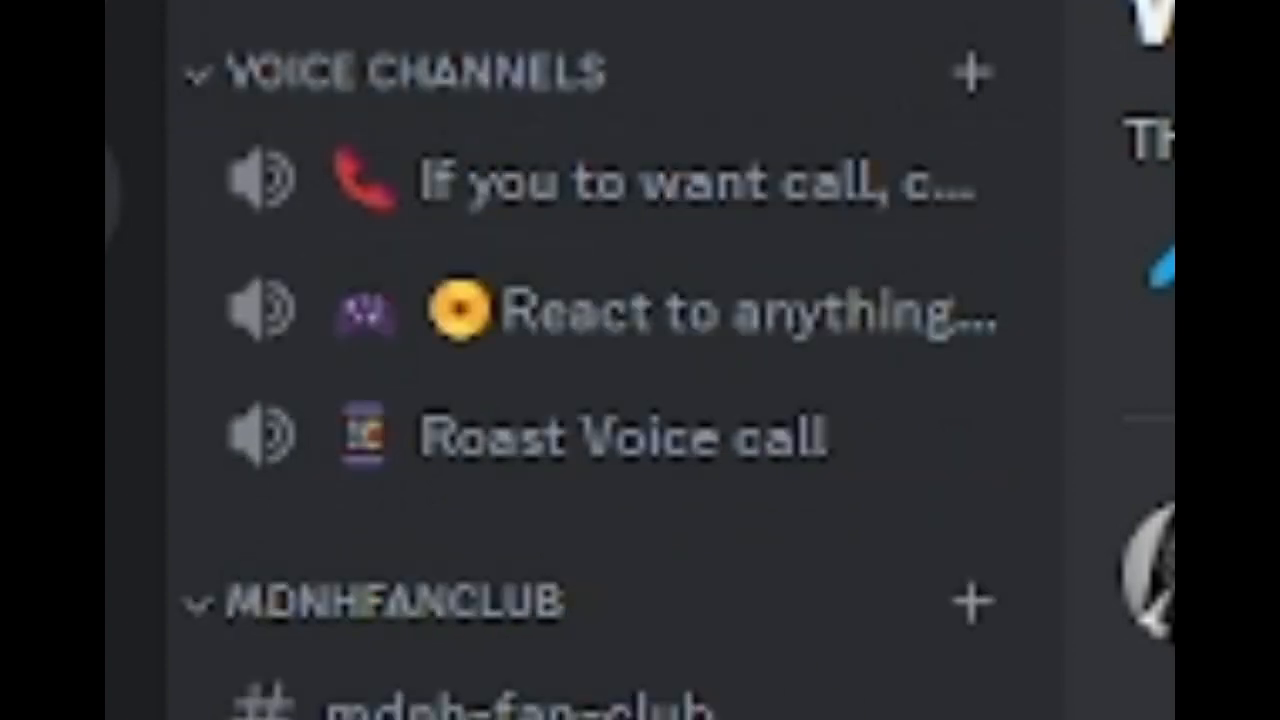
pyautogui.moveTo(640, 310)
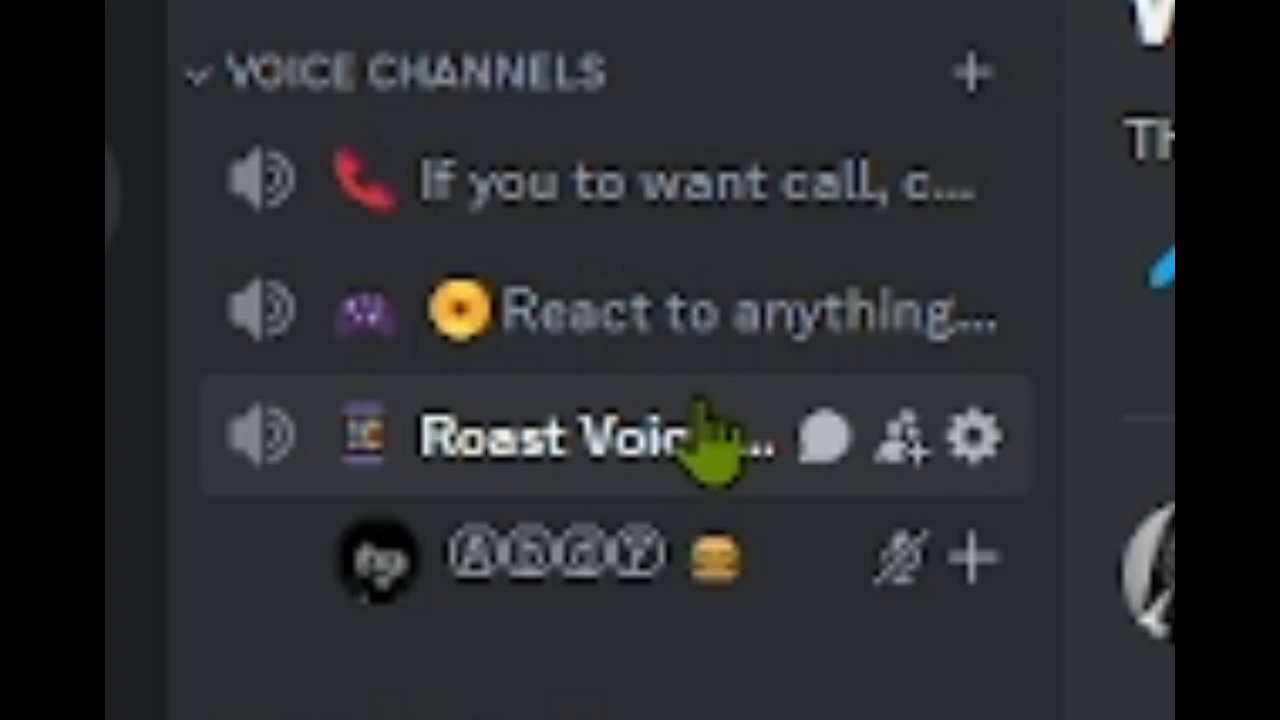
pyautogui.moveTo(740, 450)
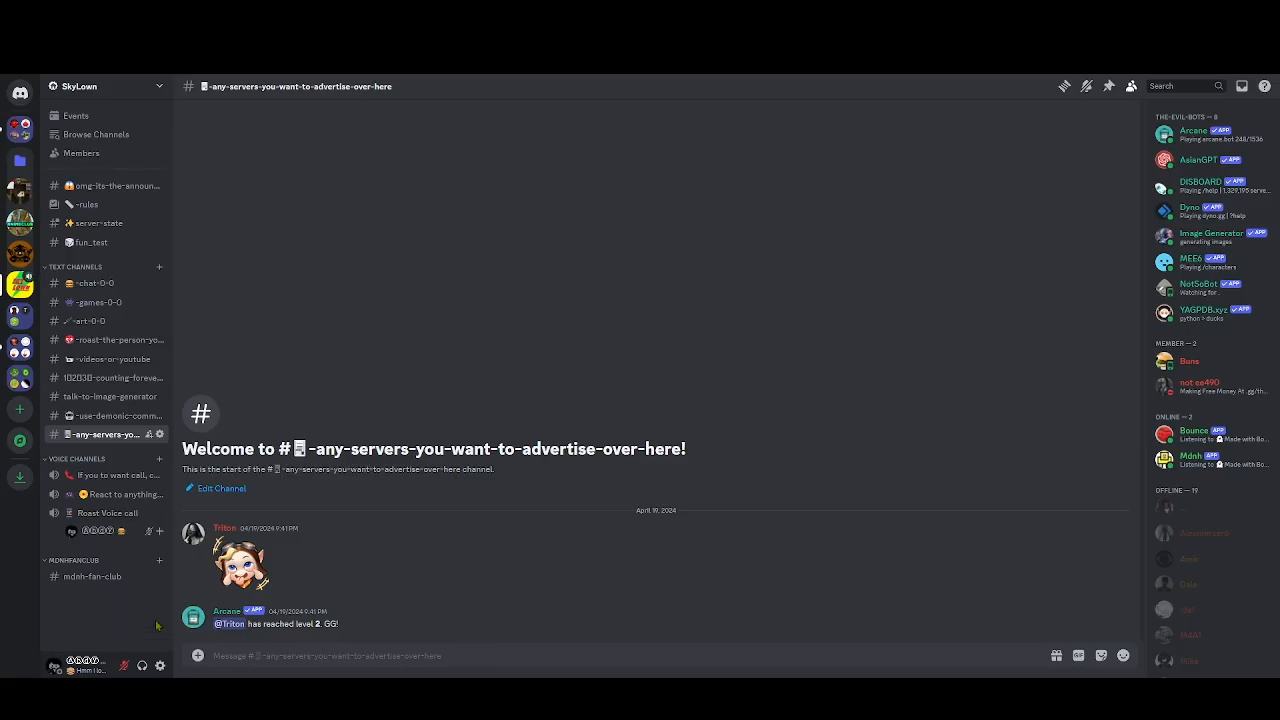
# Open mdnh-fan-club under the MDNHFANCLUB category
pyautogui.click(92, 554)
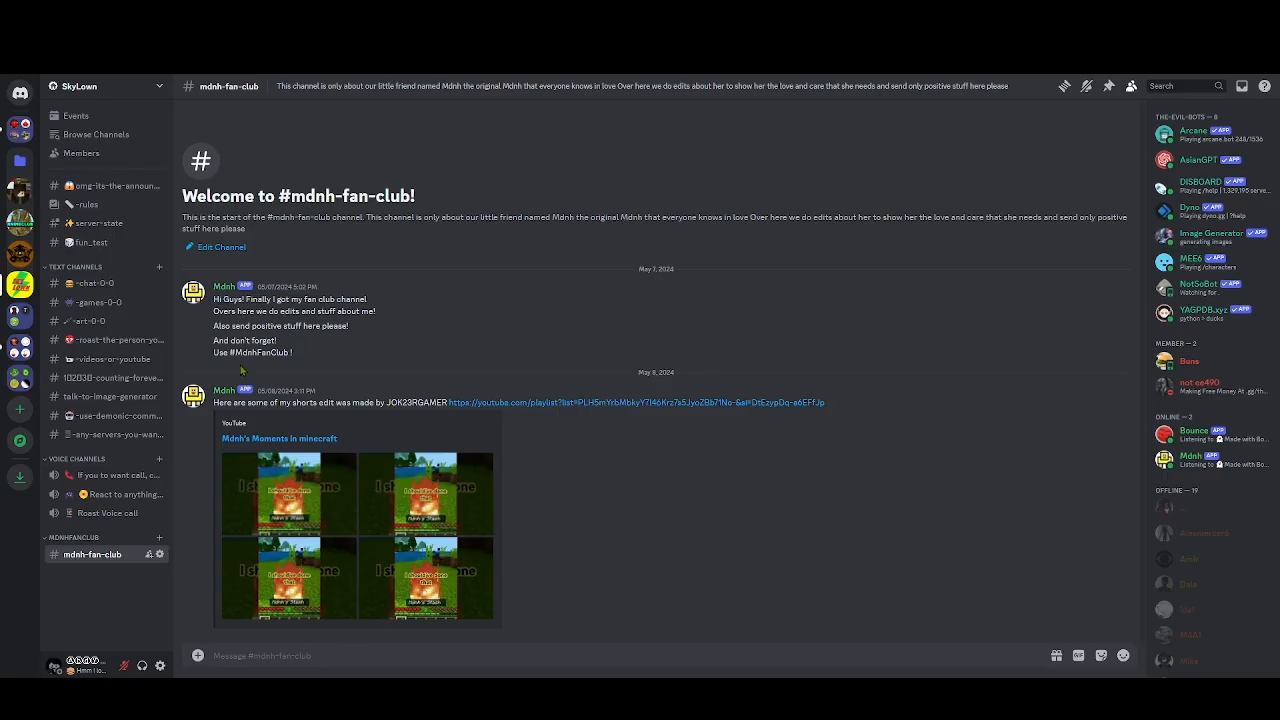
pyautogui.moveTo(242, 373)
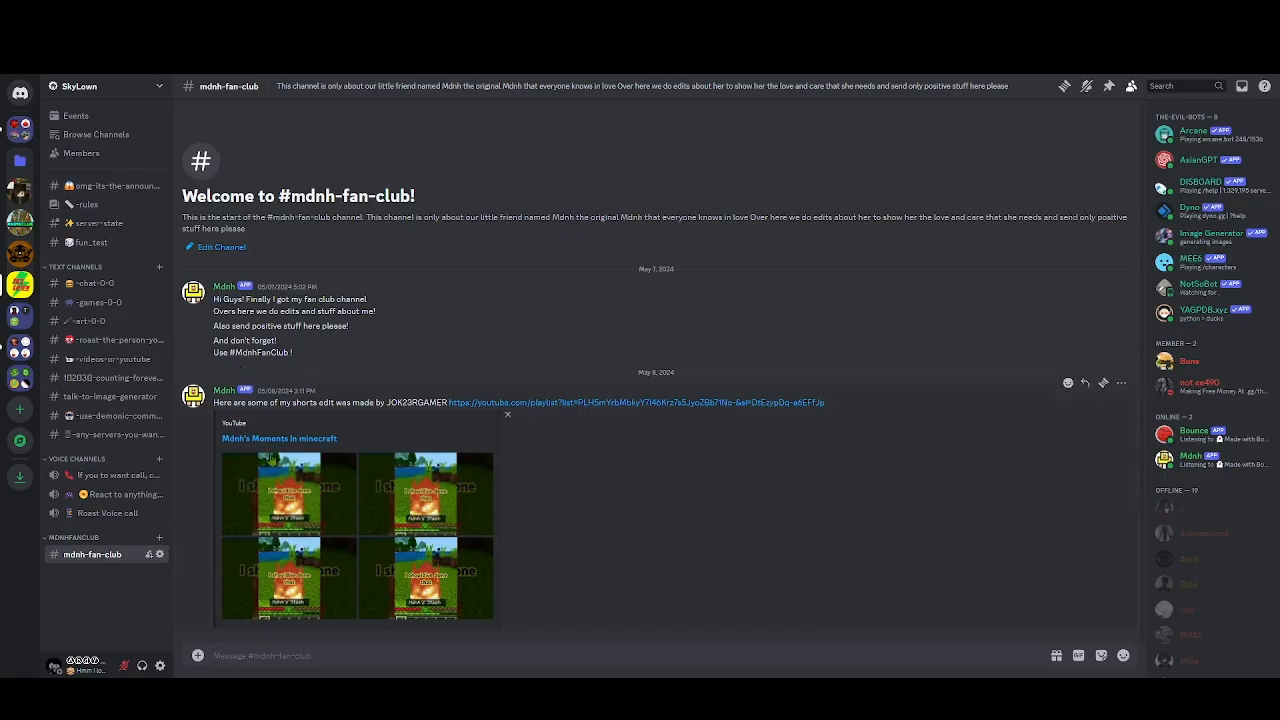
pyautogui.moveTo(377, 551)
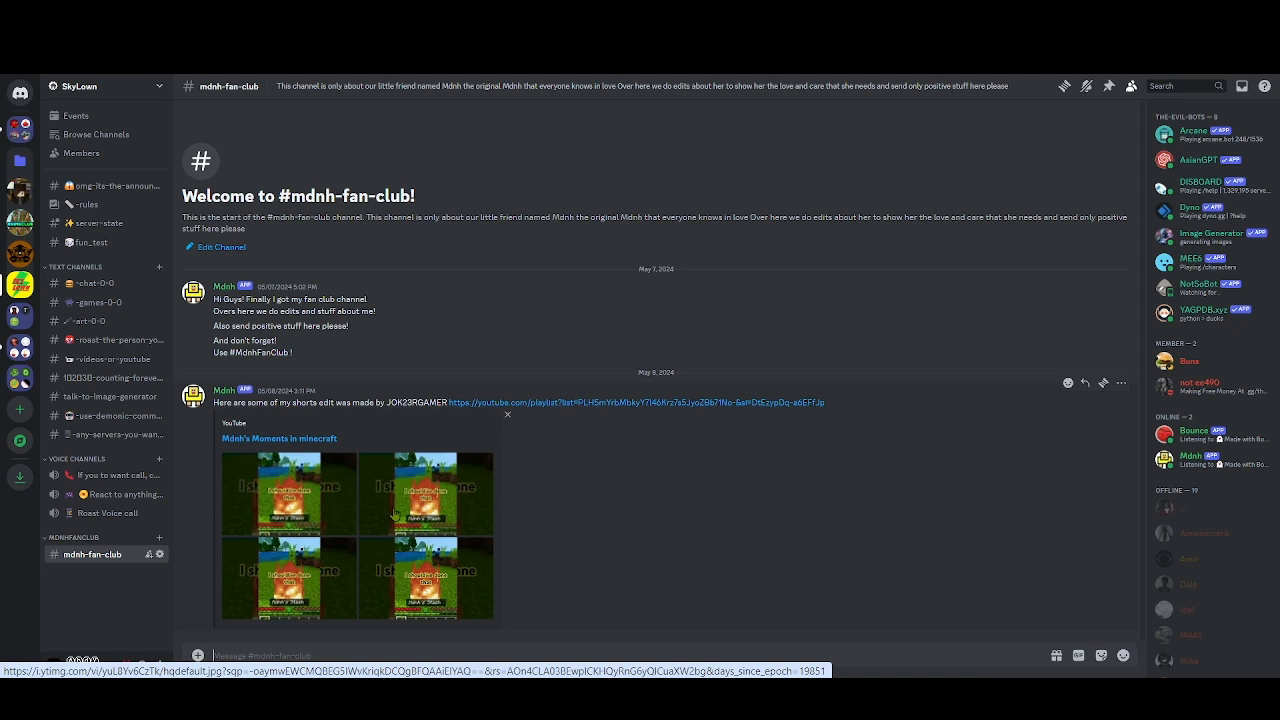
pyautogui.moveTo(93, 283)
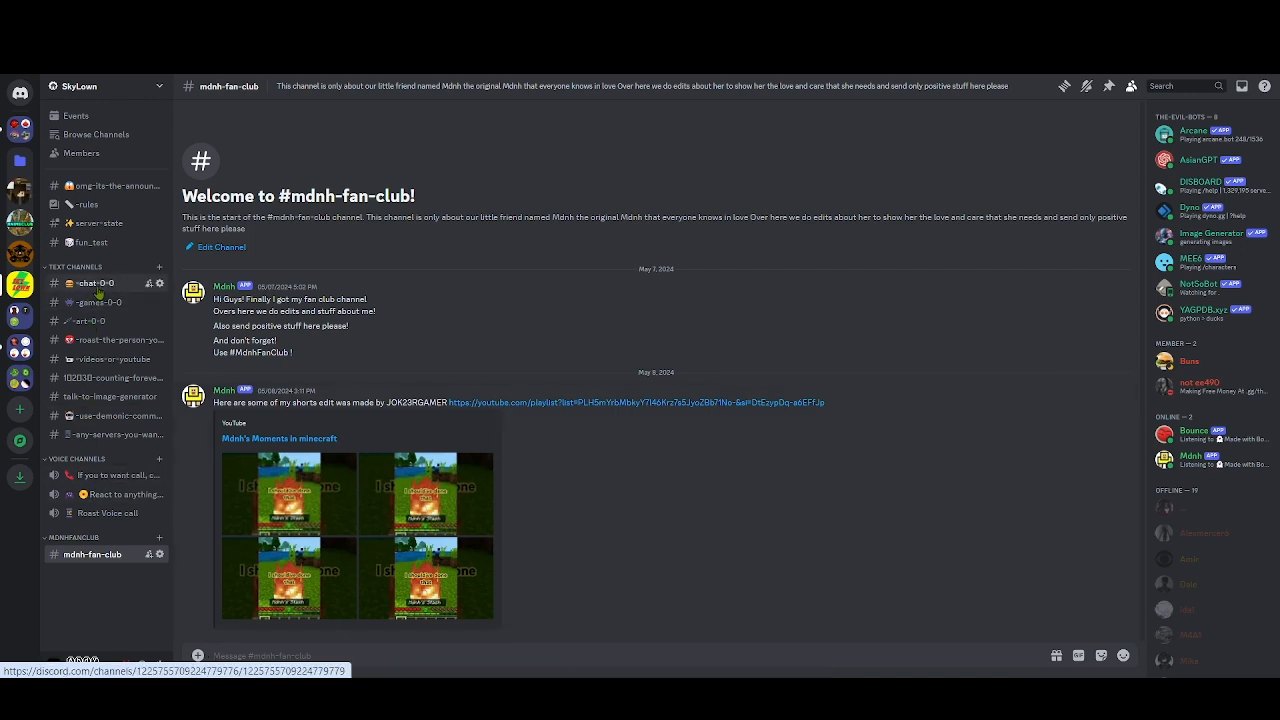
# Open chat-0-0, then check the server Events list showing no upcoming events and close it
pyautogui.click(95, 283)
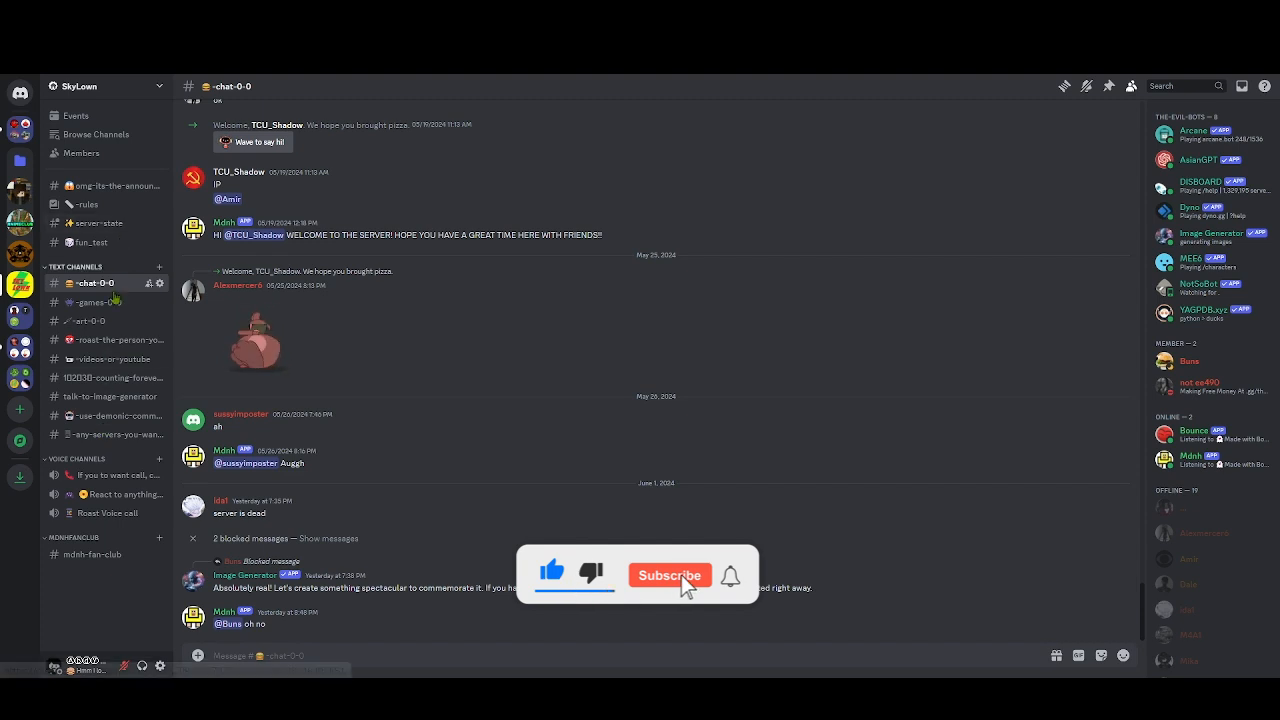
pyautogui.click(668, 574)
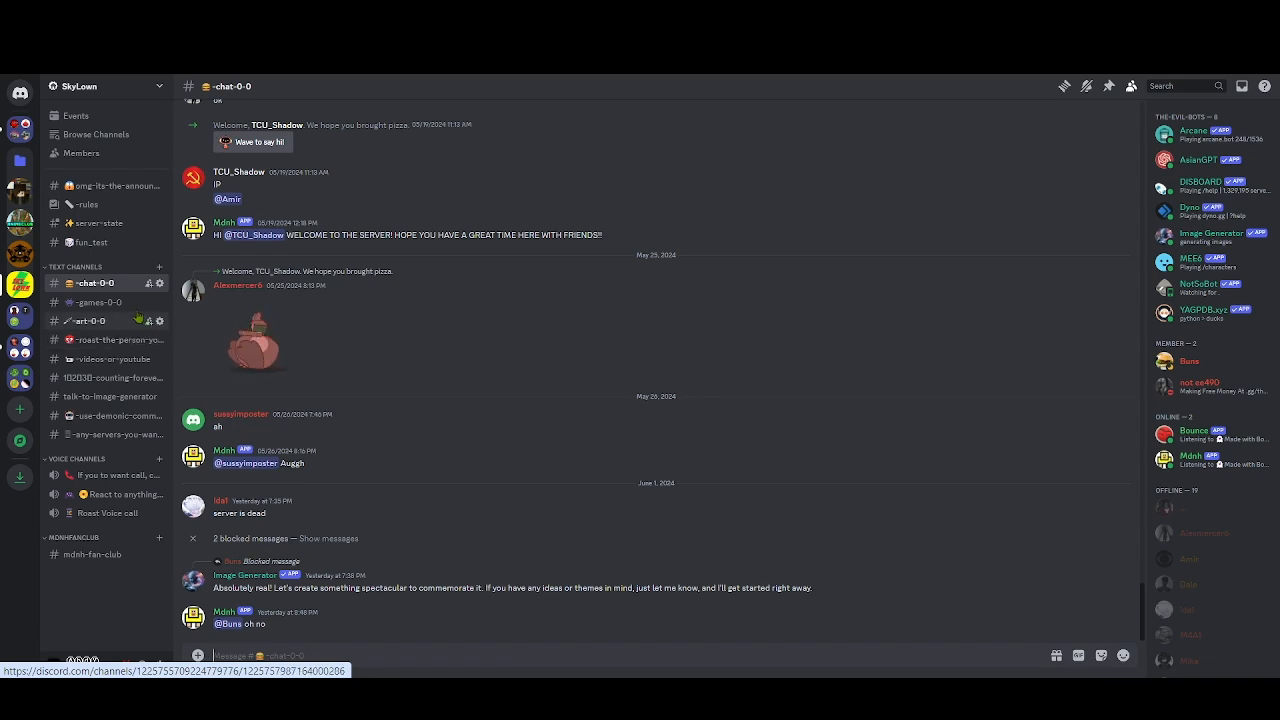
pyautogui.click(75, 115)
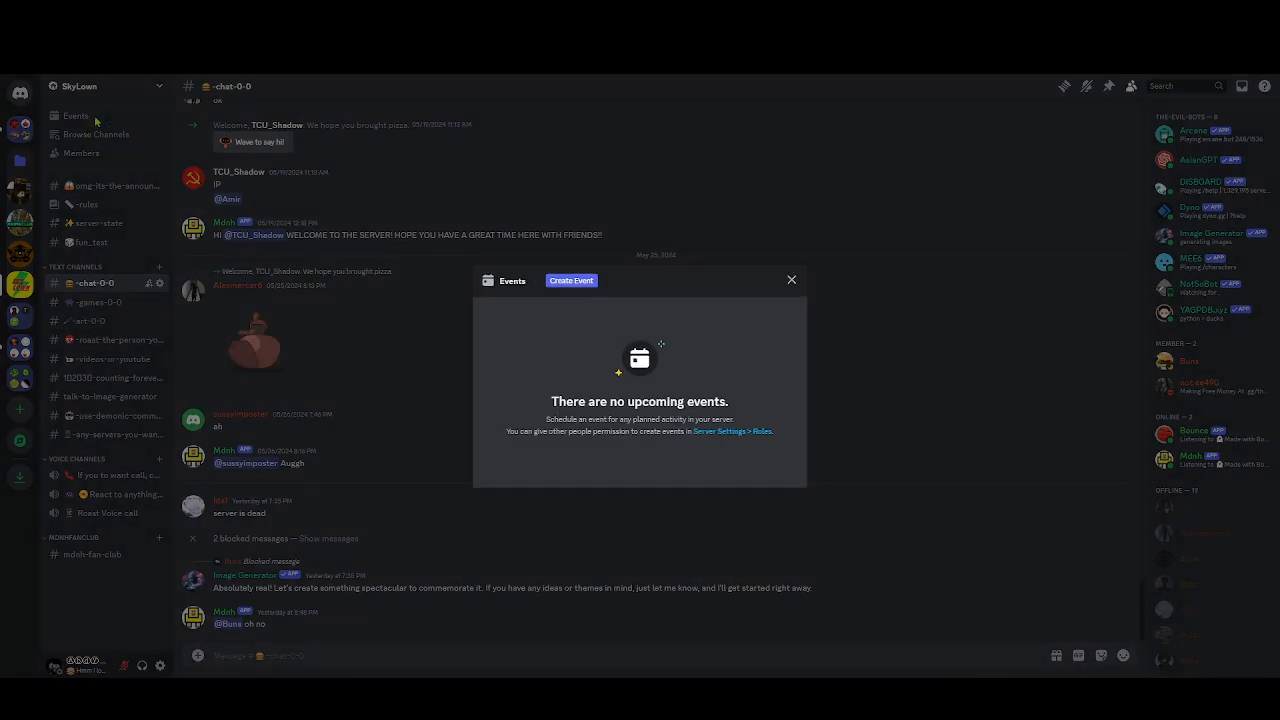
pyautogui.click(791, 280)
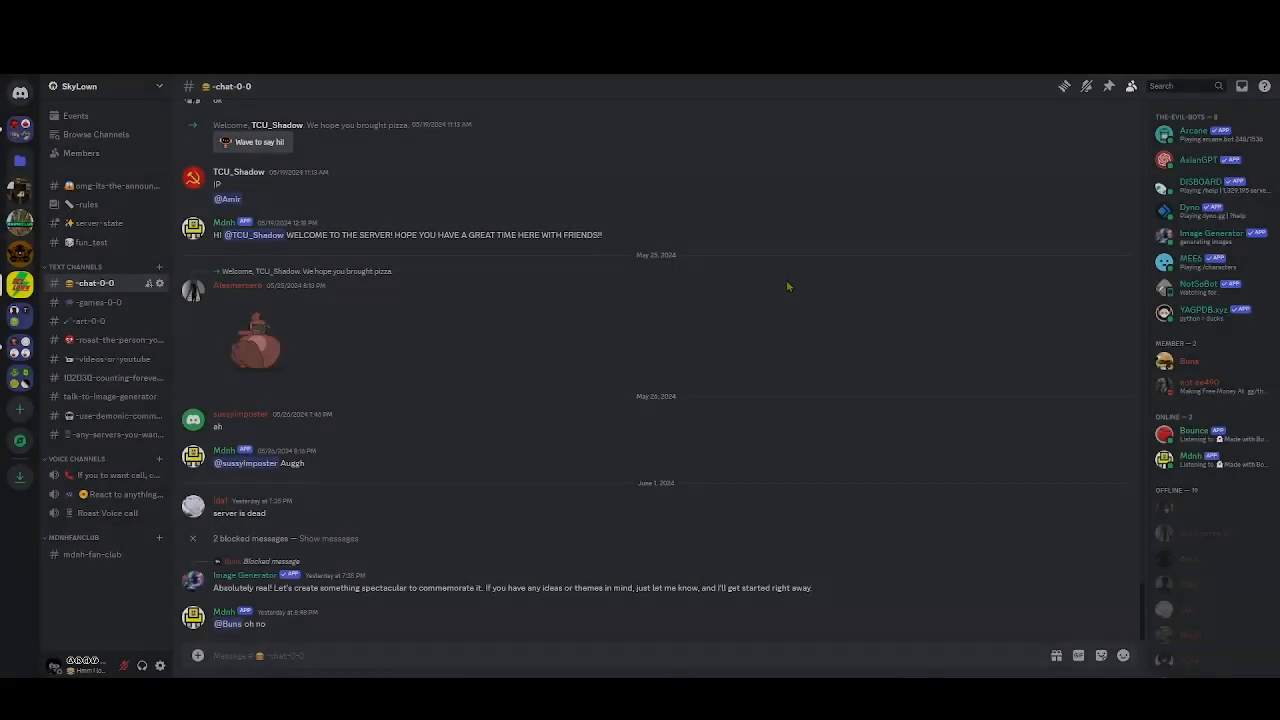
pyautogui.moveTo(710, 325)
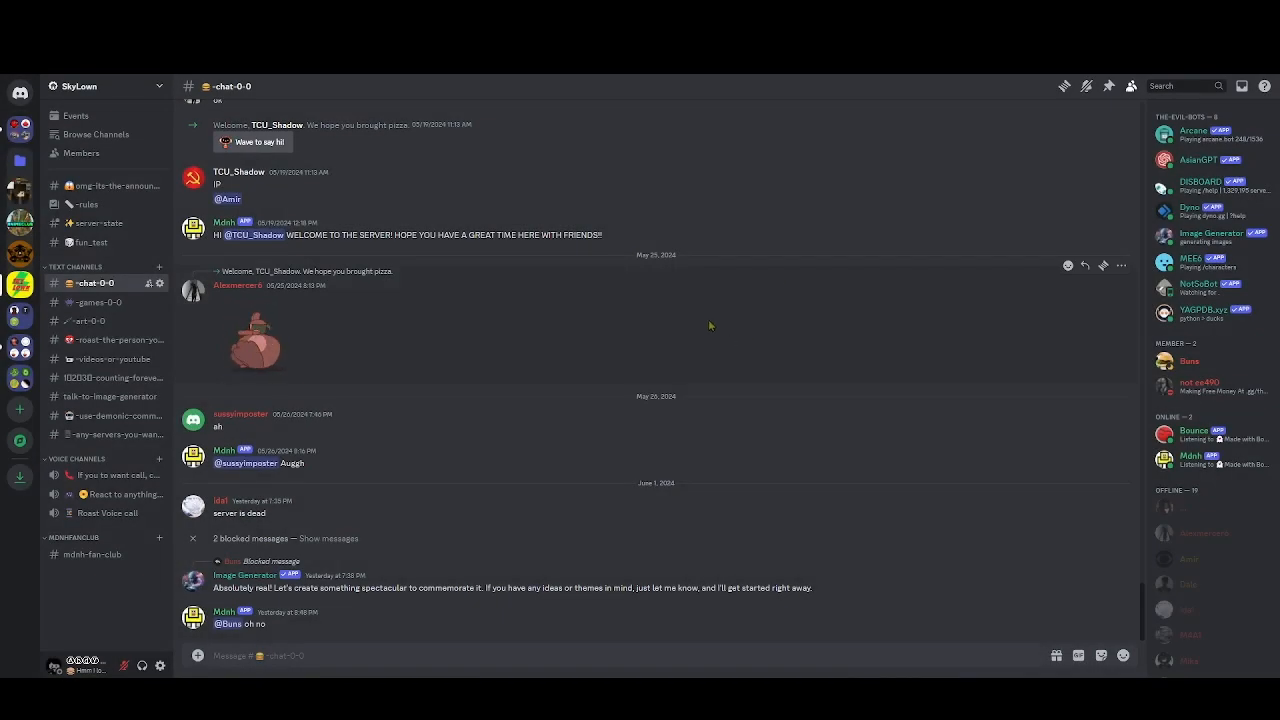
pyautogui.moveTo(706, 334)
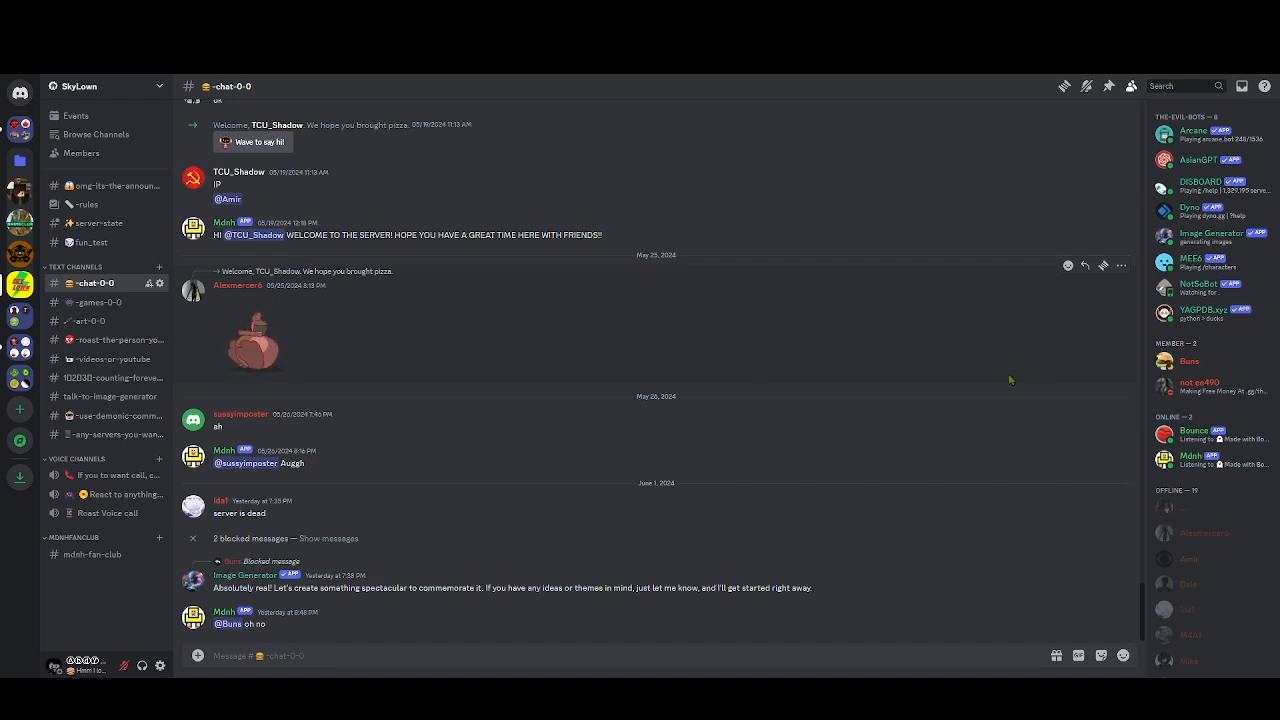
pyautogui.moveTo(1114, 368)
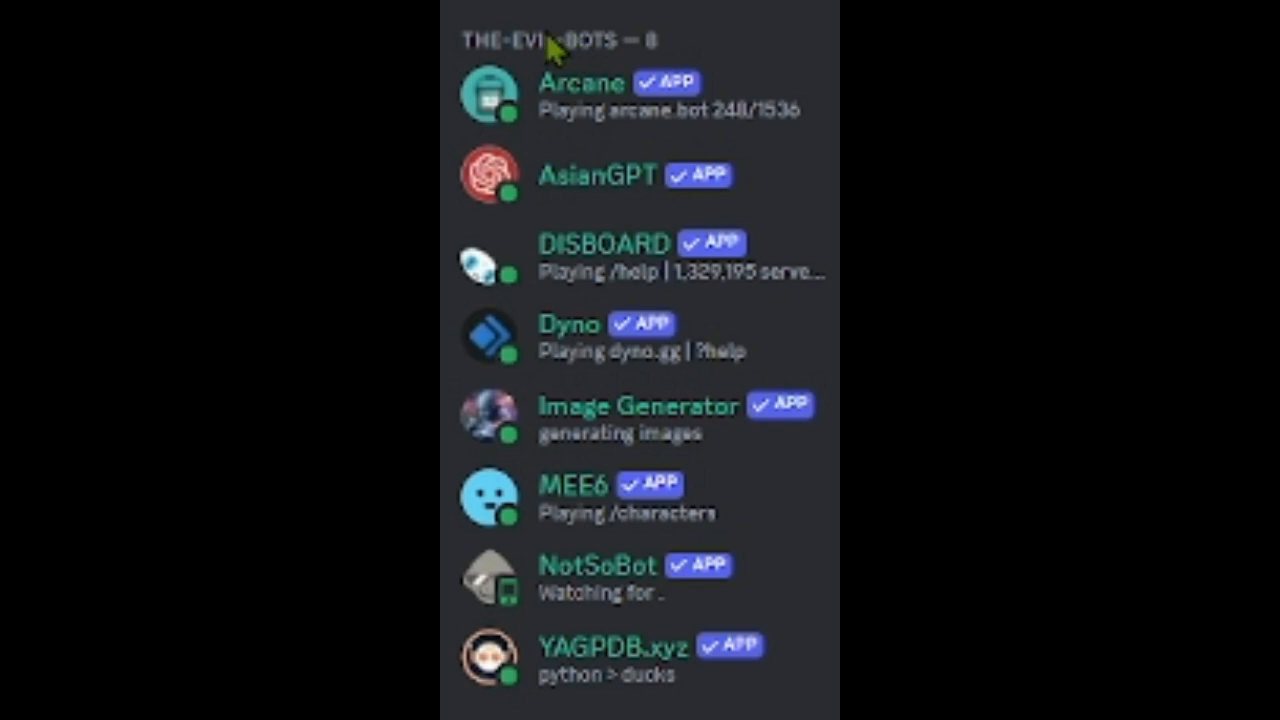
pyautogui.moveTo(510, 150)
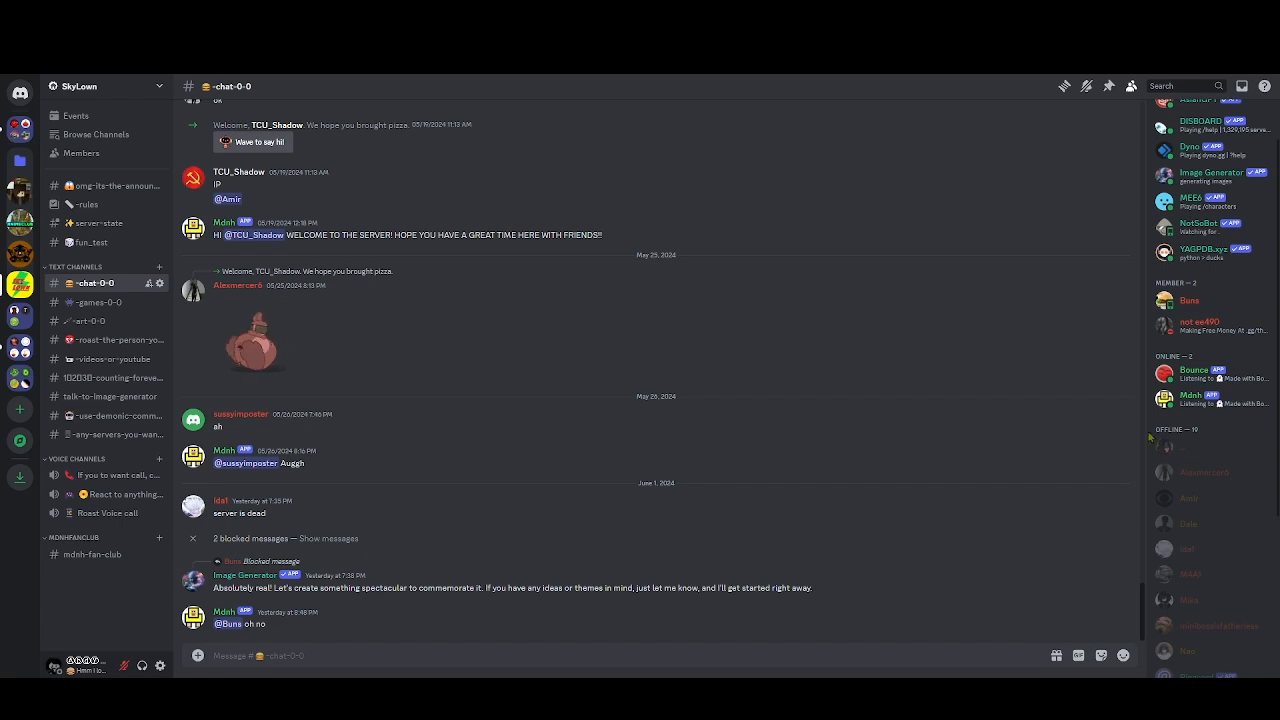
pyautogui.moveTo(1049, 457)
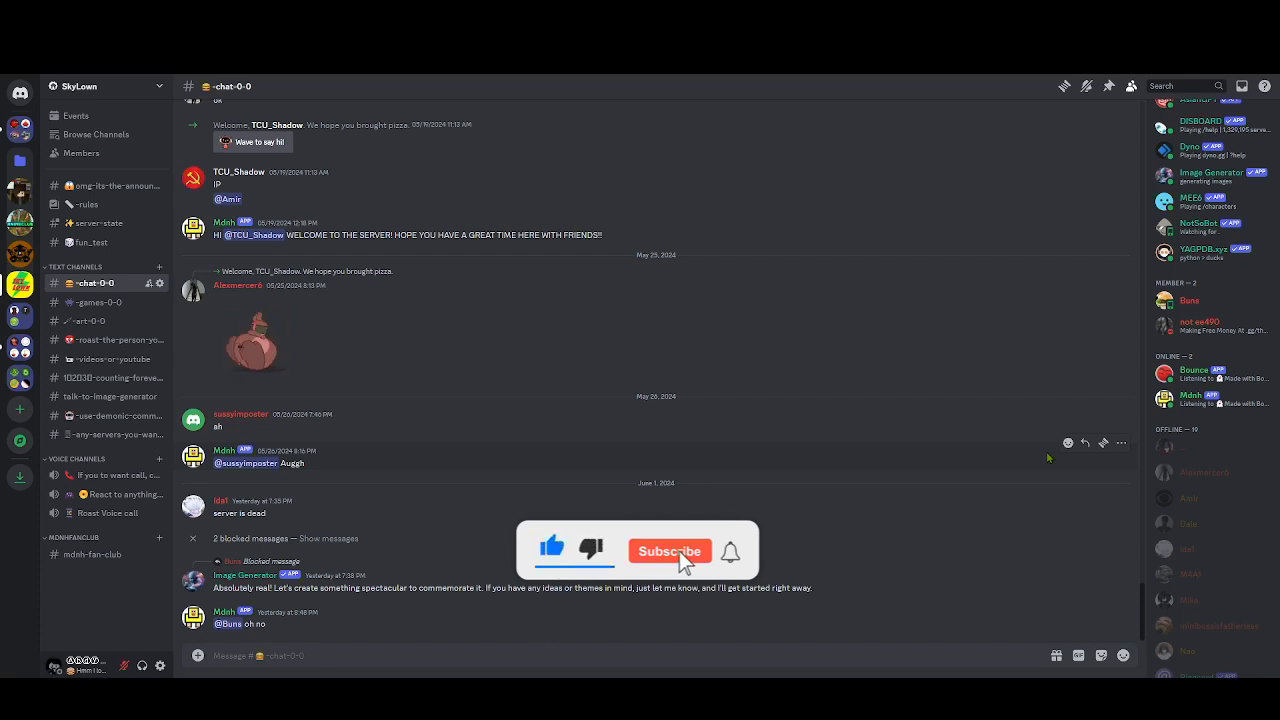
pyautogui.click(669, 551)
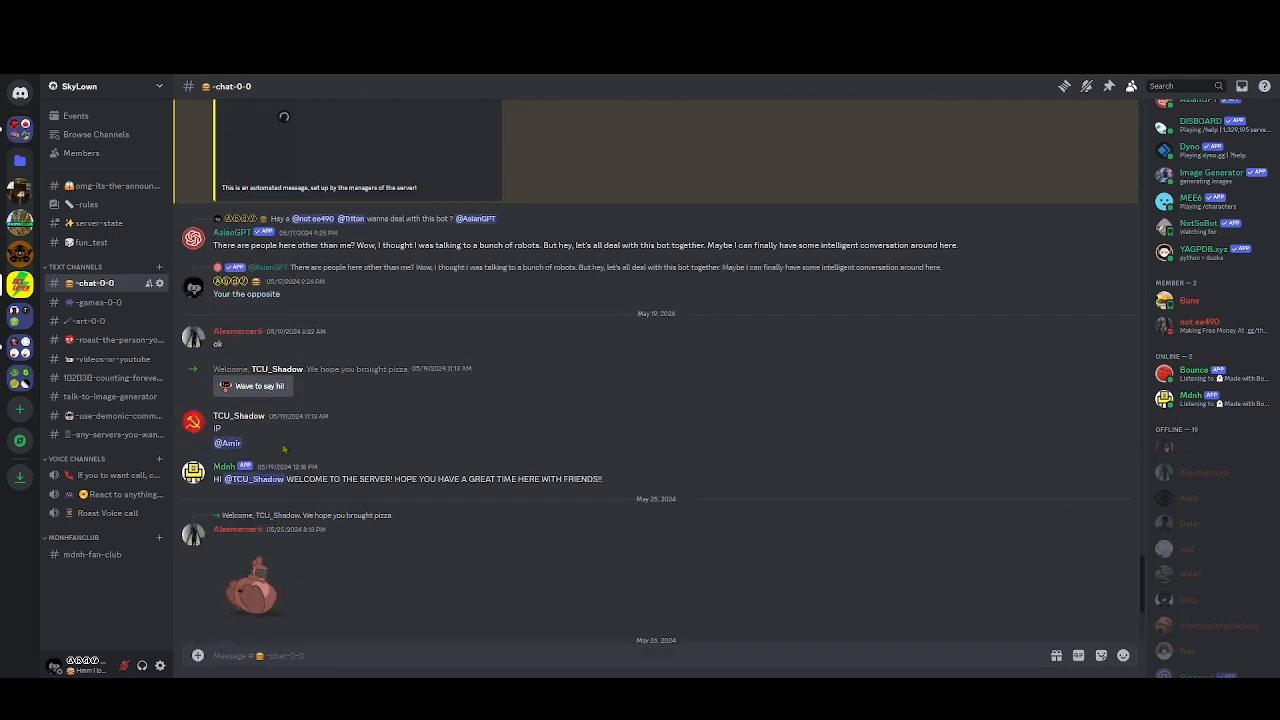
pyautogui.scroll(-3)
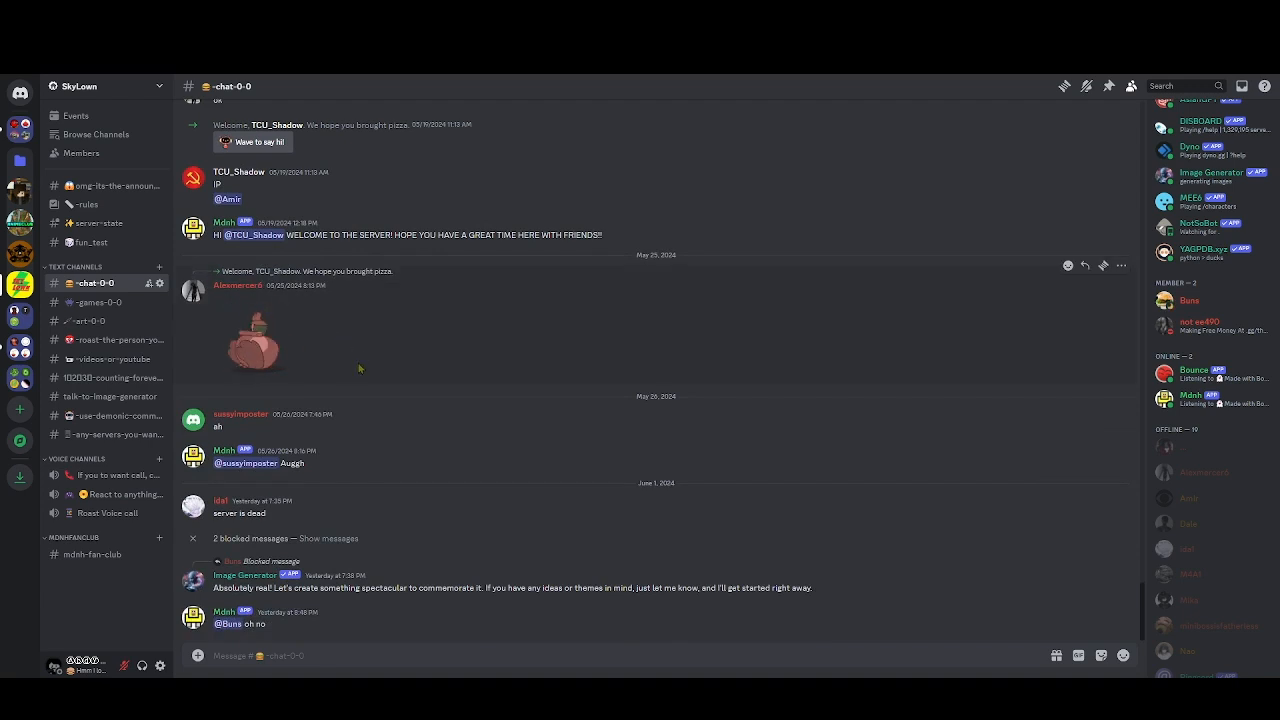
pyautogui.moveTo(207, 355)
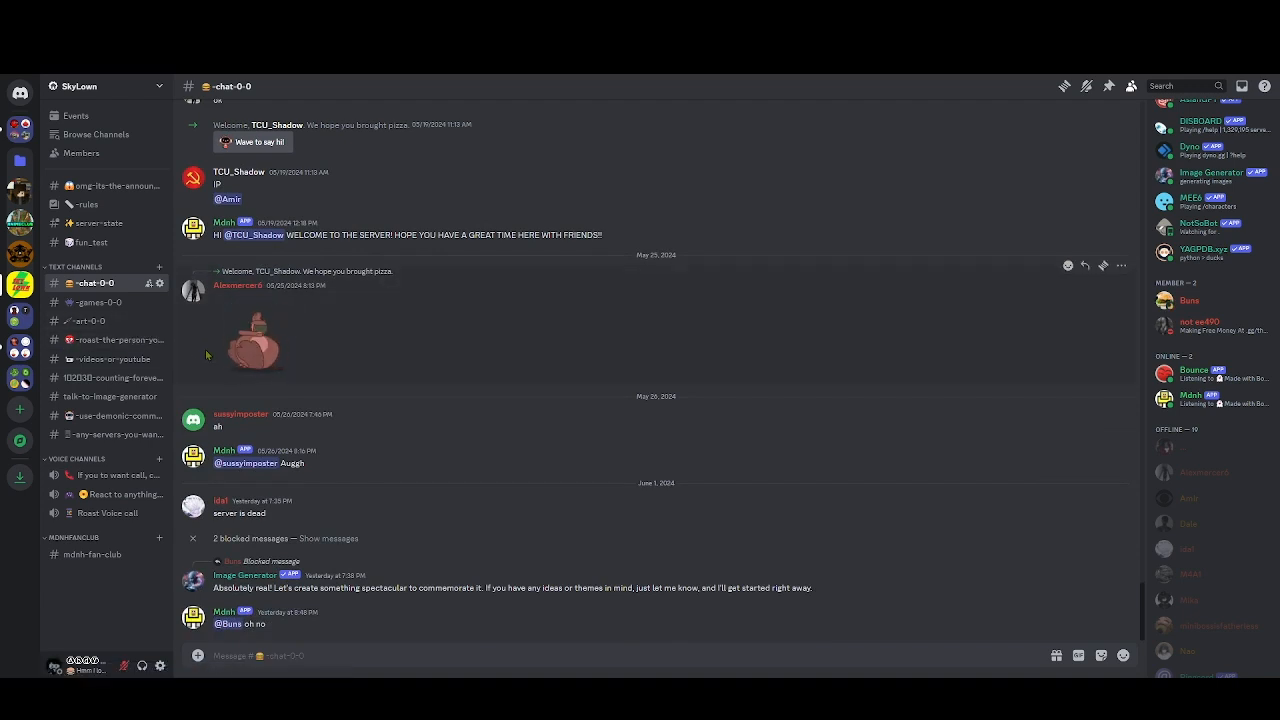